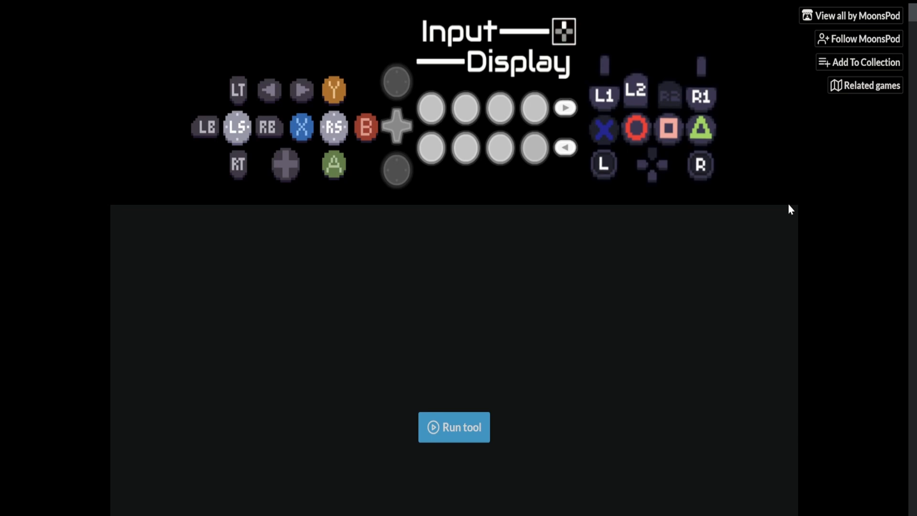
mouse_move(806, 199)
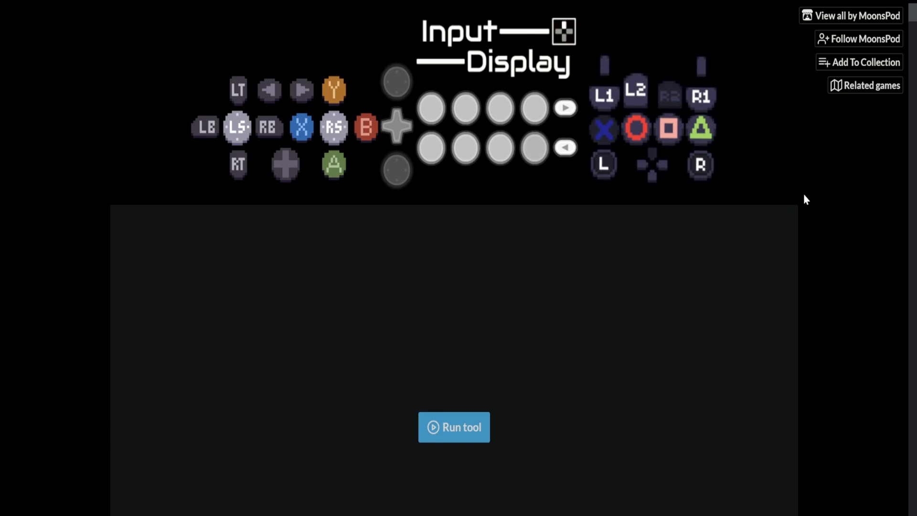
mouse_move(910, 196)
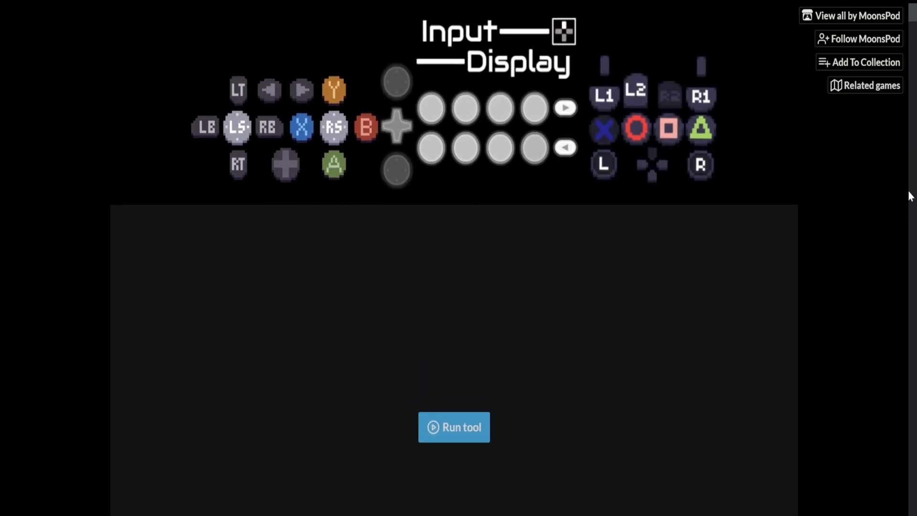
mouse_move(882, 157)
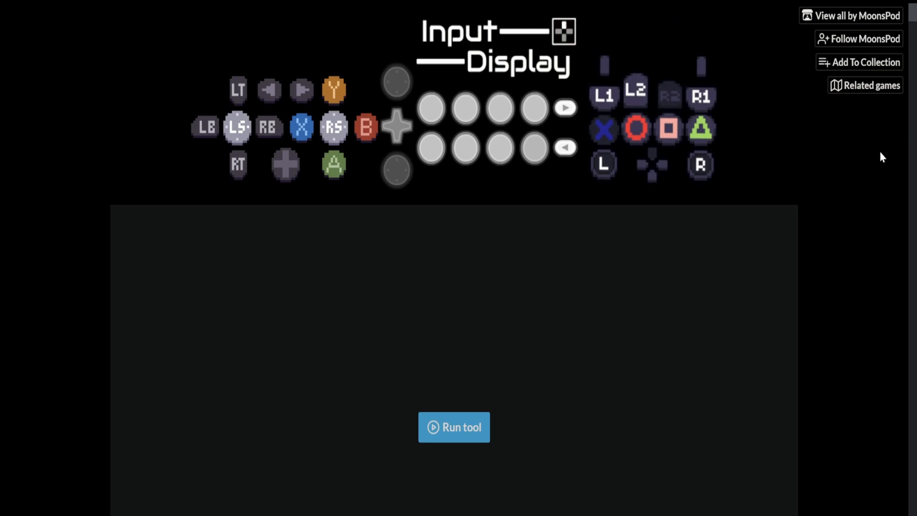
mouse_move(653, 159)
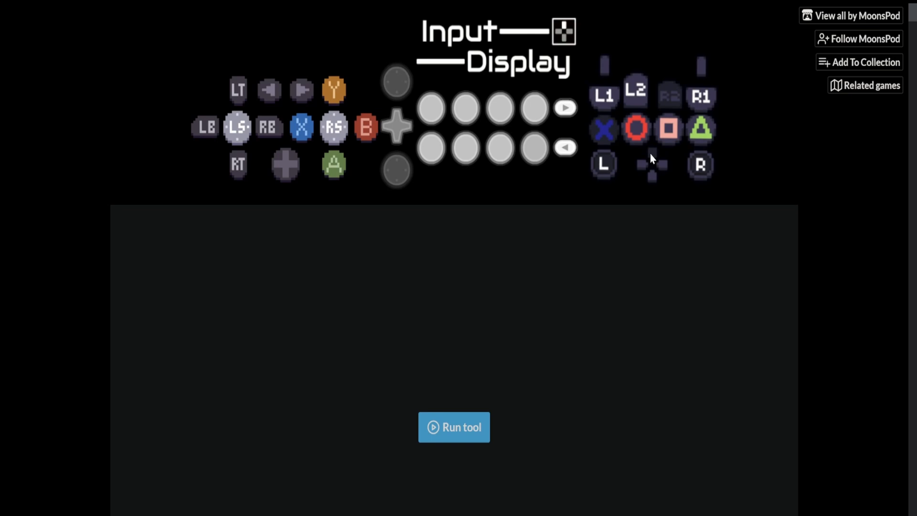
Scroll through the Input Display itch.io tool page
scroll(down, 3)
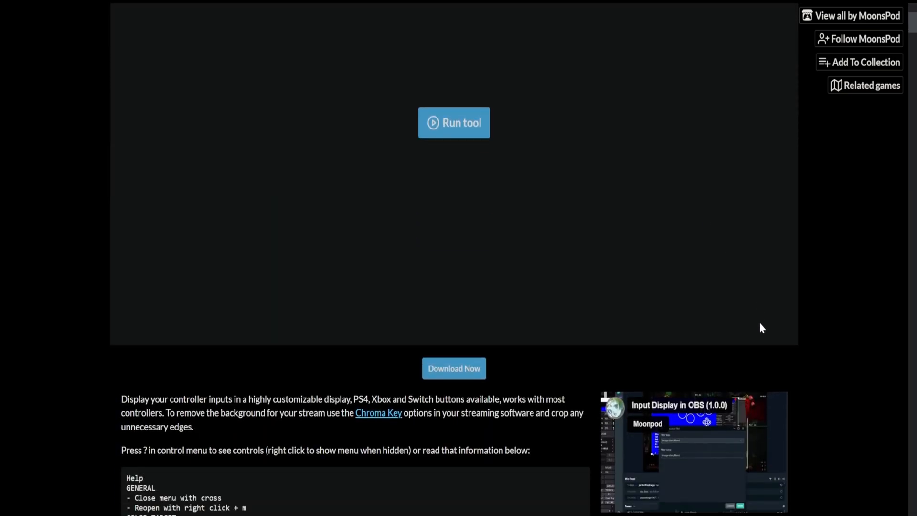
click(453, 122)
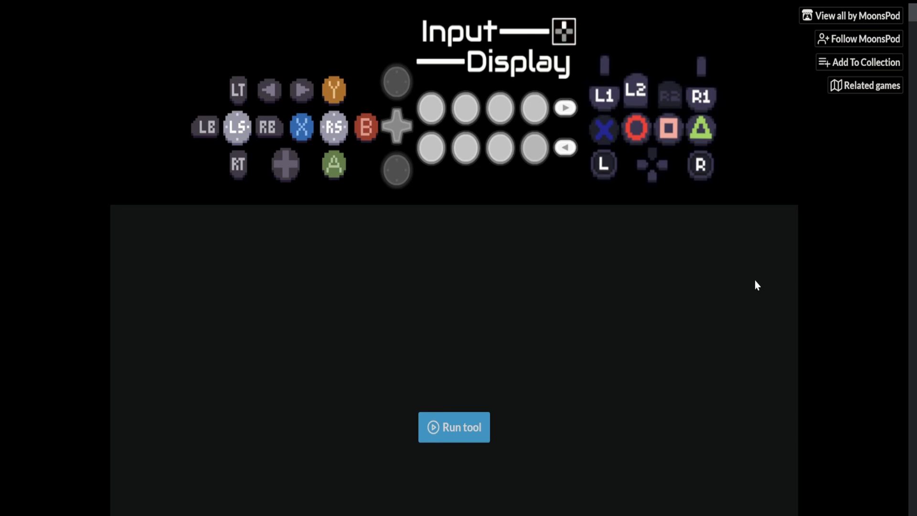
scroll(down, 3)
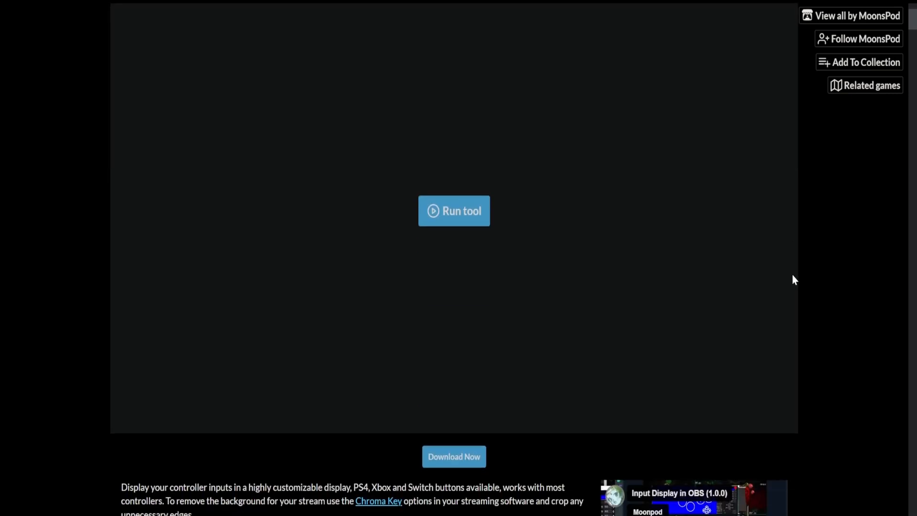
scroll(down, 3)
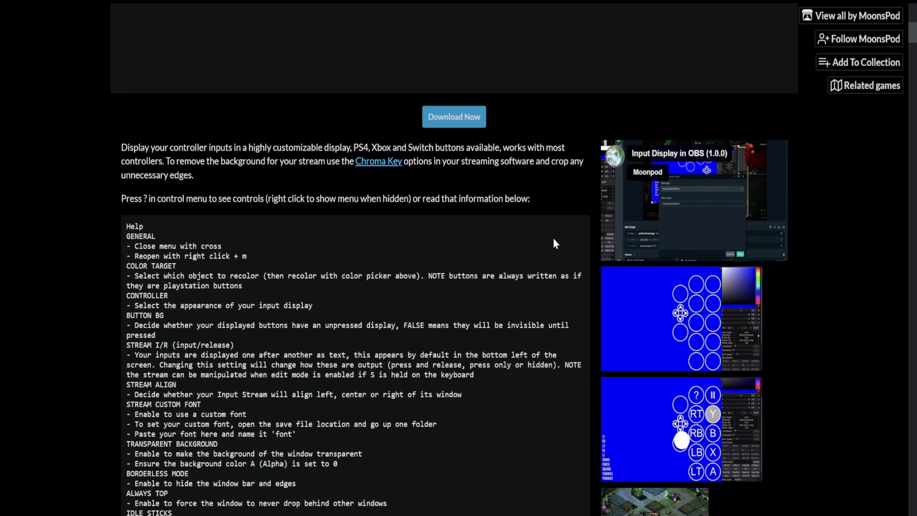
scroll(down, 3)
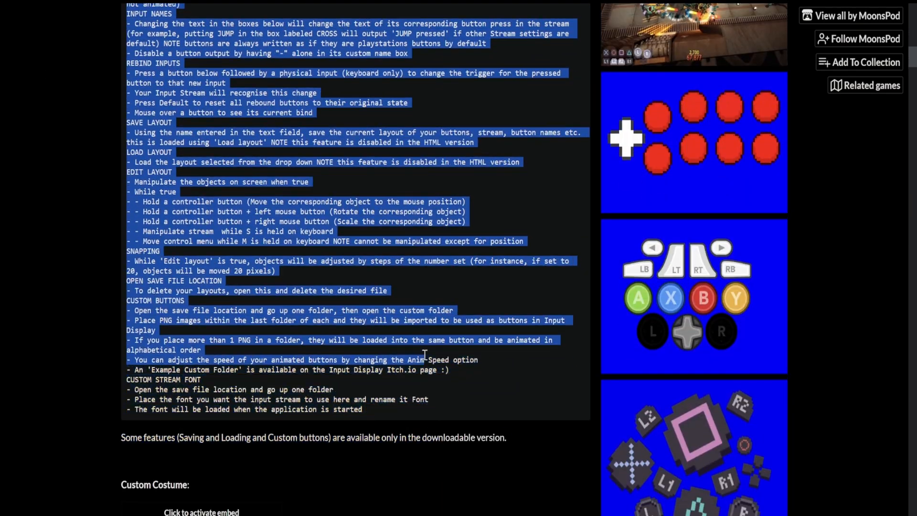
scroll(up, 3)
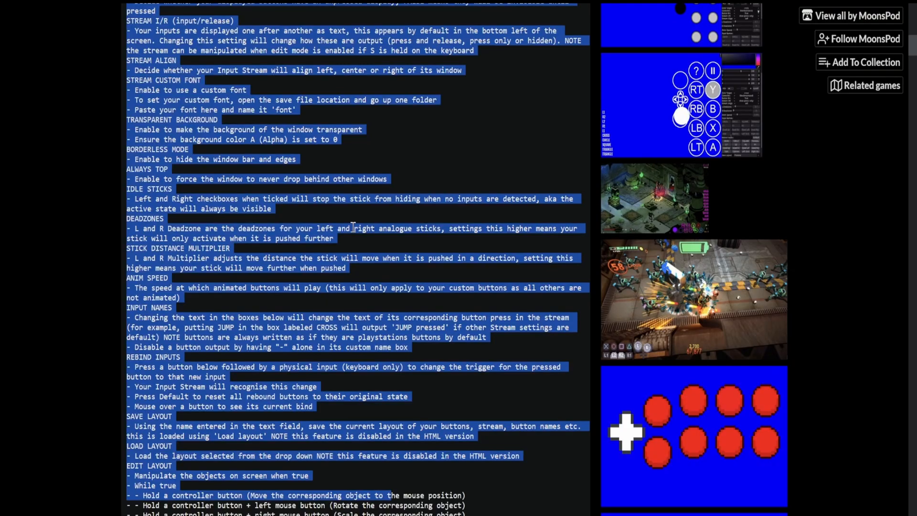
scroll(up, 3)
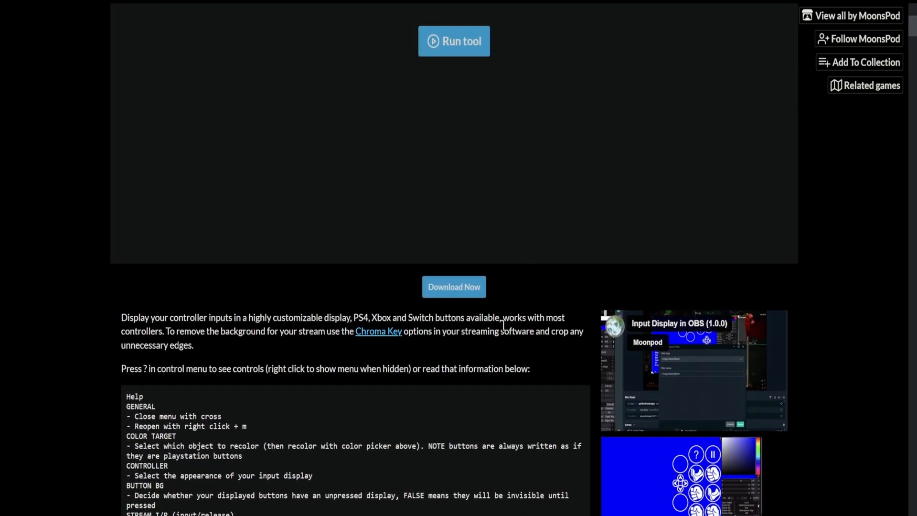
Start the download, skip the suggested payment, then close the payment dialog
click(454, 41)
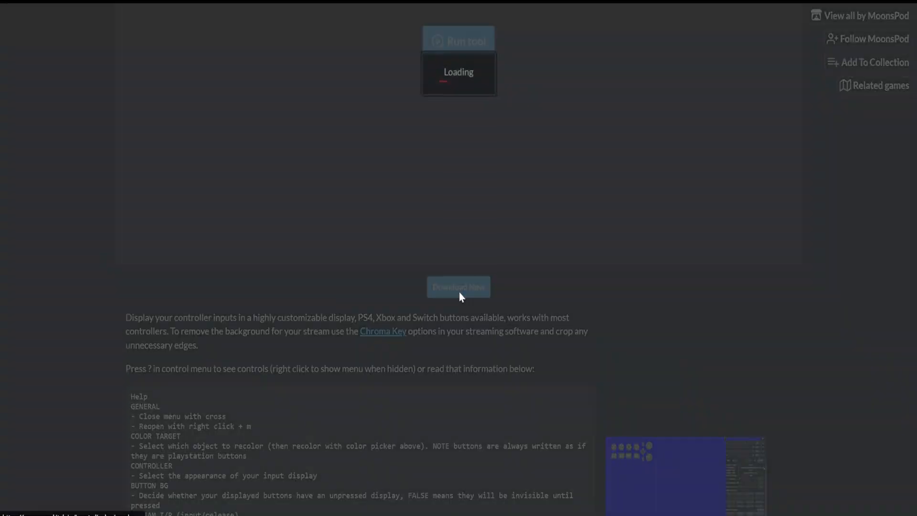
click(458, 286)
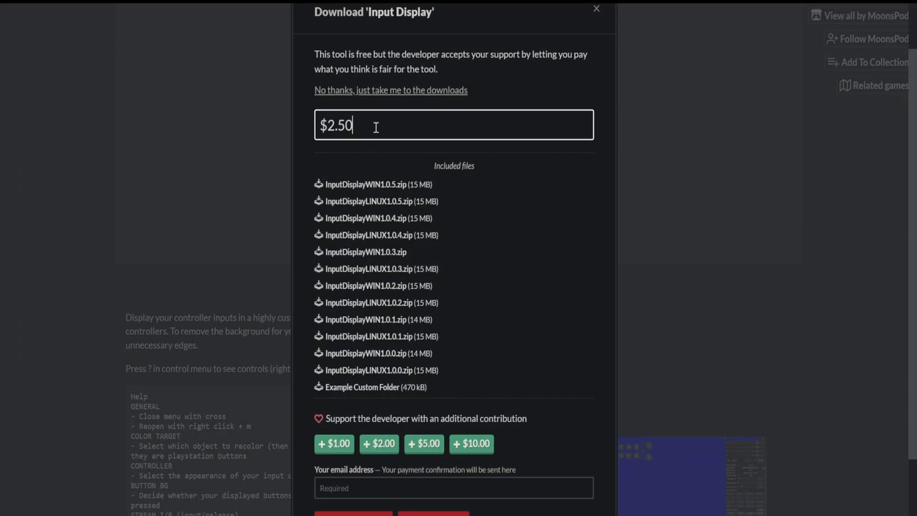
triple_click(336, 125)
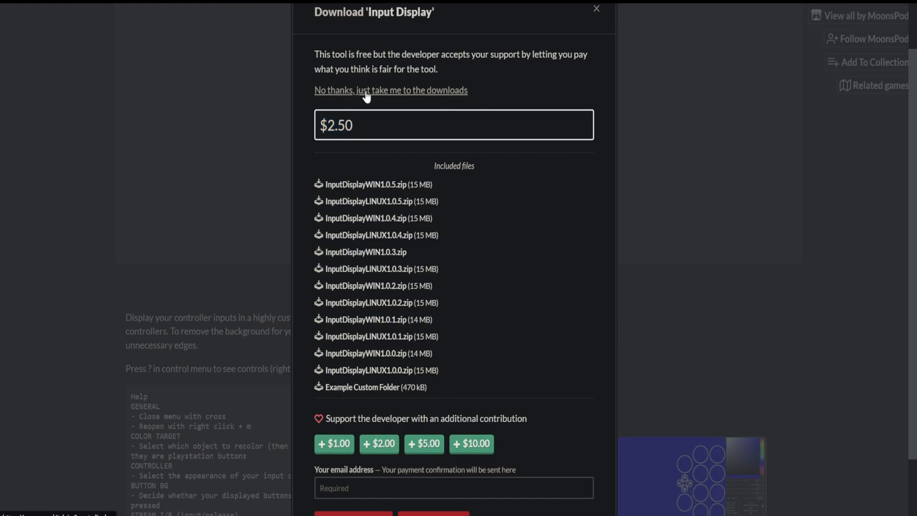
click(390, 90)
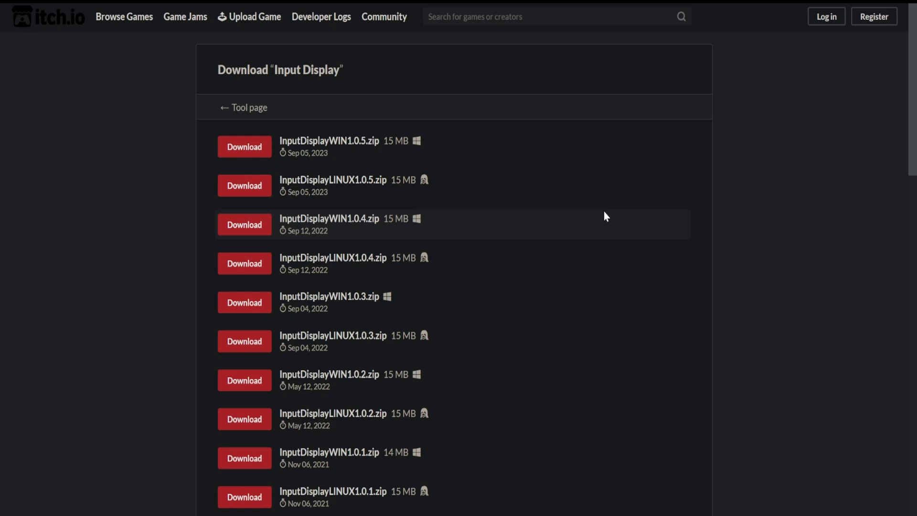
mouse_move(368, 114)
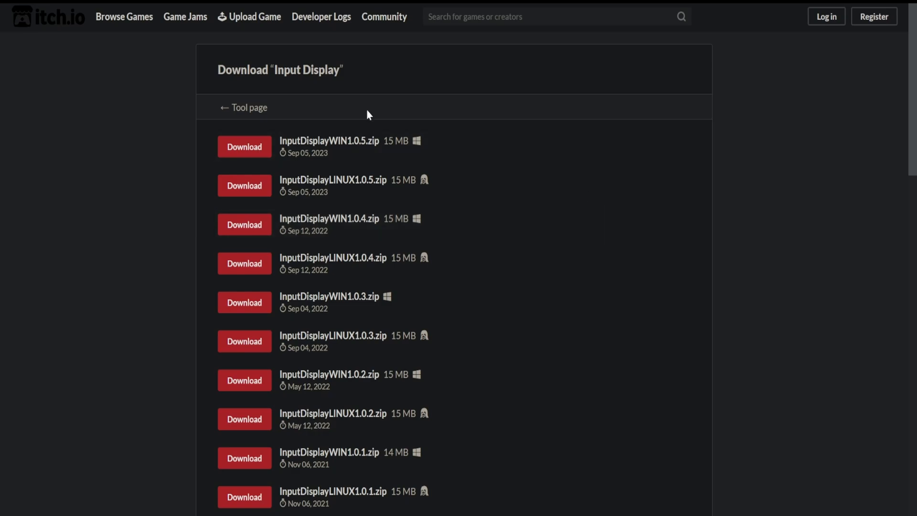
mouse_move(498, 253)
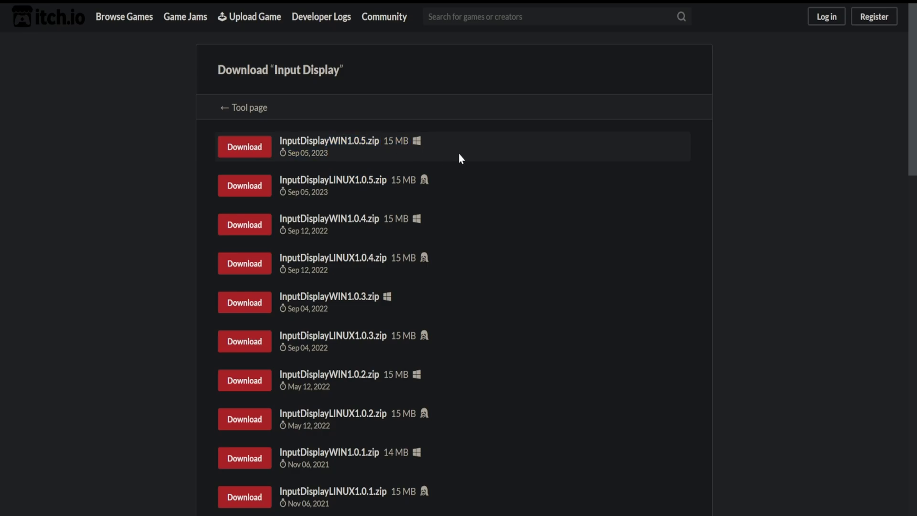
mouse_move(518, 173)
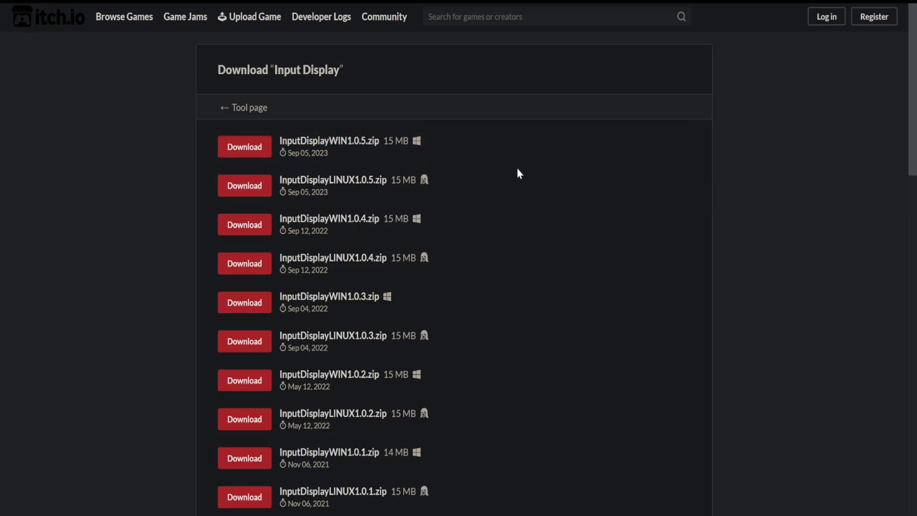
click(245, 146)
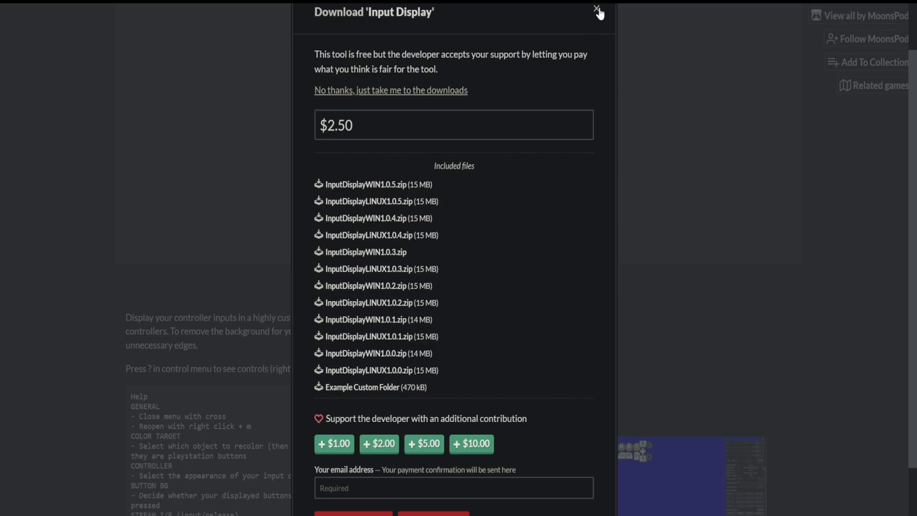
click(597, 11)
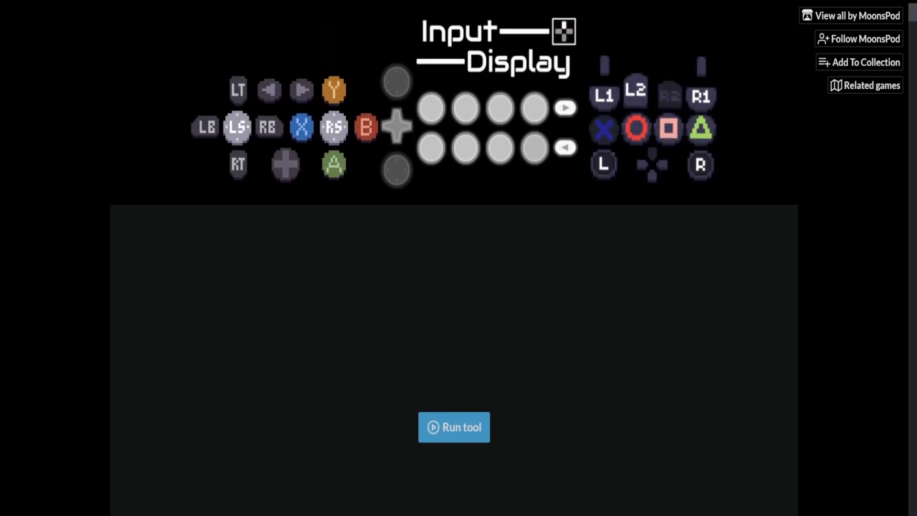
Open the InputDisplayWIN1.0.5 downloads folder and launch InputDisplay.exe
click(453, 427)
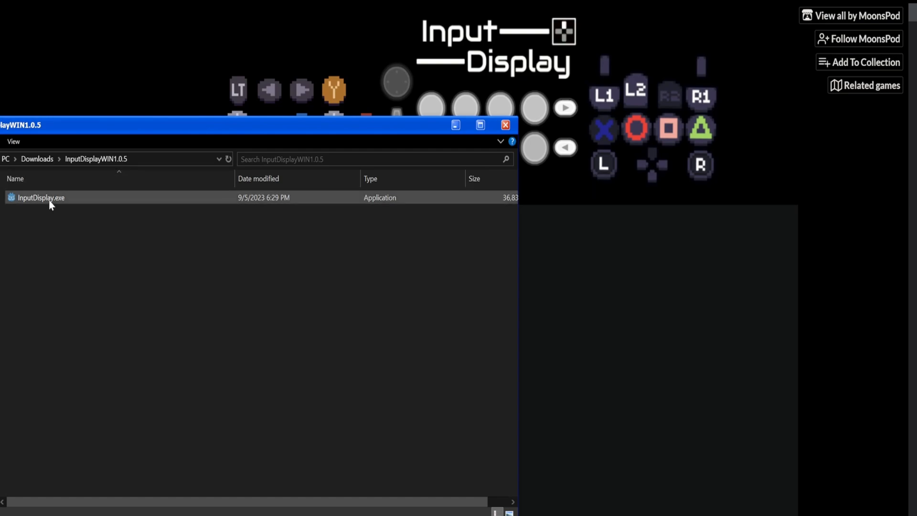
click(41, 197)
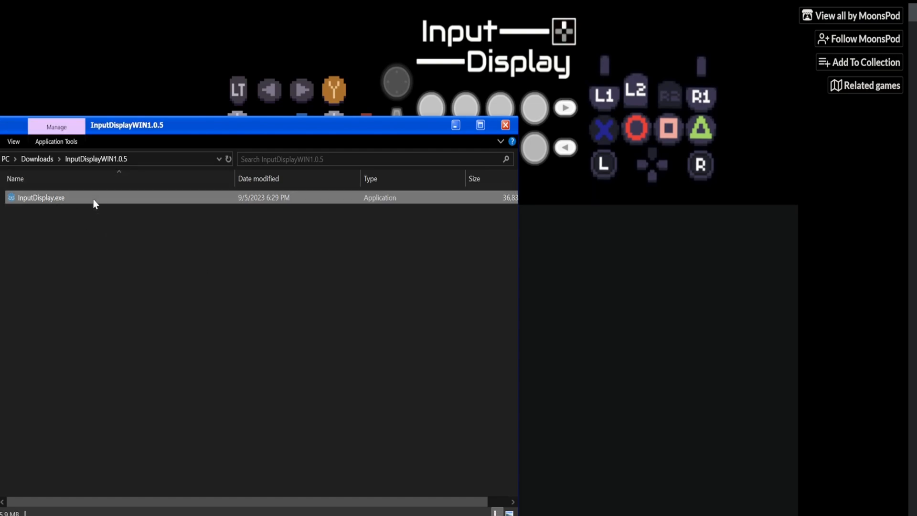
double_click(40, 197)
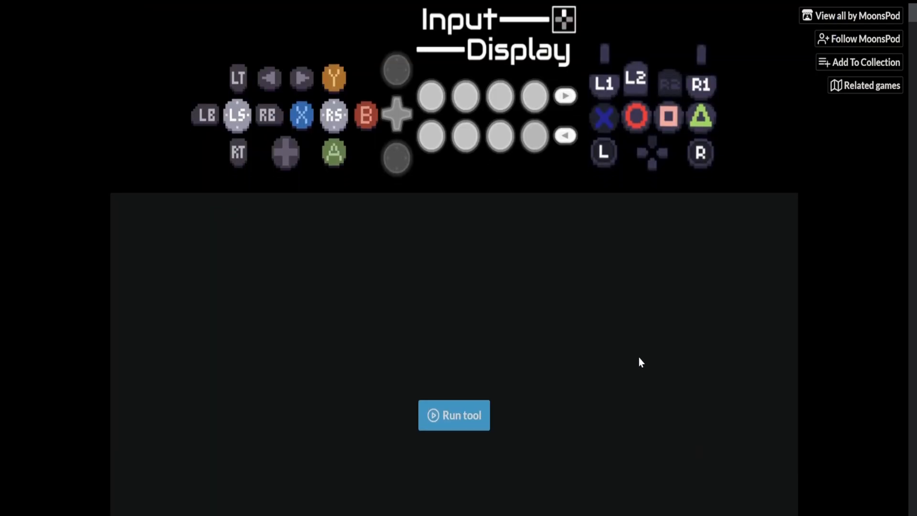
scroll(down, 3)
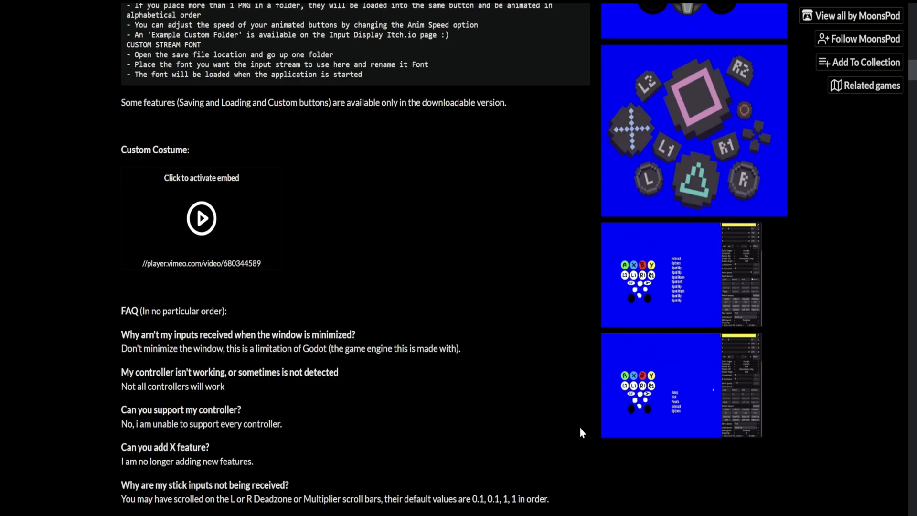
scroll(down, 3)
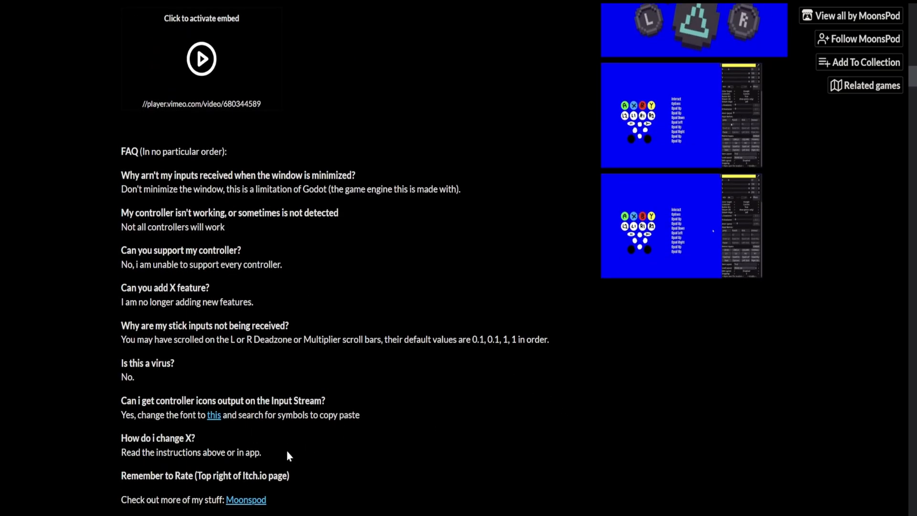
scroll(down, 3)
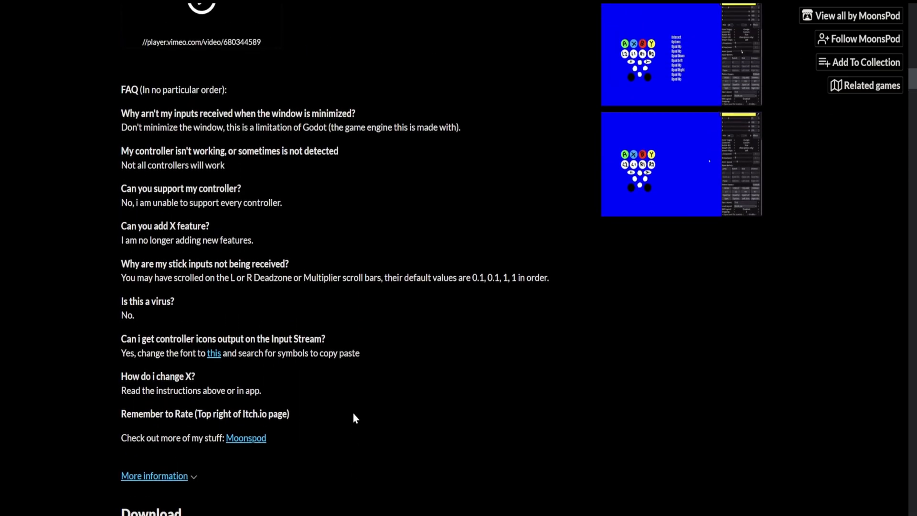
scroll(up, 3)
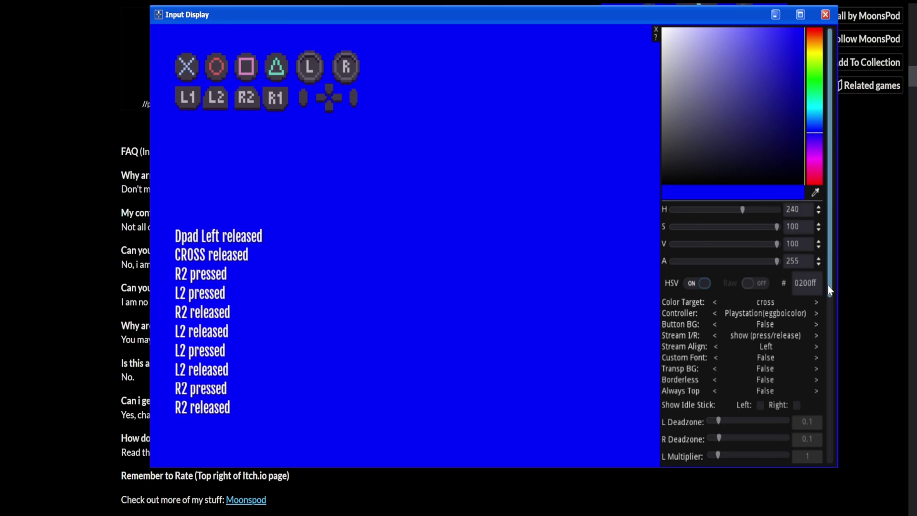
scroll(down, 3)
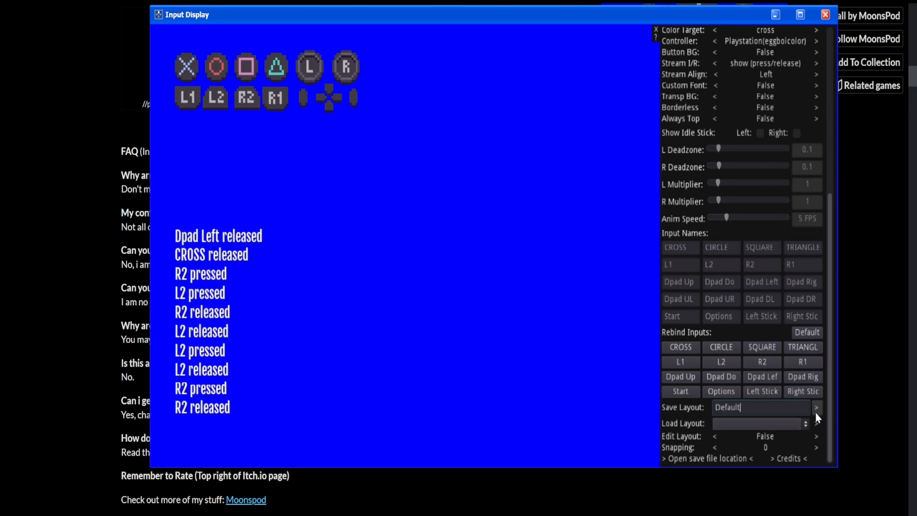
click(816, 407)
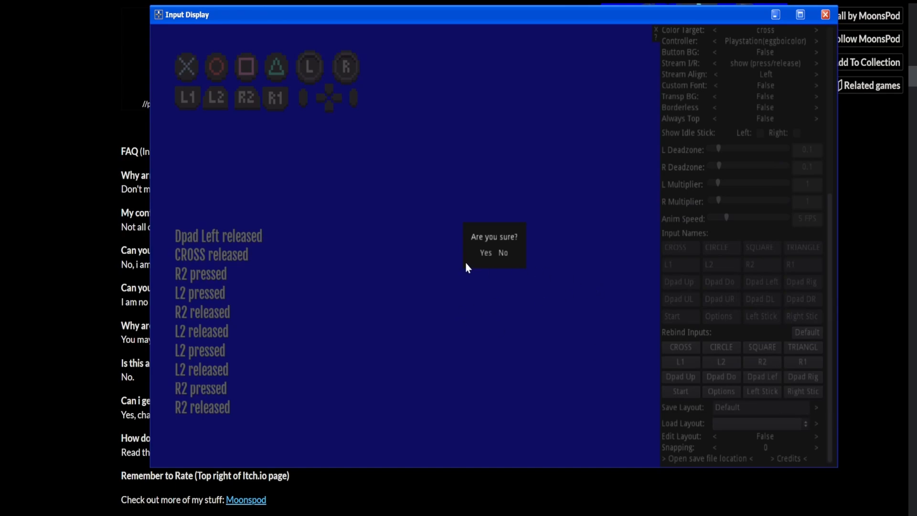
click(485, 252)
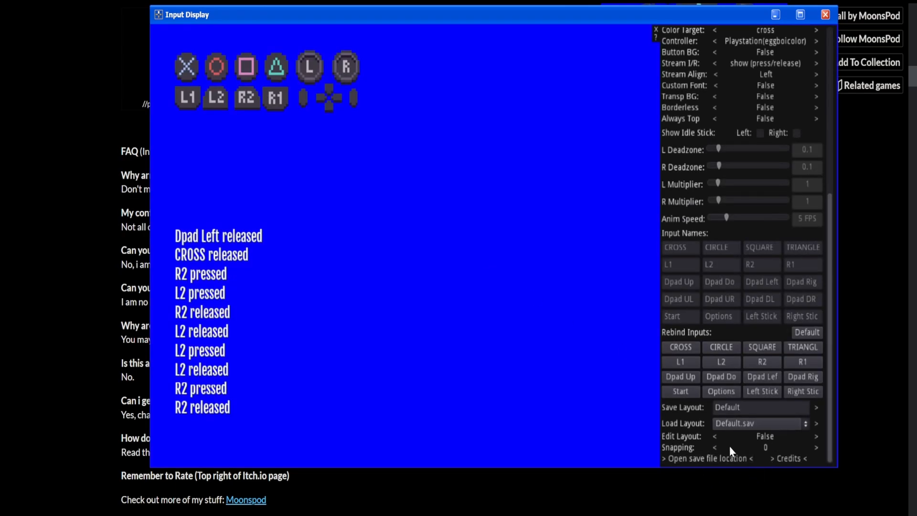
mouse_move(728, 417)
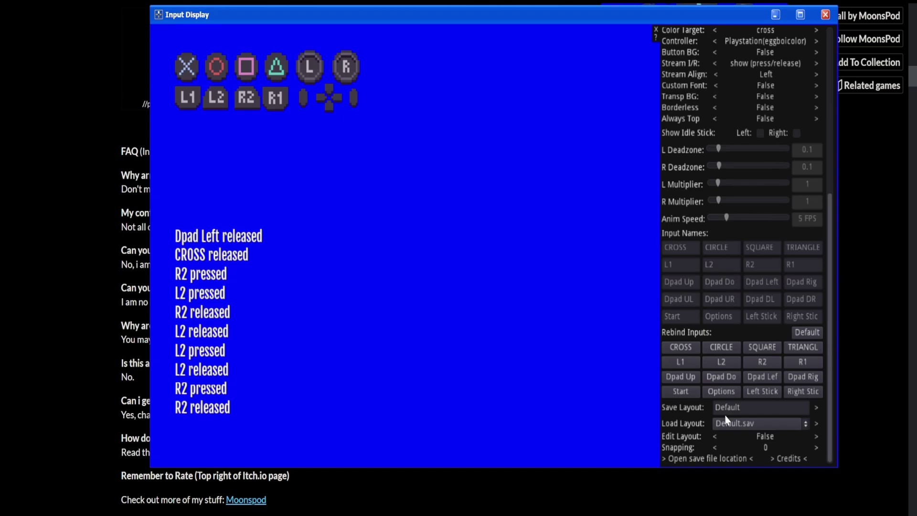
mouse_move(730, 435)
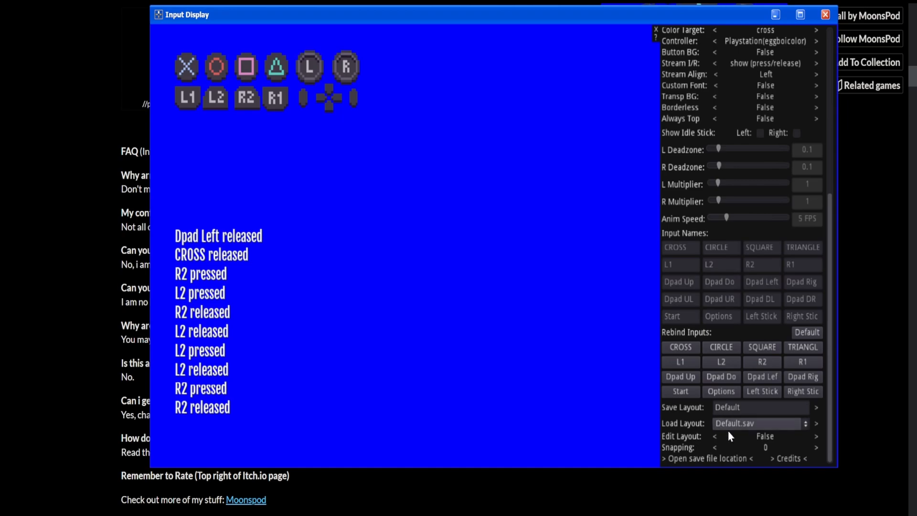
mouse_move(800, 430)
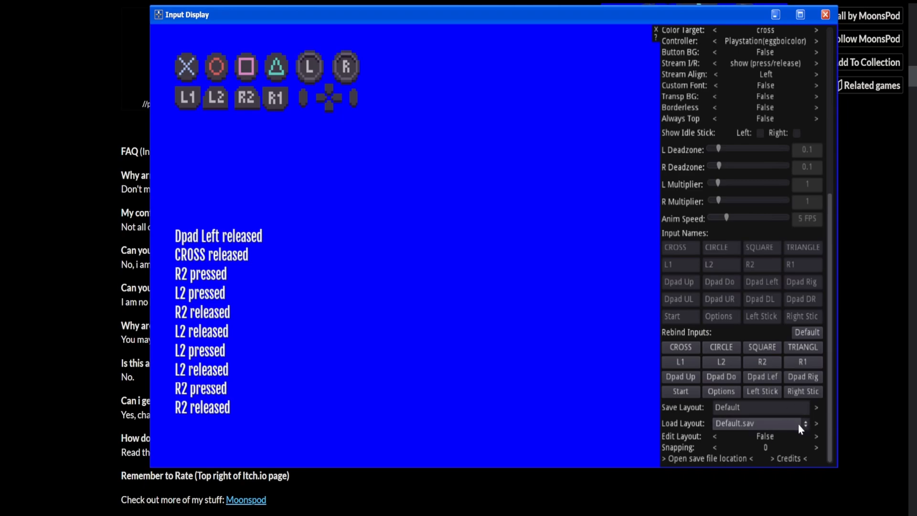
mouse_move(321, 101)
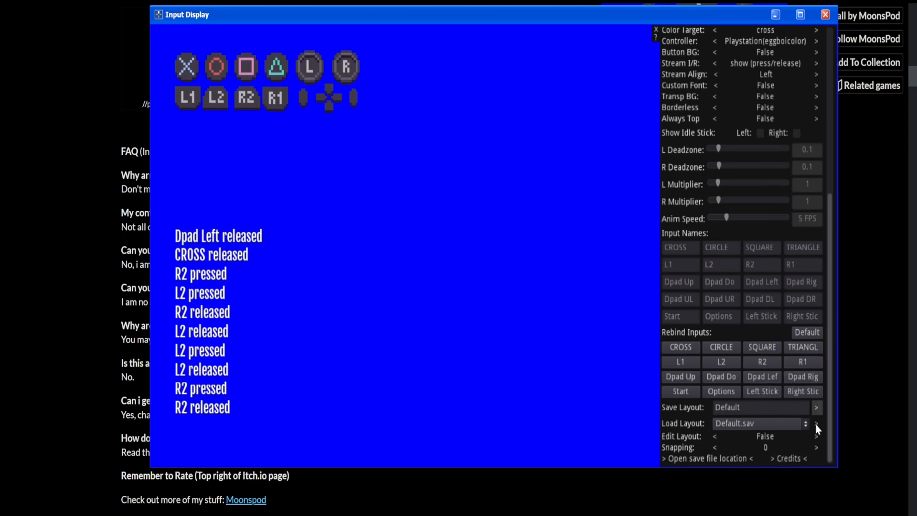
mouse_move(392, 127)
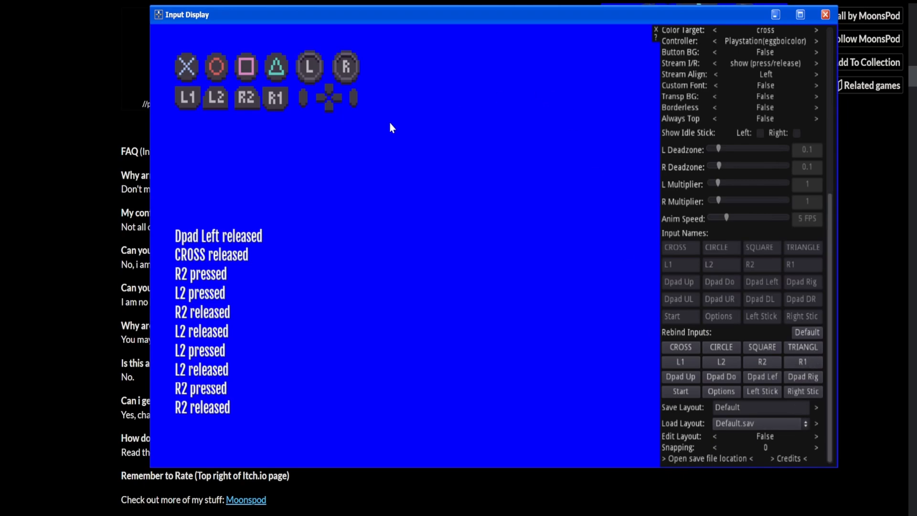
mouse_move(410, 173)
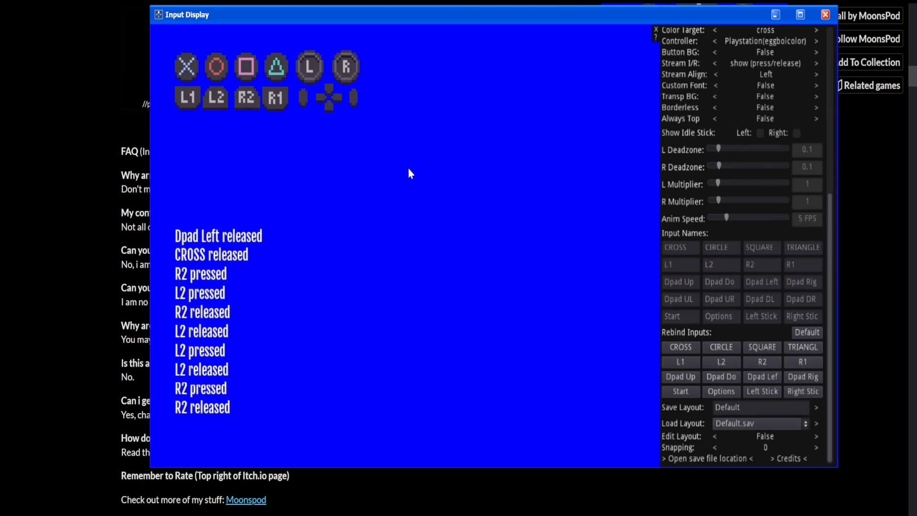
mouse_move(700, 448)
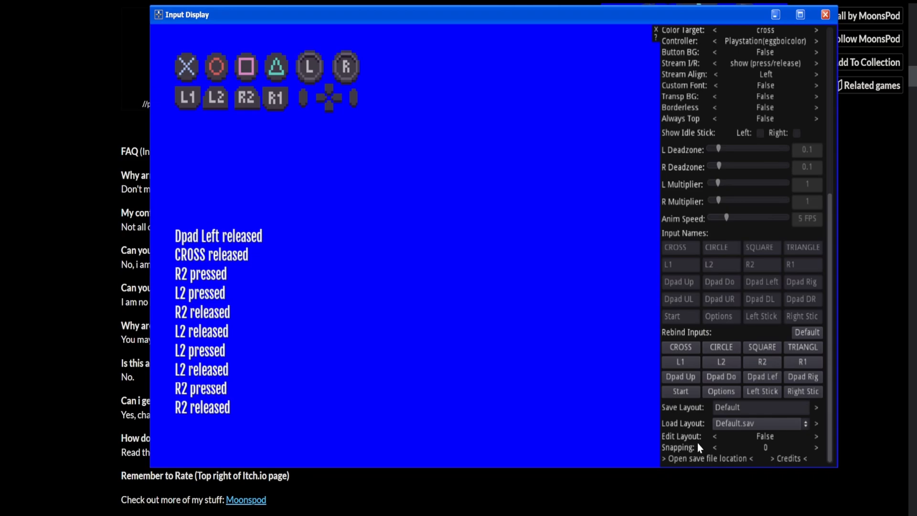
Turn Edit Layout on and drag face buttons, sticks, dpad and shoulders into a compact cluster
click(816, 435)
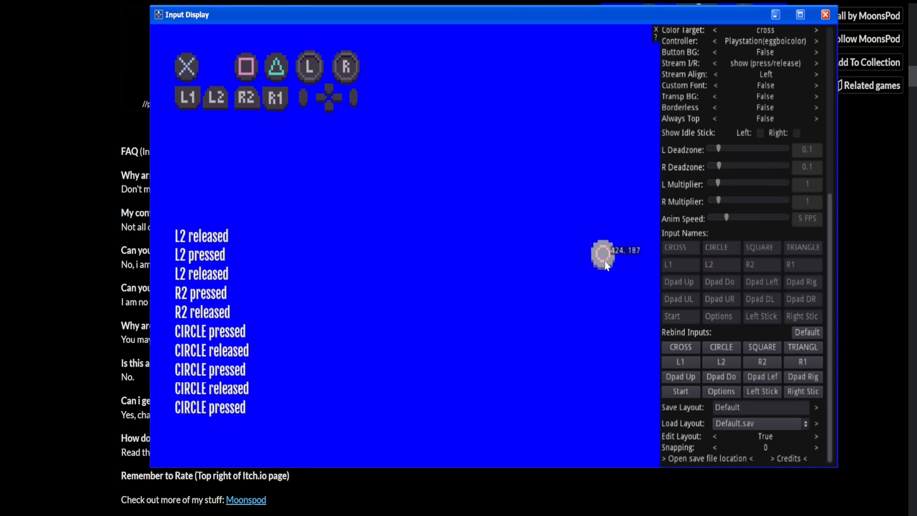
mouse_move(579, 241)
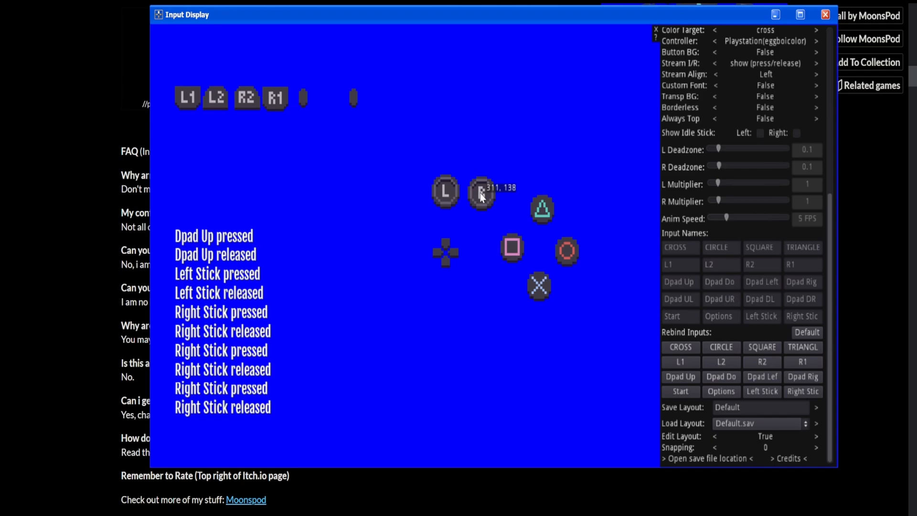
mouse_move(538, 138)
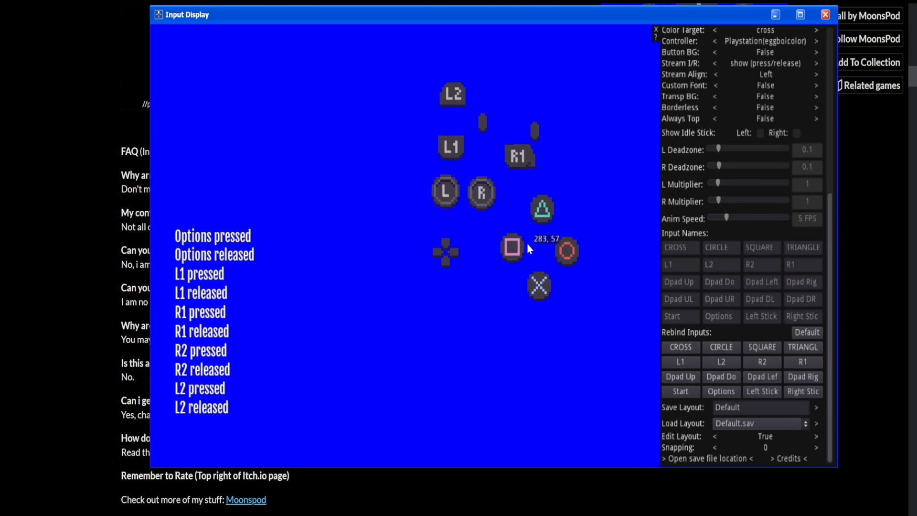
click(445, 191)
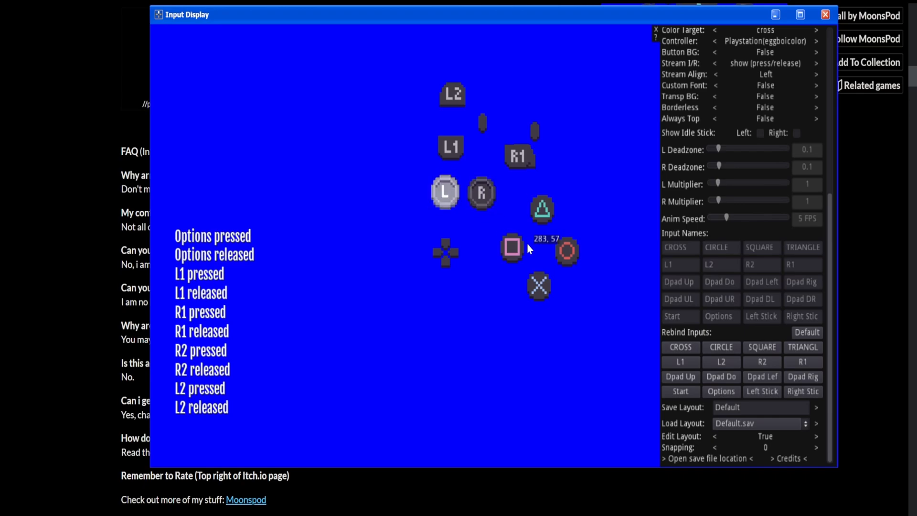
mouse_move(677, 331)
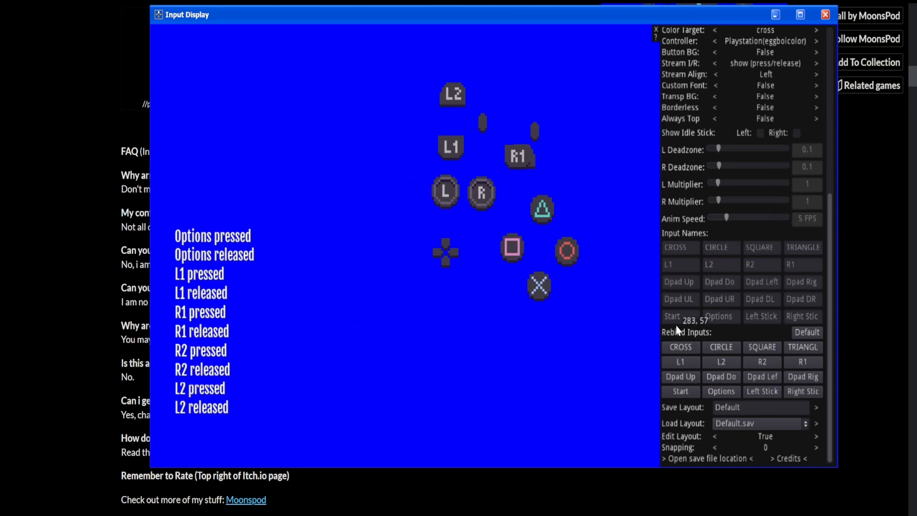
mouse_move(315, 351)
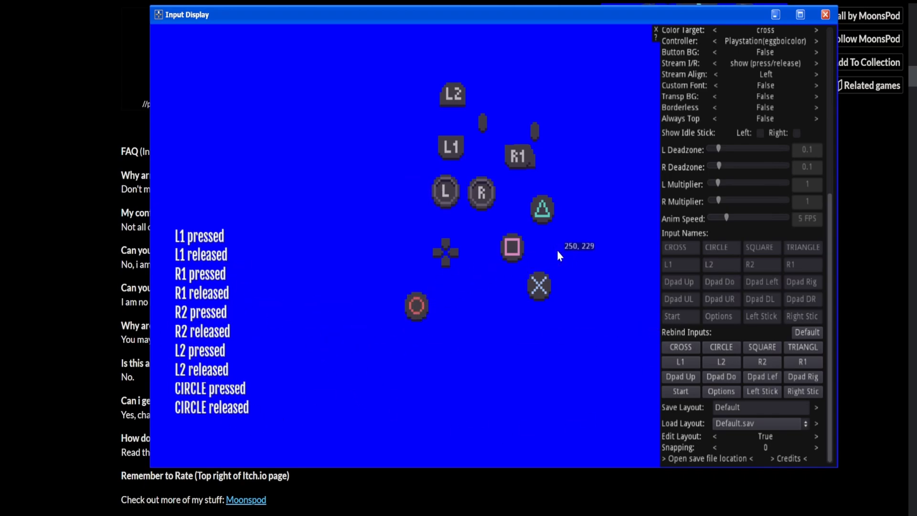
mouse_move(506, 326)
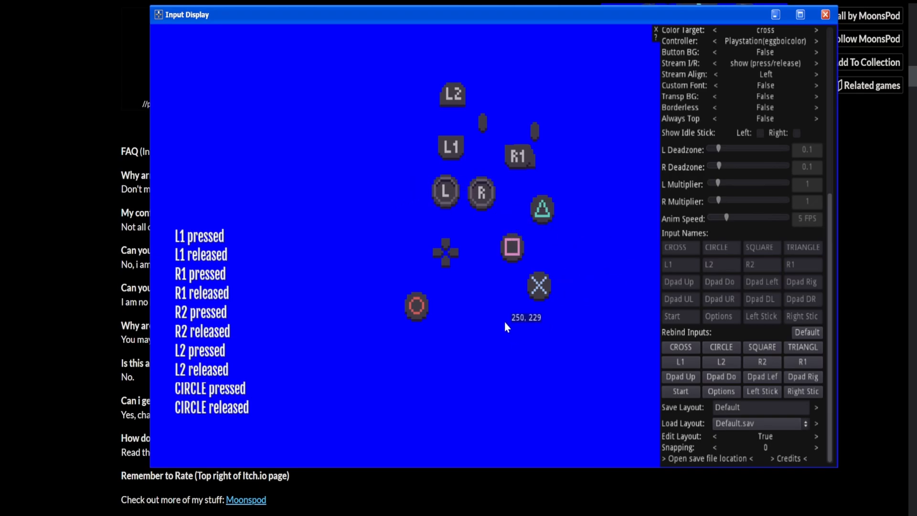
mouse_move(339, 153)
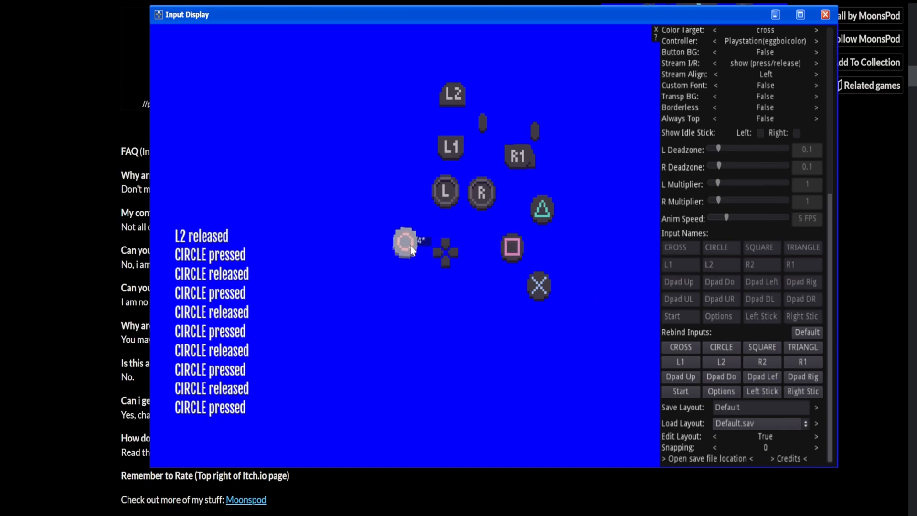
mouse_move(407, 241)
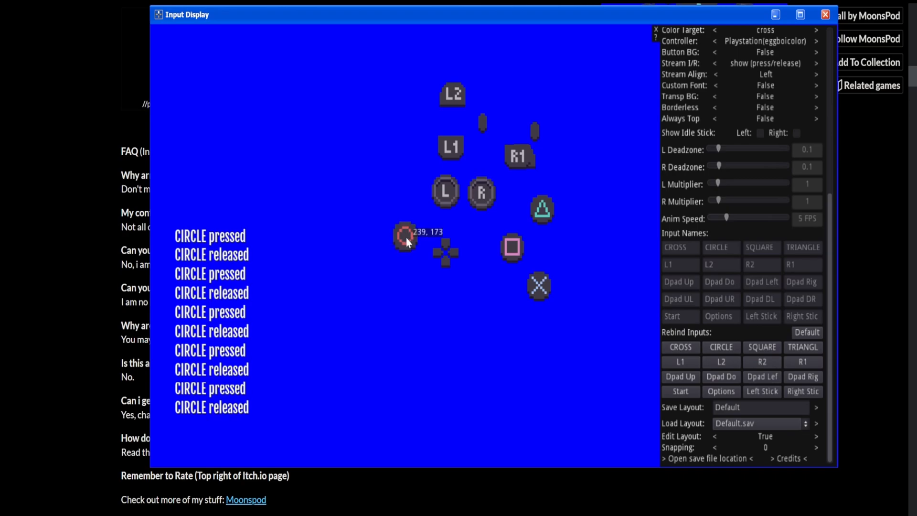
mouse_move(522, 332)
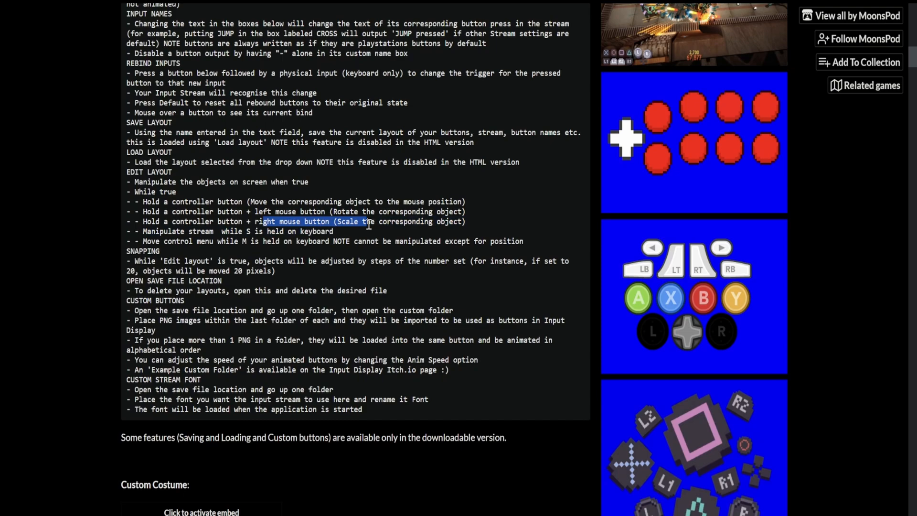
mouse_move(412, 257)
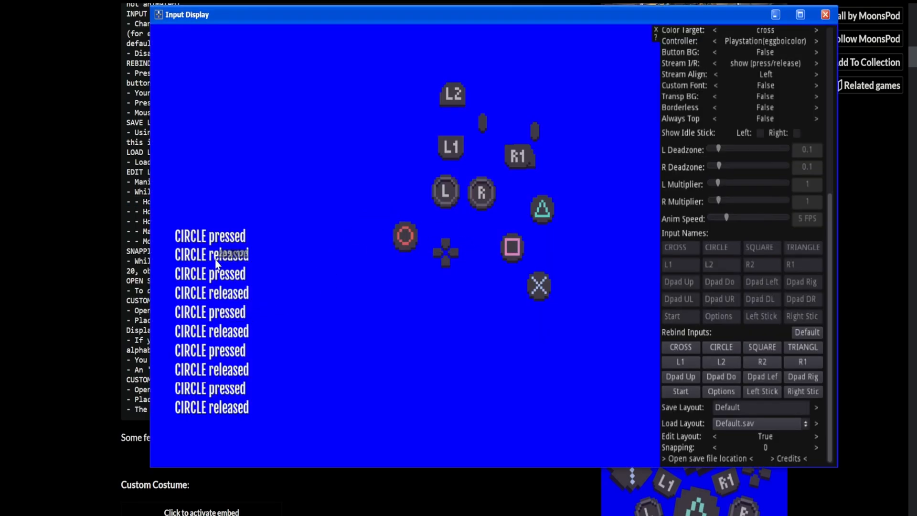
mouse_move(251, 258)
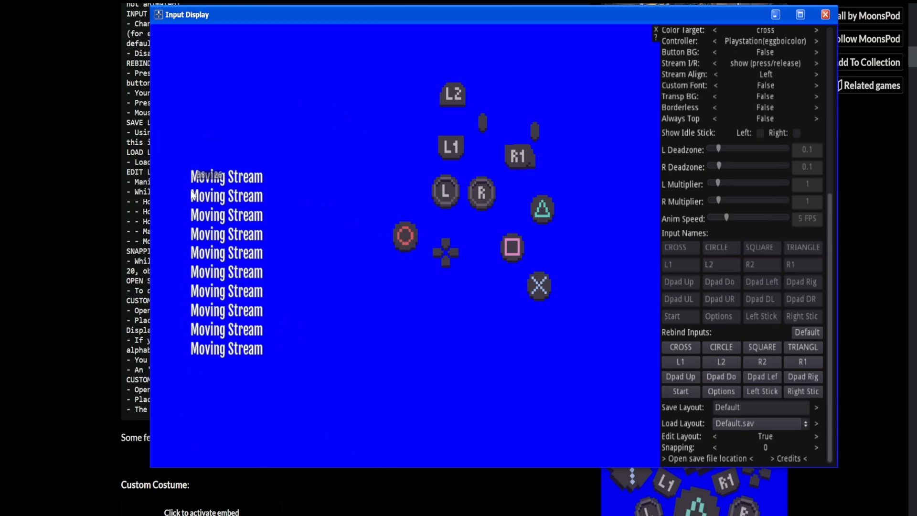
mouse_move(369, 258)
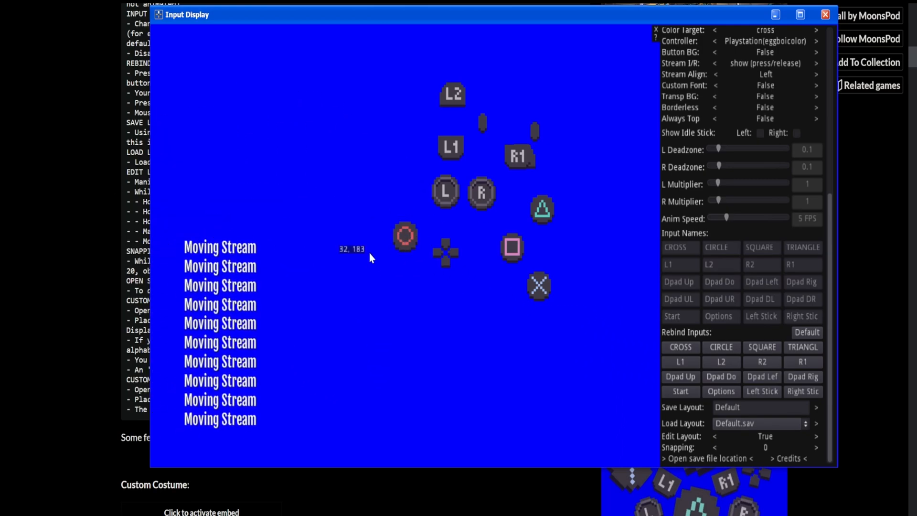
mouse_move(696, 338)
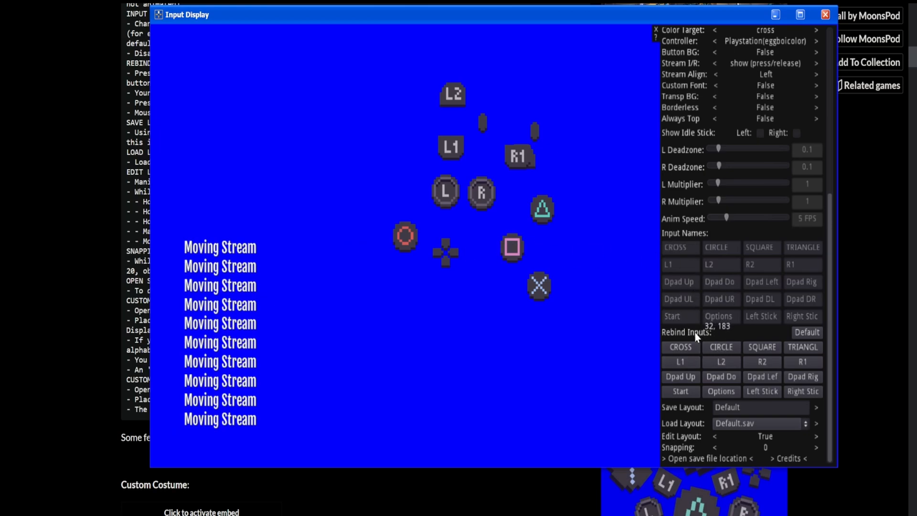
mouse_move(500, 244)
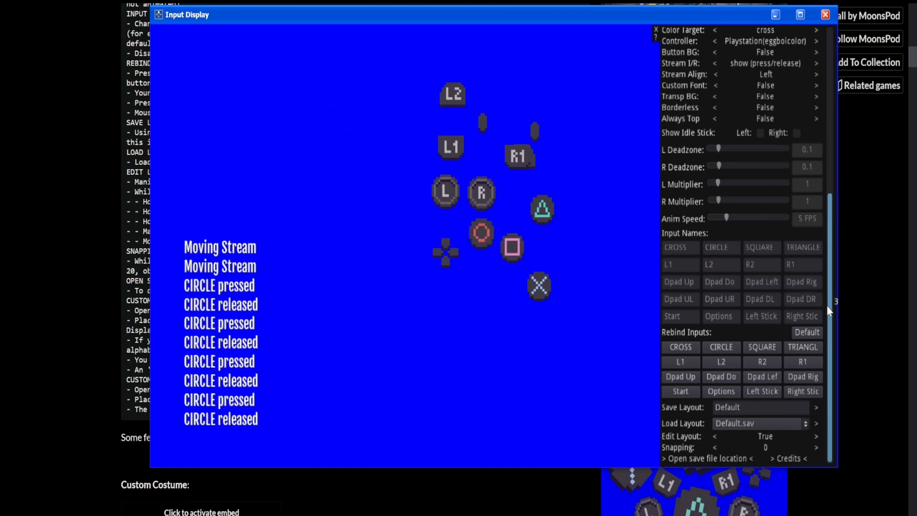
Re-enable Edit Layout, place Circle right of Square, then set Edit Layout to False
click(714, 436)
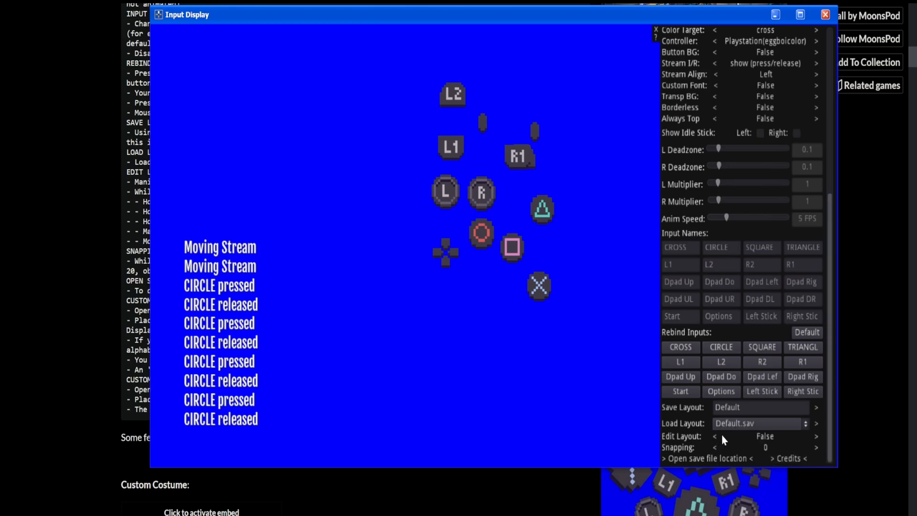
mouse_move(761, 443)
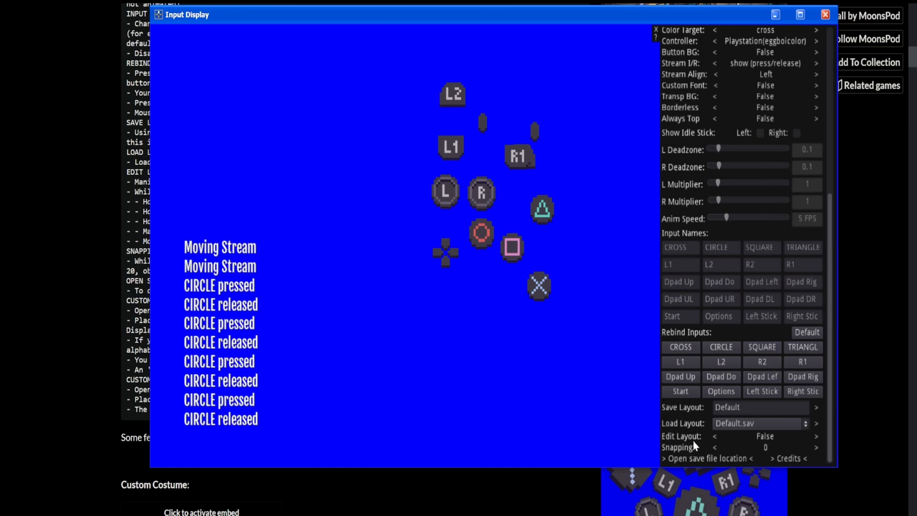
mouse_move(536, 201)
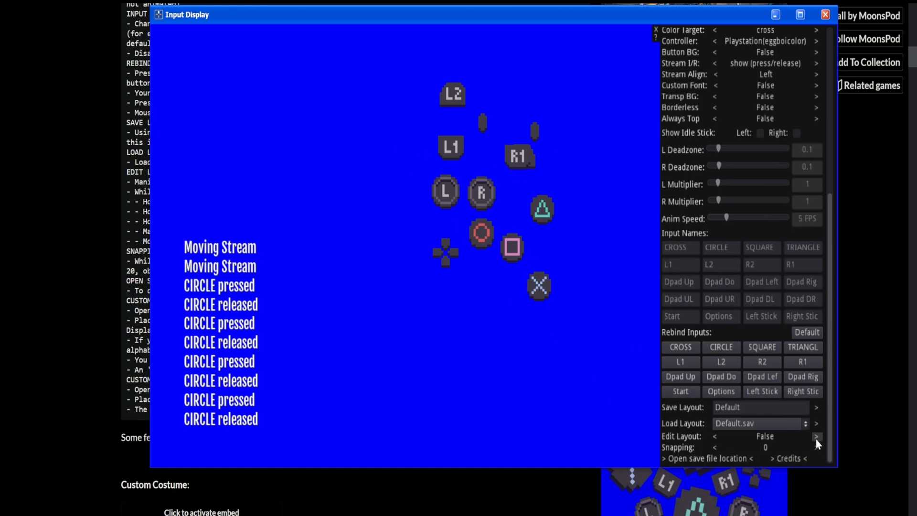
click(816, 436)
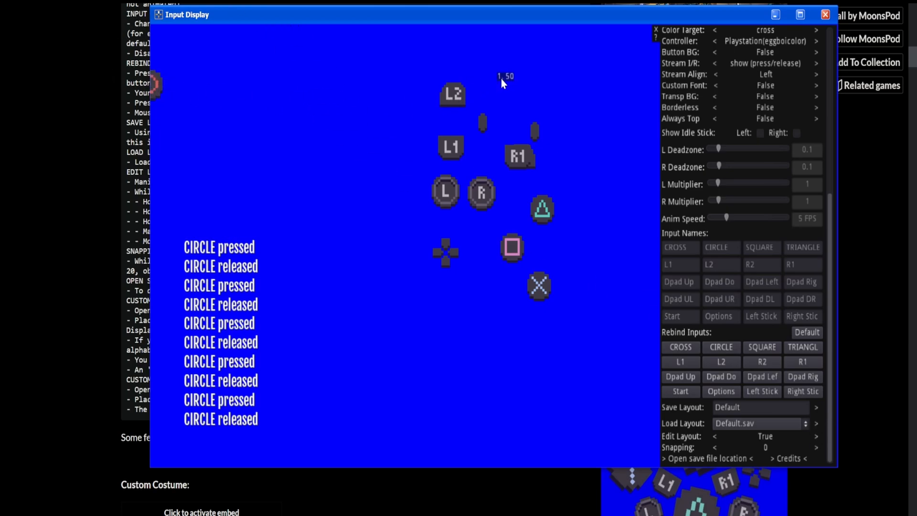
mouse_move(565, 375)
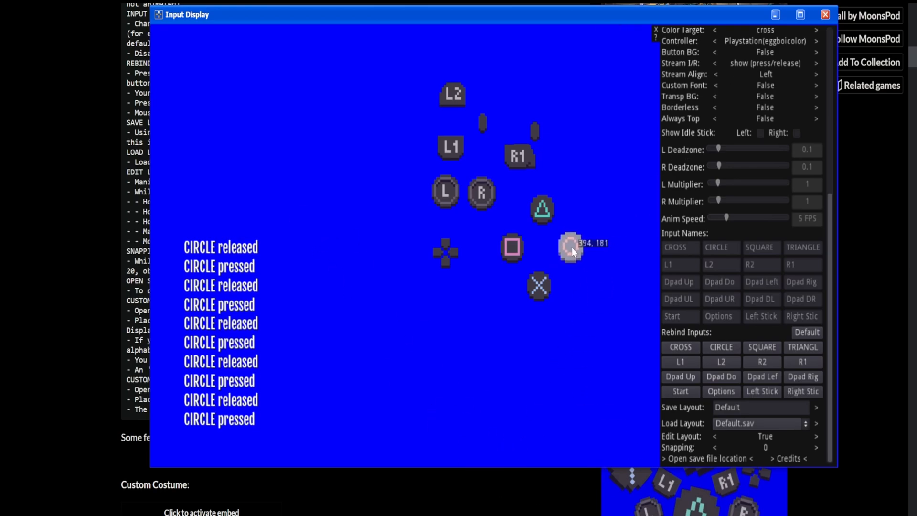
click(815, 435)
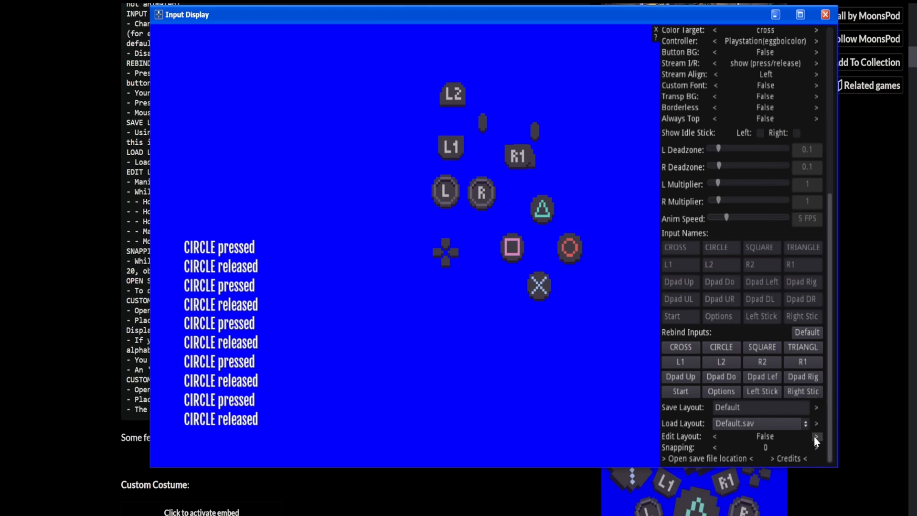
mouse_move(784, 391)
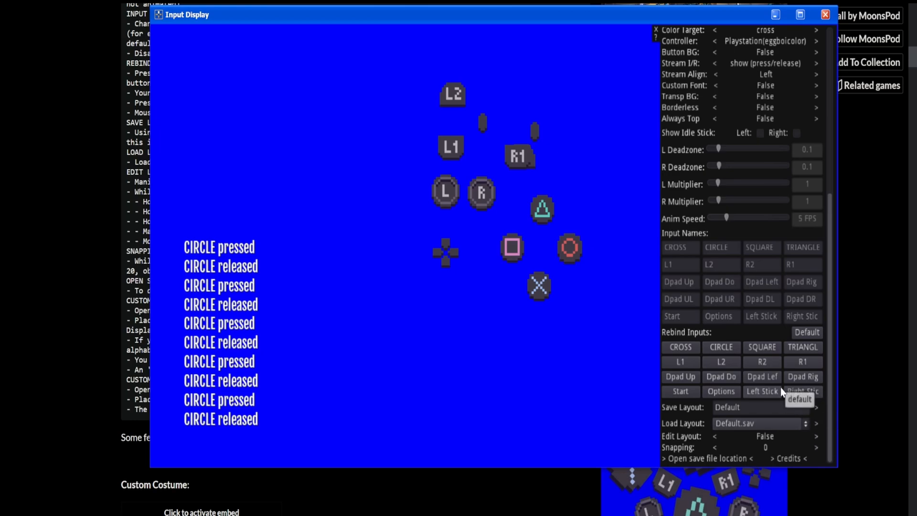
mouse_move(832, 331)
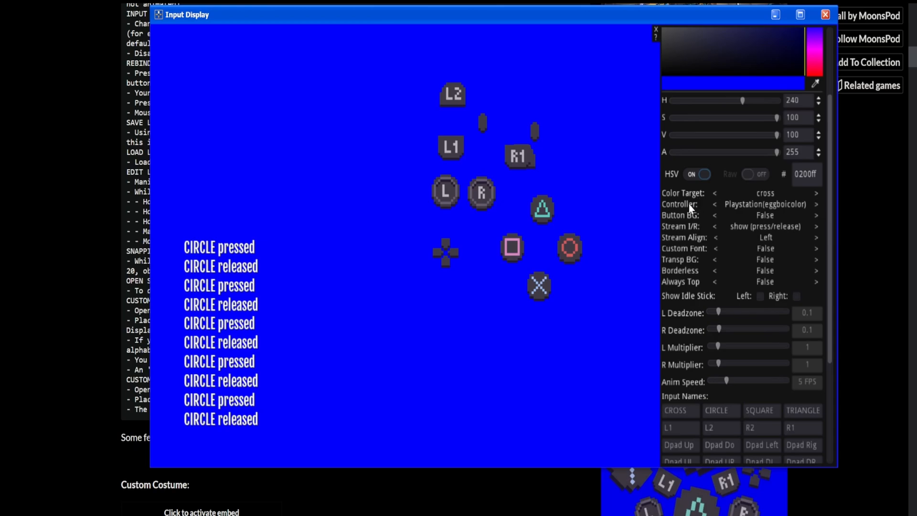
Cycle the Controller skin through black-and-white Playstation, Switch and blank to Playstation (xelubest)
click(816, 204)
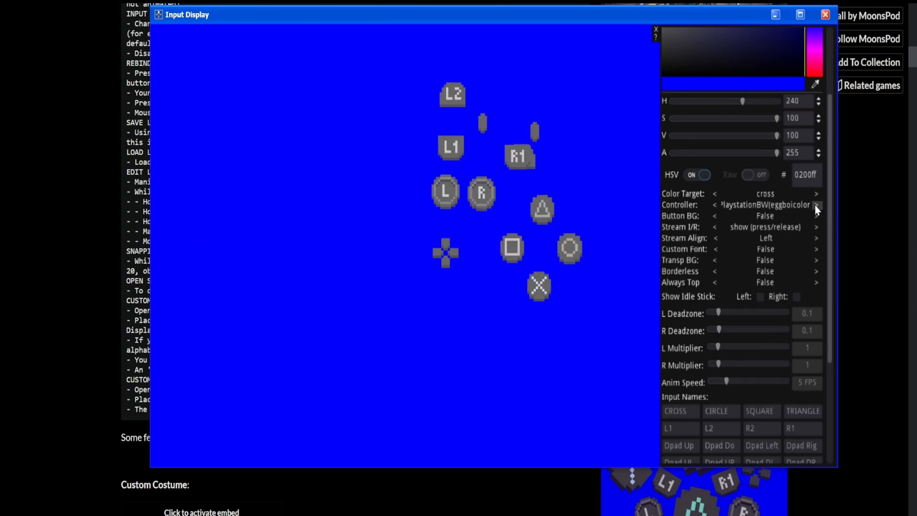
click(816, 205)
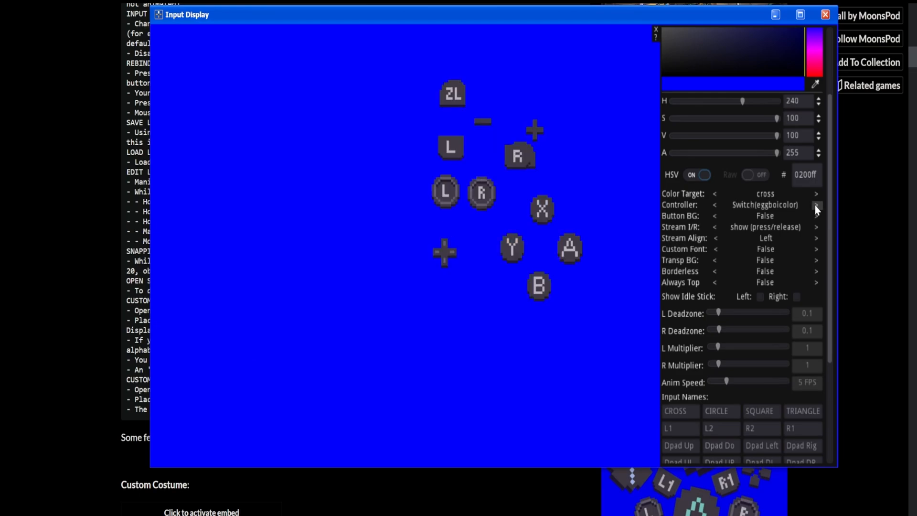
click(816, 203)
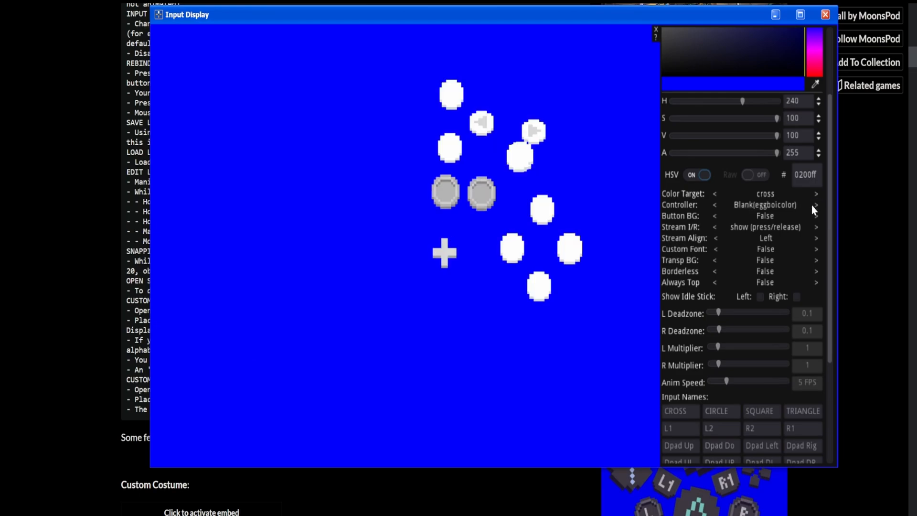
click(816, 205)
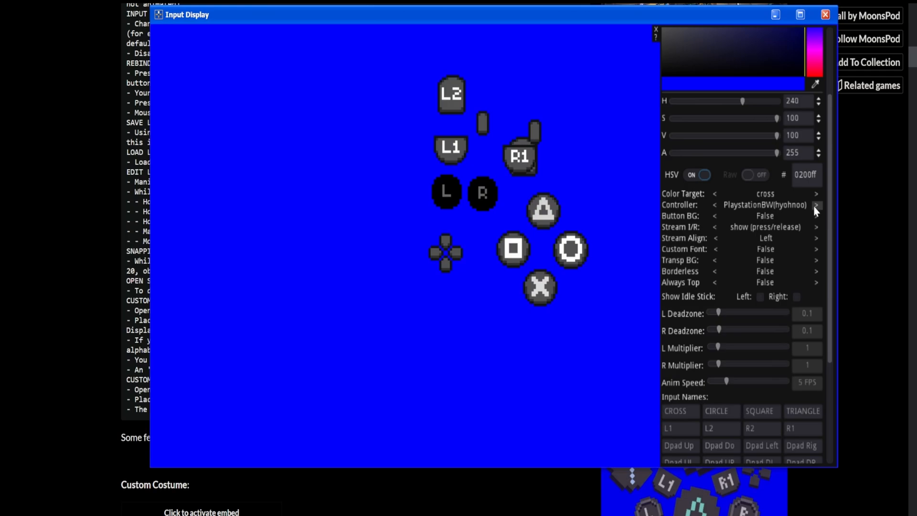
click(816, 205)
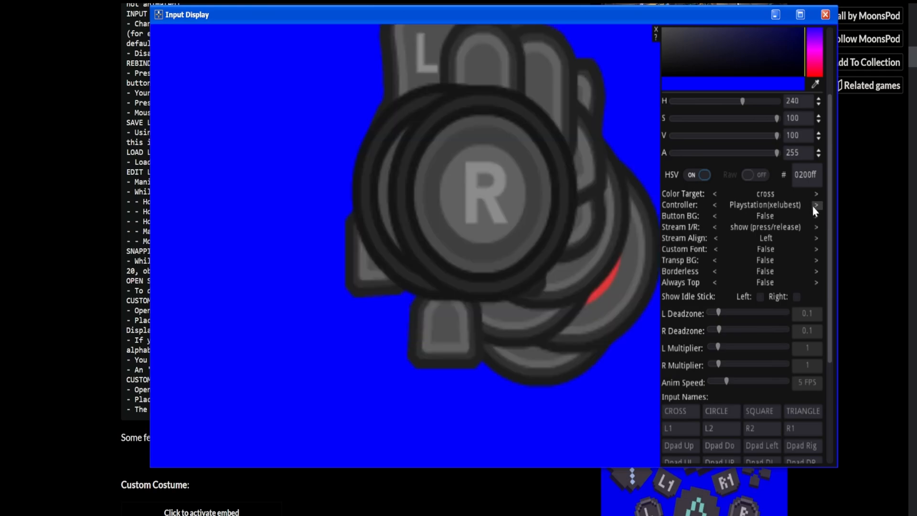
mouse_move(474, 226)
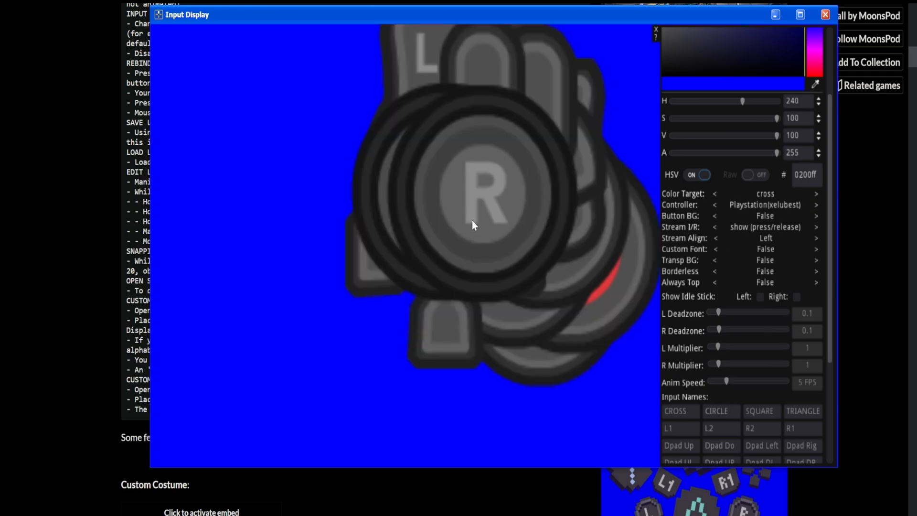
mouse_move(505, 199)
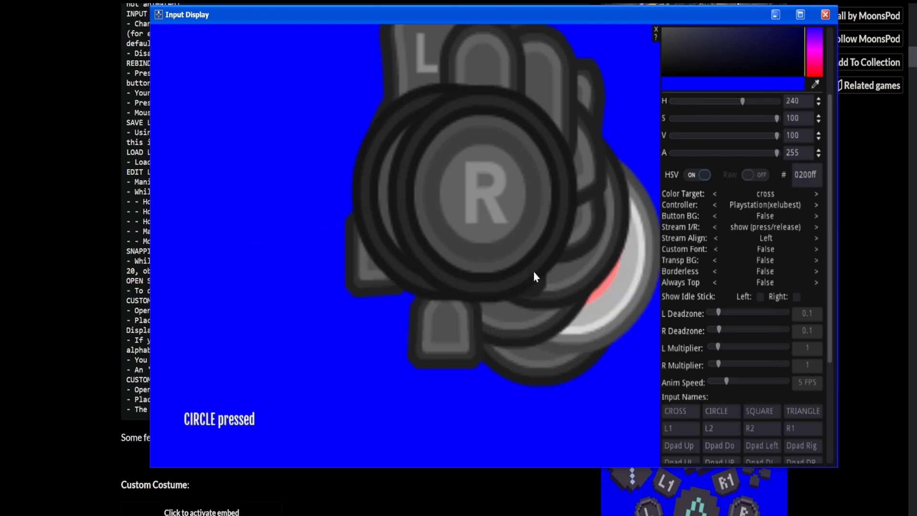
mouse_move(452, 208)
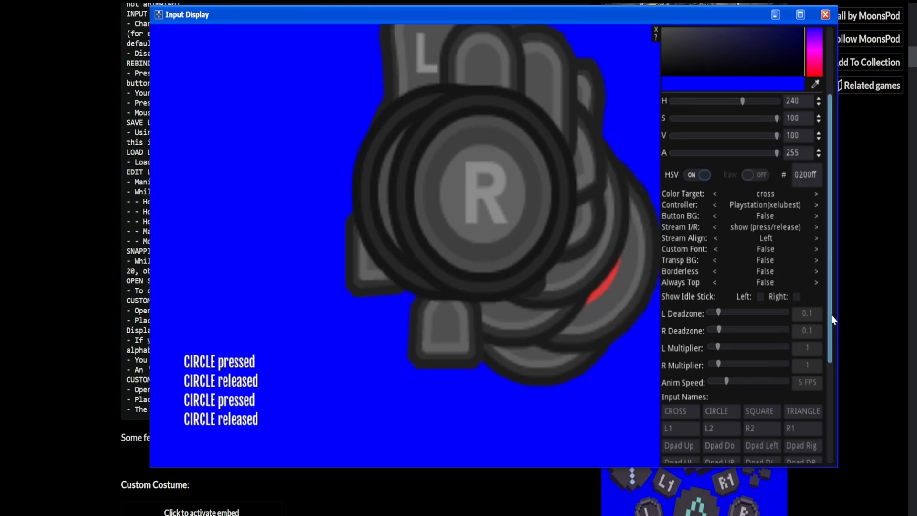
Set Edit Layout to True and drag the circle button left of the controller
scroll(down, 3)
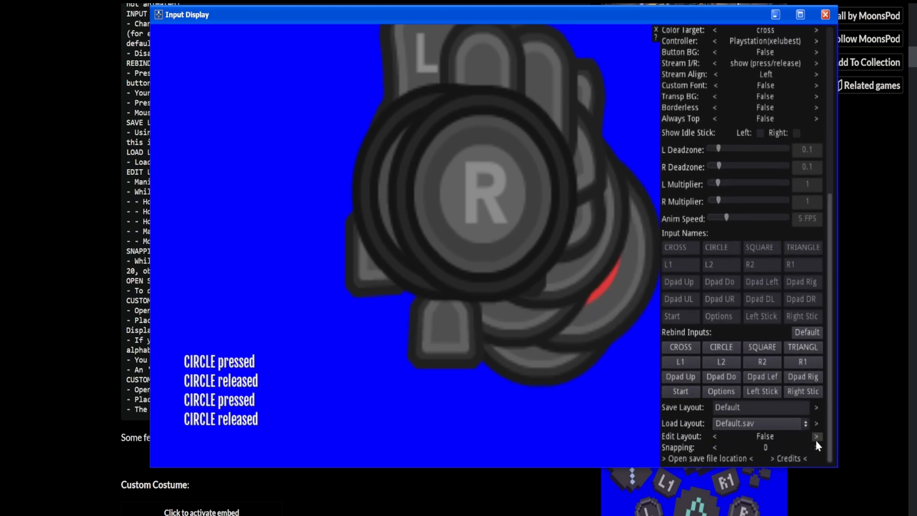
click(816, 436)
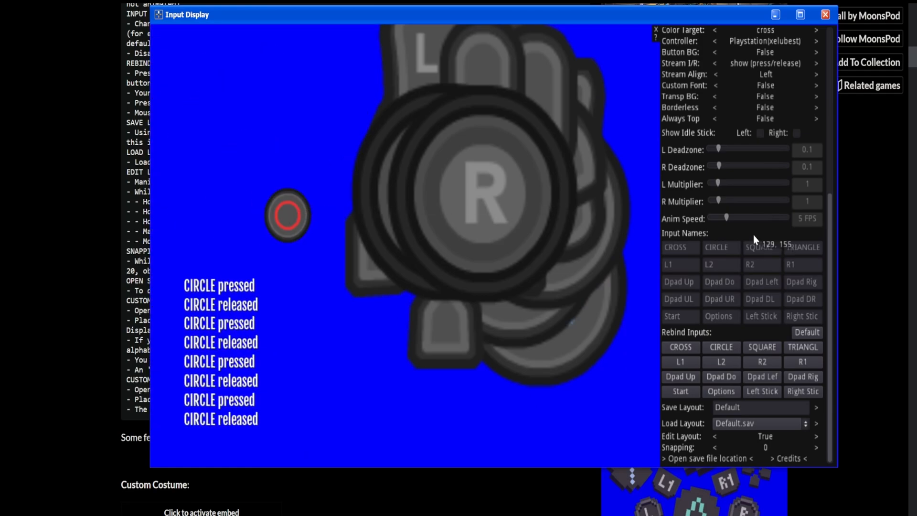
click(816, 52)
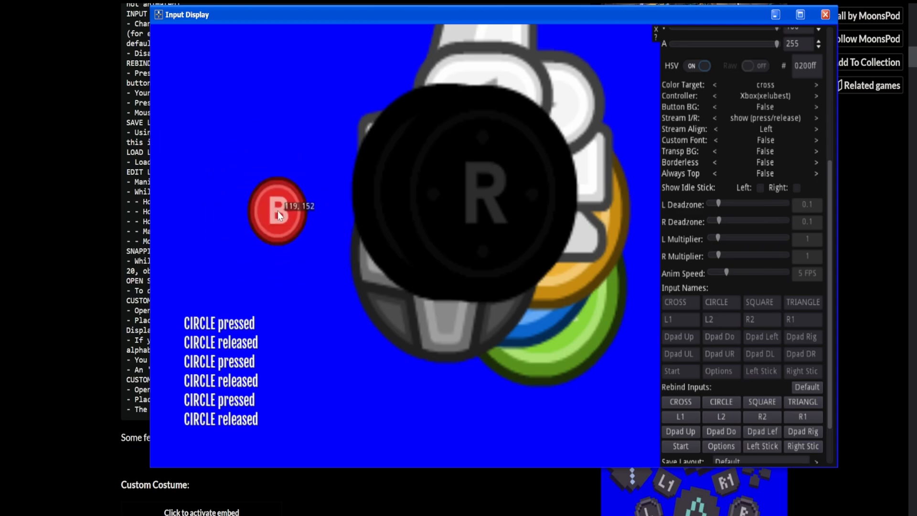
mouse_move(253, 106)
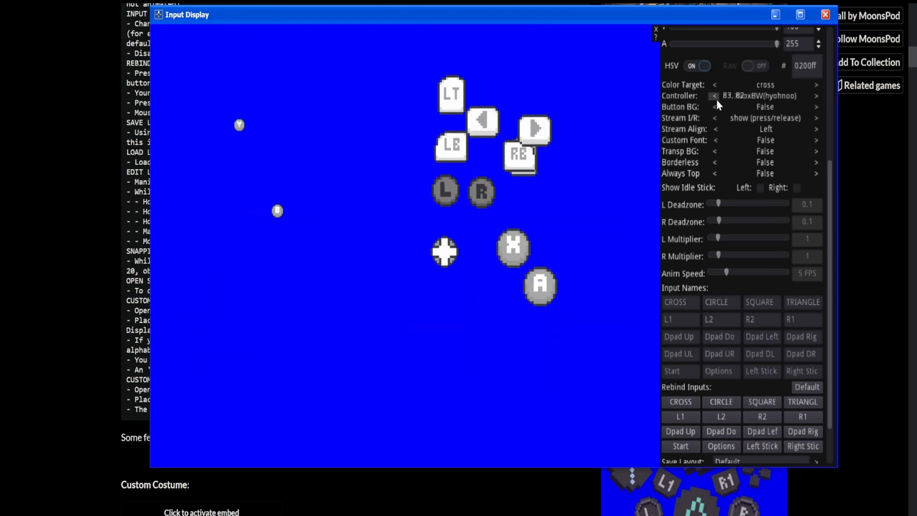
Cycle the Controller skin via Playstation (hyohnoo) to Xbox (hyohnoo)
click(714, 96)
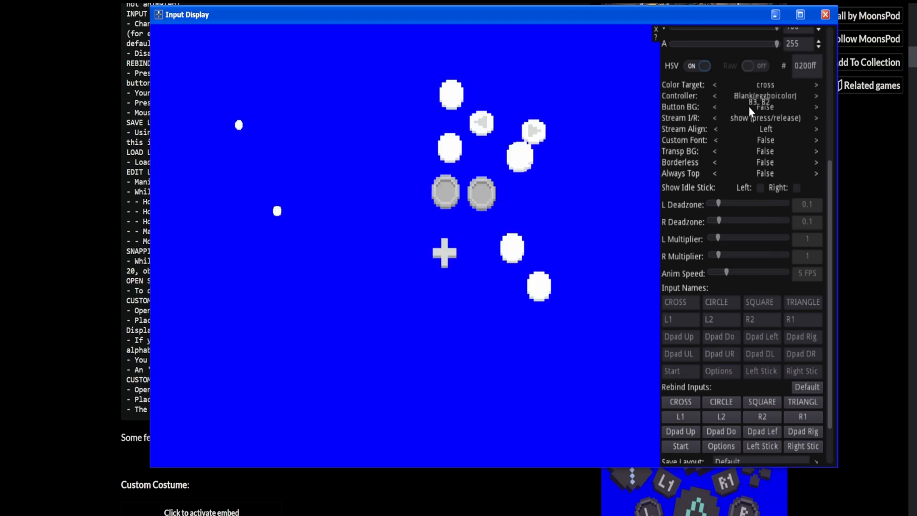
click(816, 96)
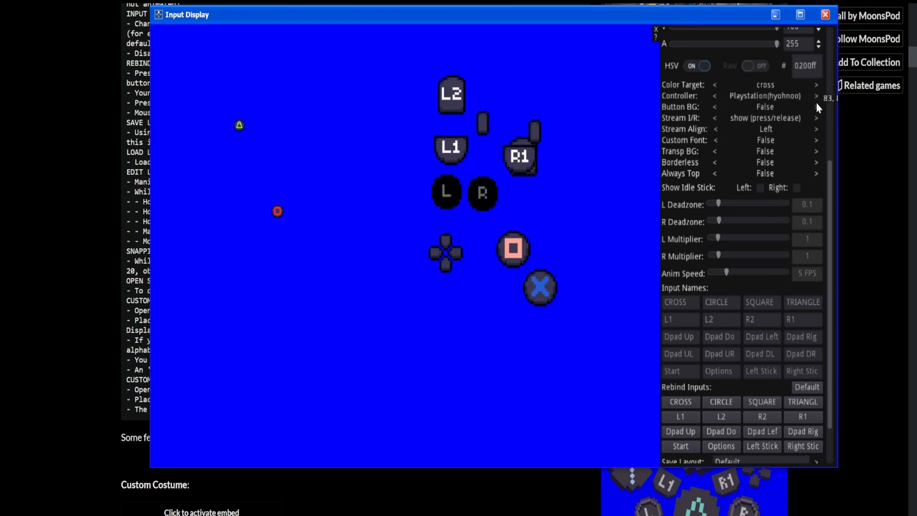
click(816, 95)
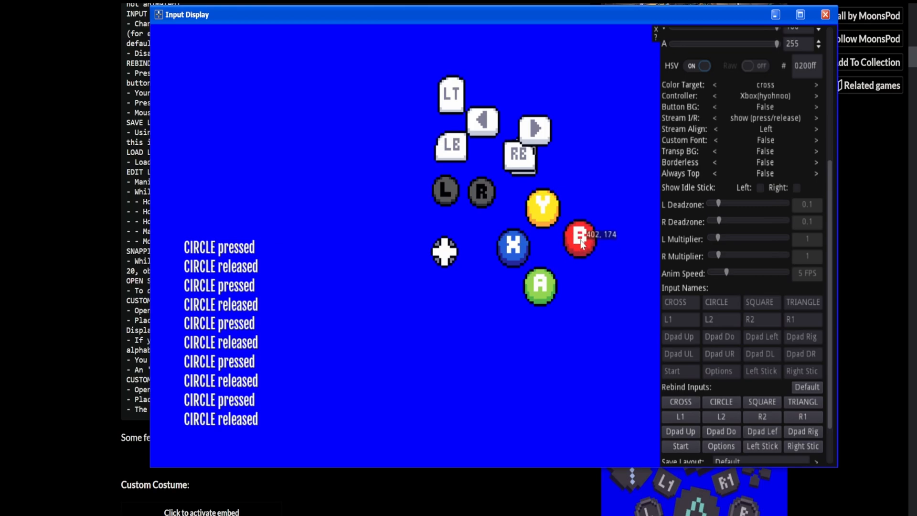
Under Rebind Inputs, assign new controller buttons to CIRCLE and CROSS
scroll(down, 3)
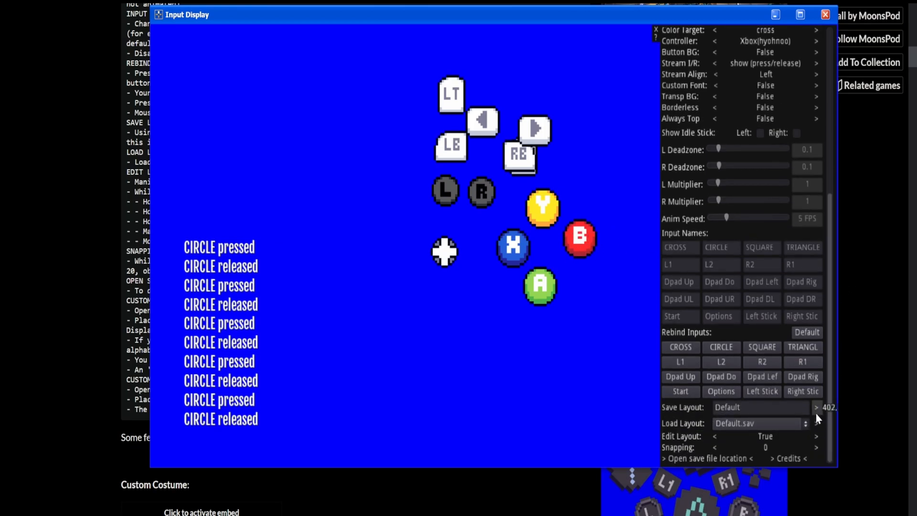
scroll(up, 3)
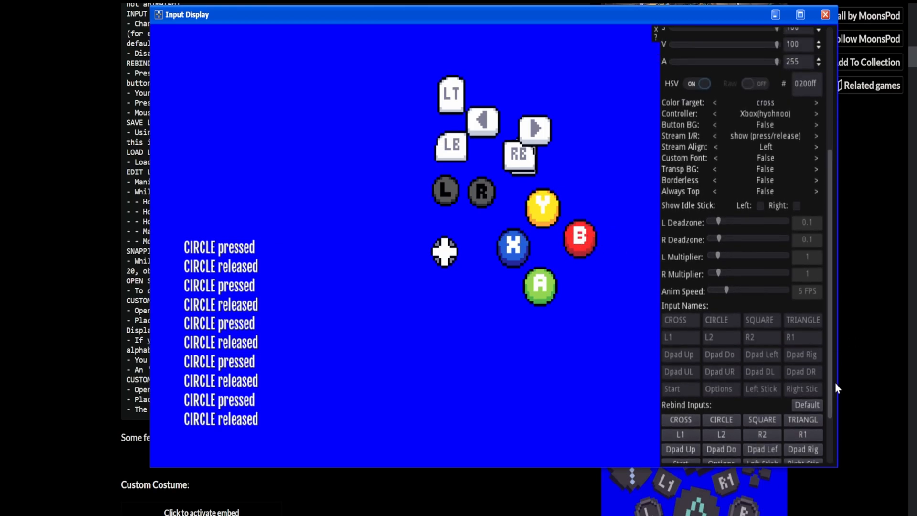
mouse_move(432, 400)
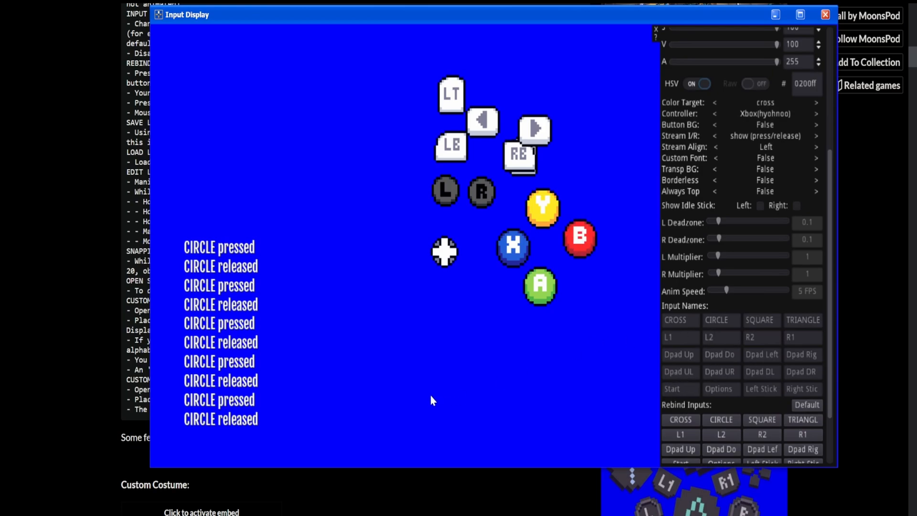
mouse_move(720, 419)
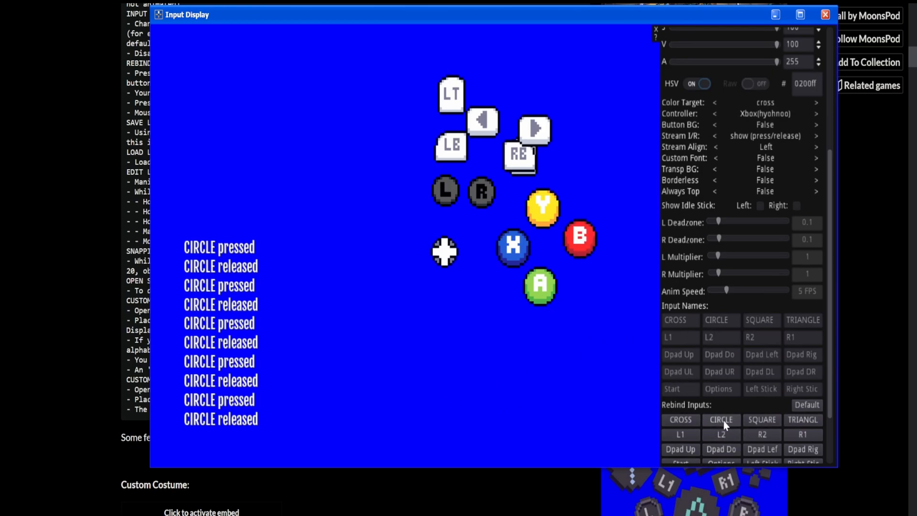
mouse_move(581, 394)
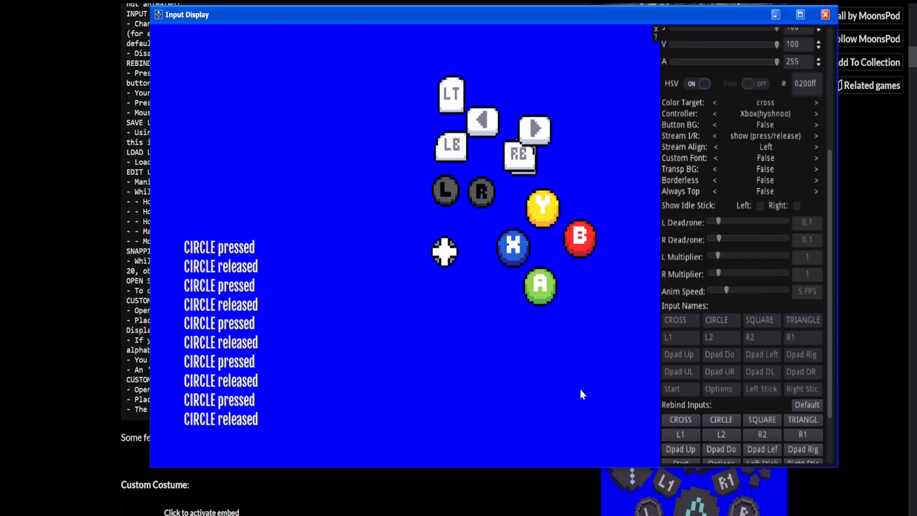
mouse_move(721, 434)
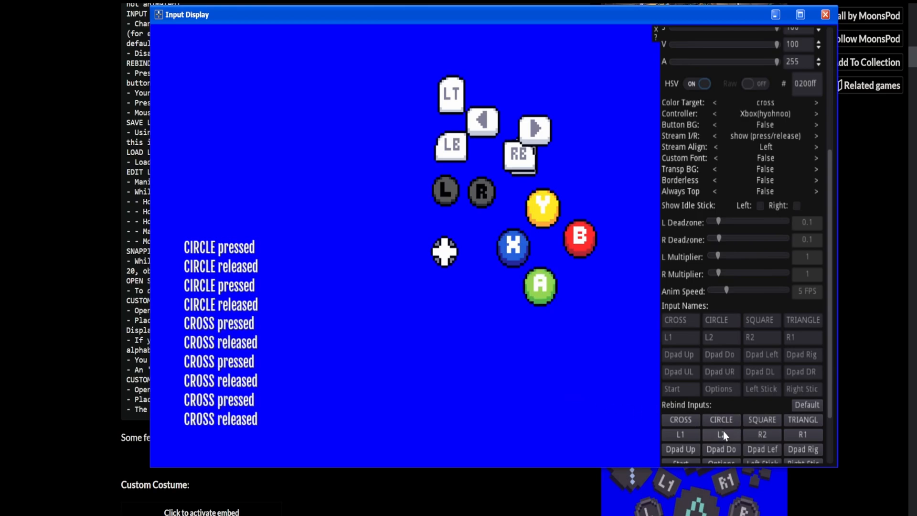
mouse_move(680, 420)
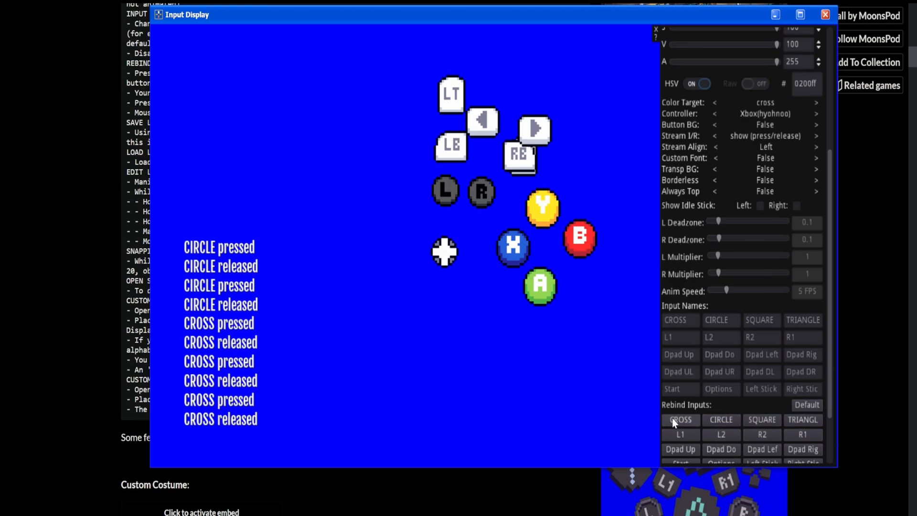
click(680, 420)
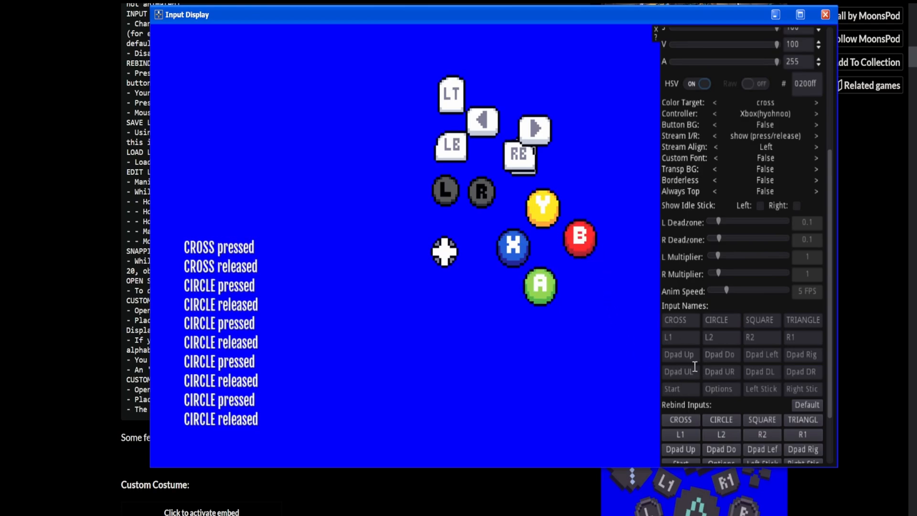
mouse_move(578, 288)
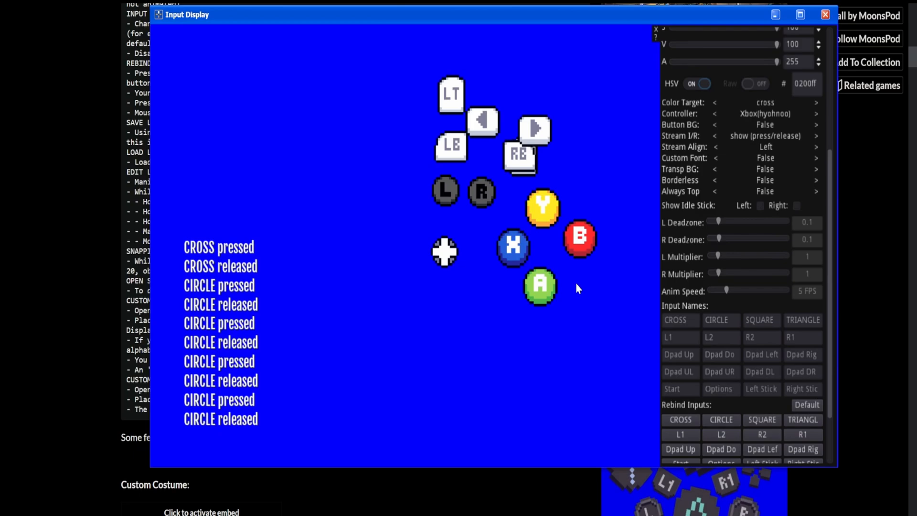
mouse_move(247, 425)
text(B)
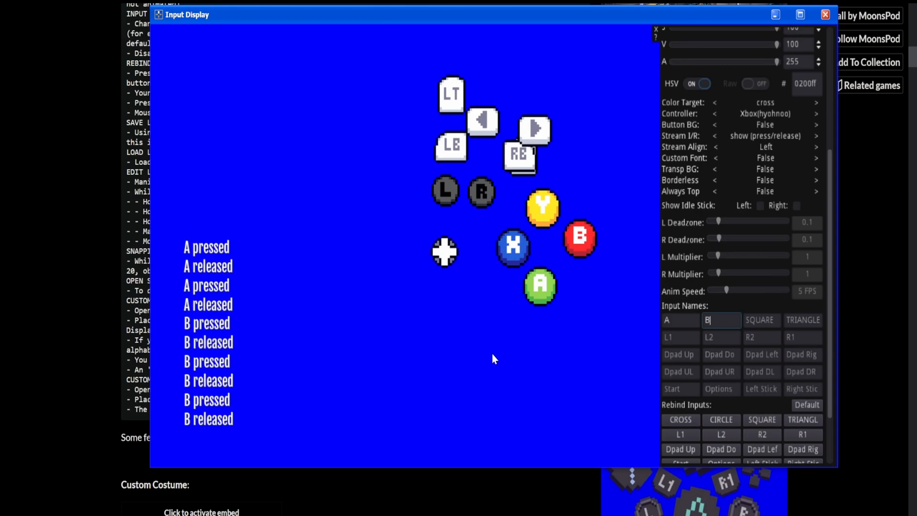
mouse_move(721, 434)
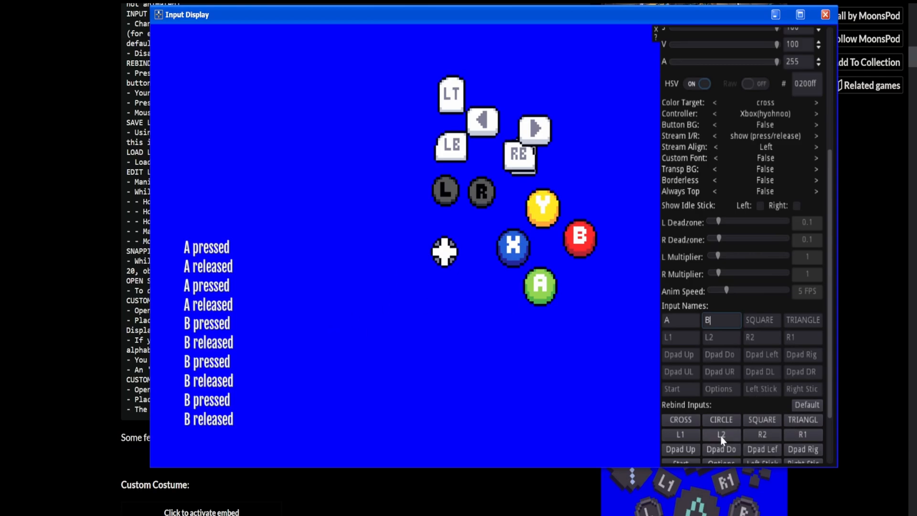
In Input Names, rename CROSS to A and CIRCLE to B
scroll(down, 3)
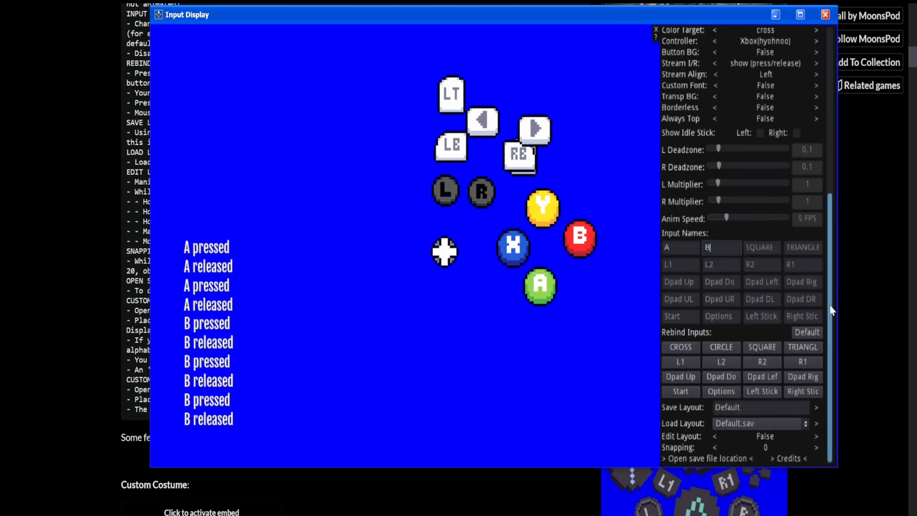
scroll(up, 3)
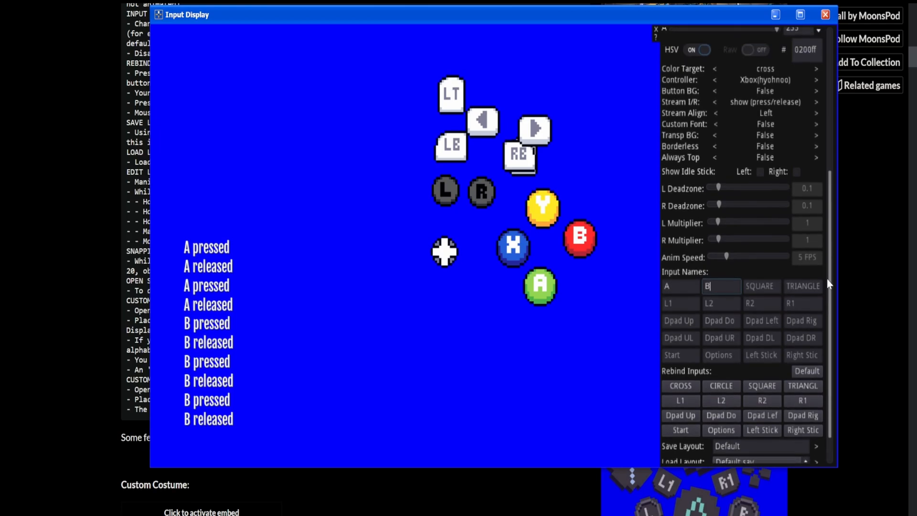
mouse_move(721, 362)
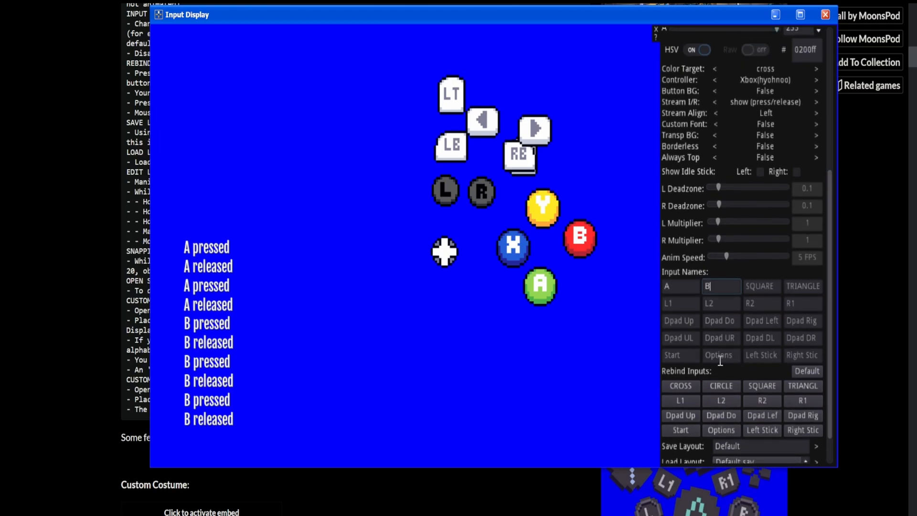
mouse_move(745, 383)
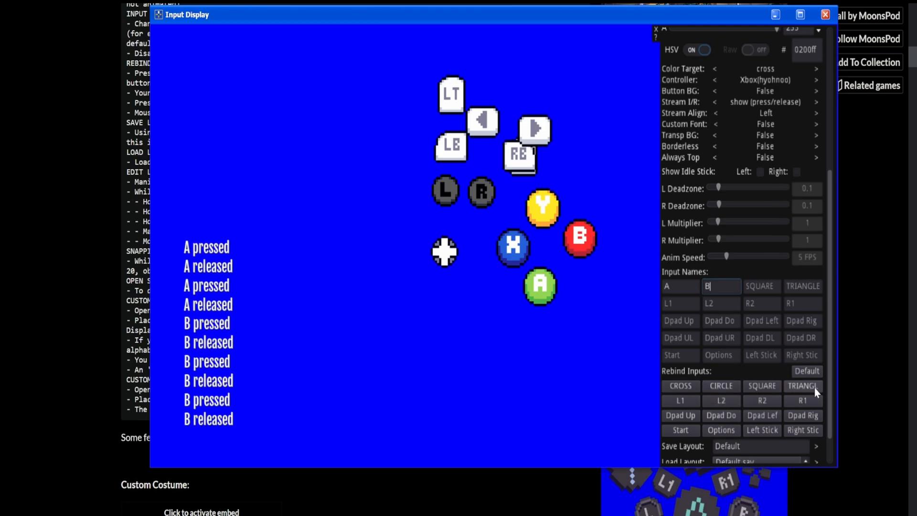
mouse_move(836, 397)
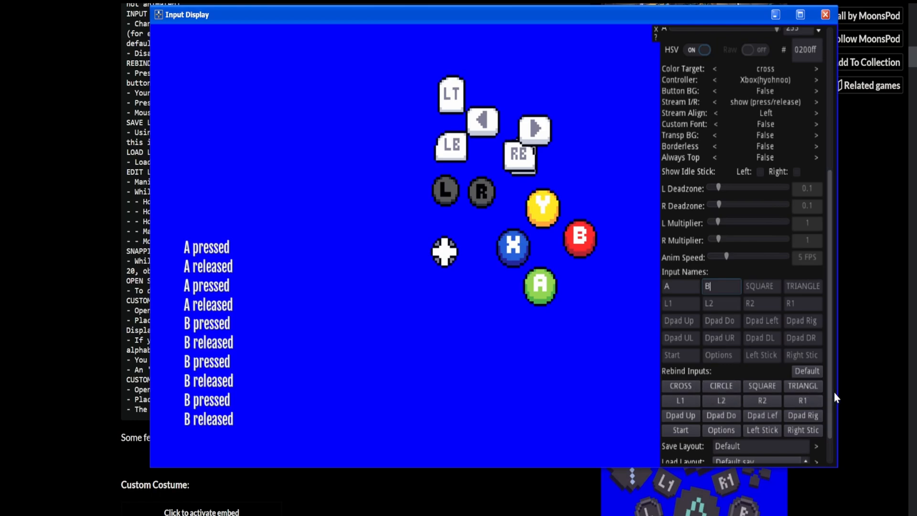
scroll(up, 3)
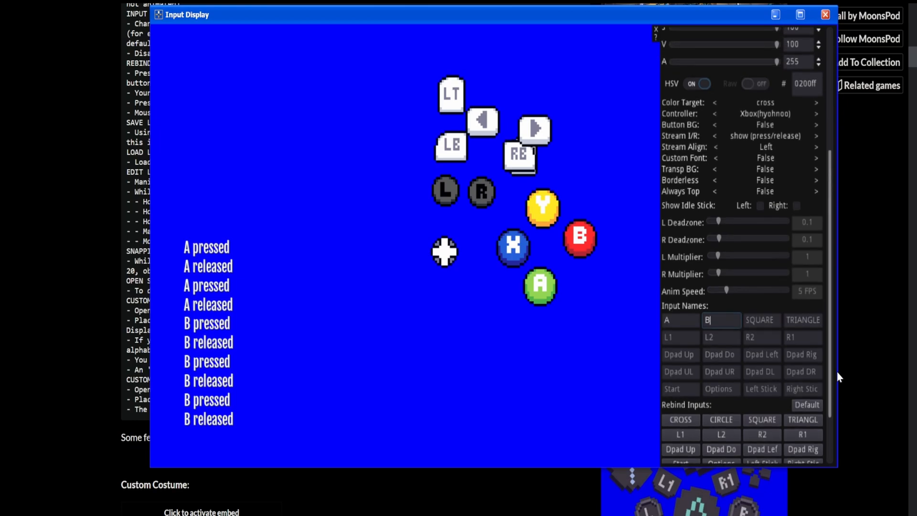
mouse_move(687, 114)
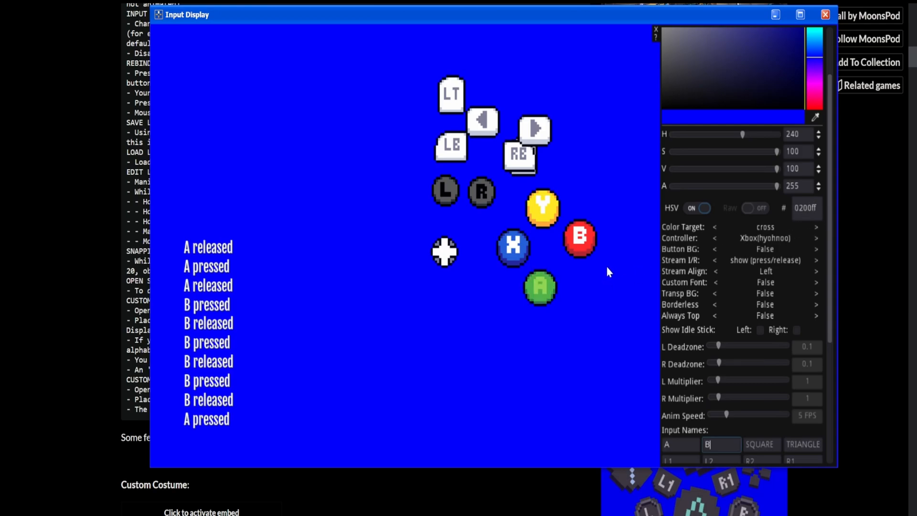
Tint the A button dark crimson (aa0047) and switch colour values back to HSV
scroll(down, 3)
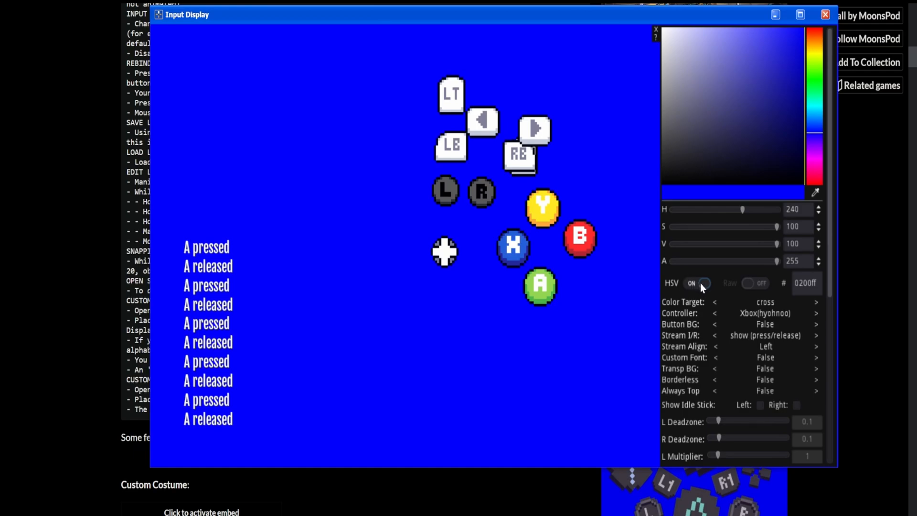
click(703, 283)
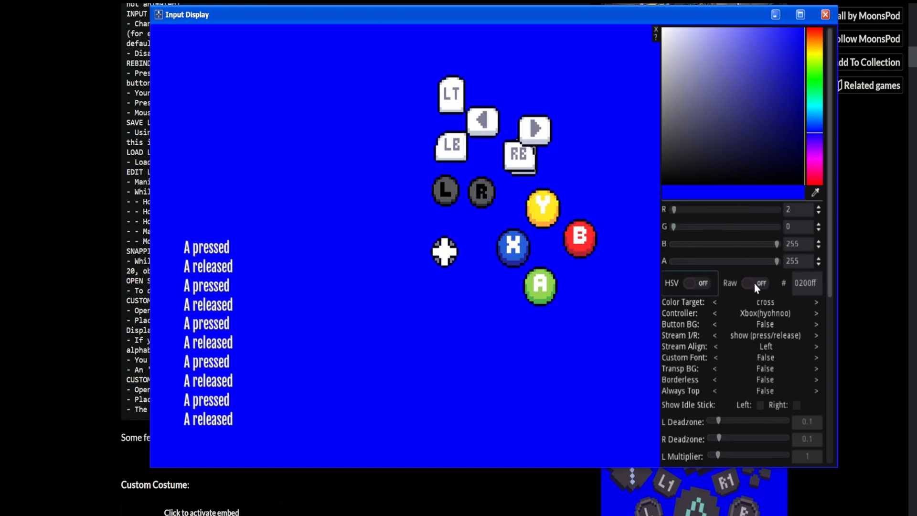
mouse_move(734, 227)
text(aa0000)
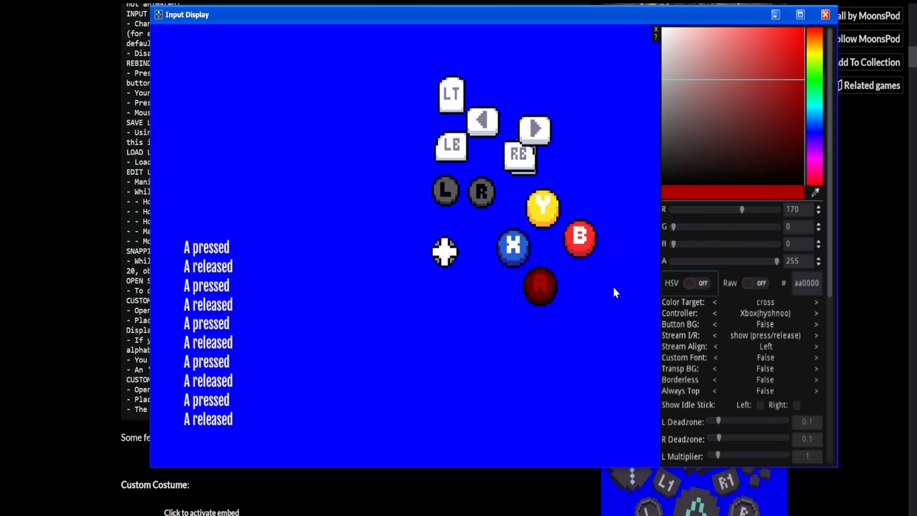
mouse_move(652, 292)
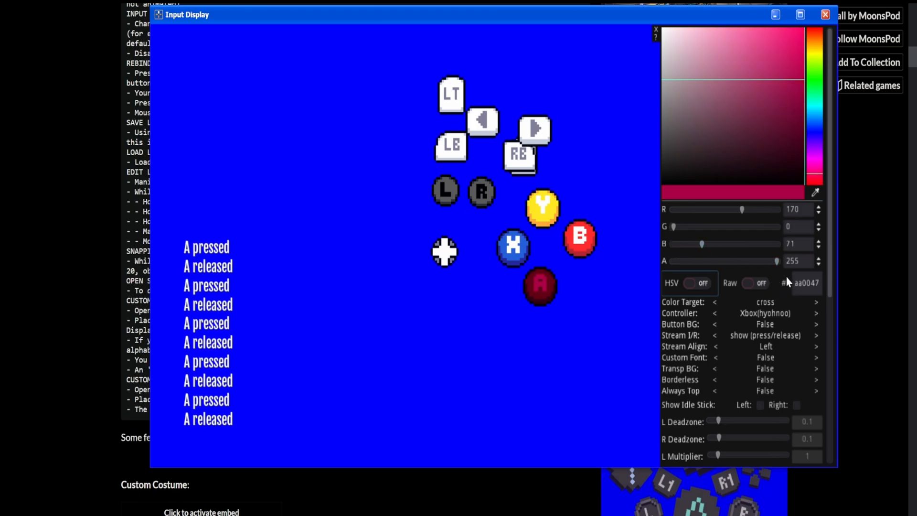
mouse_move(722, 288)
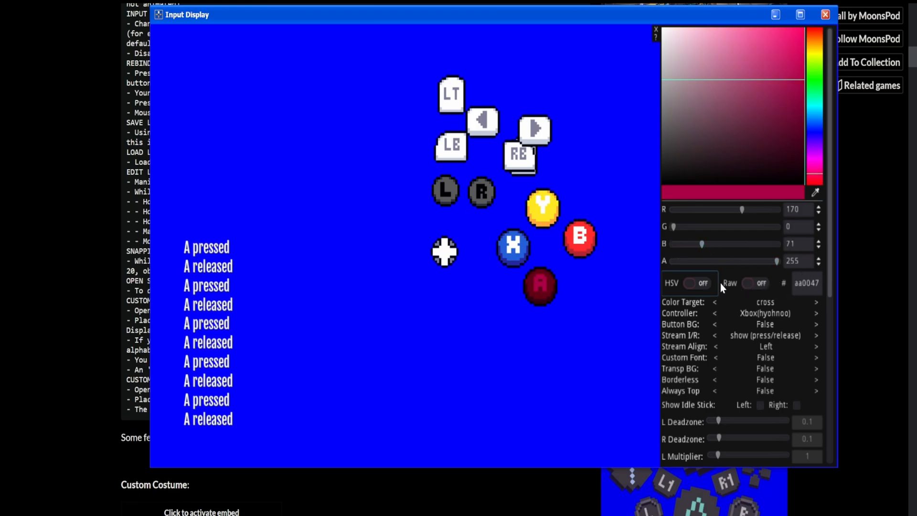
click(704, 282)
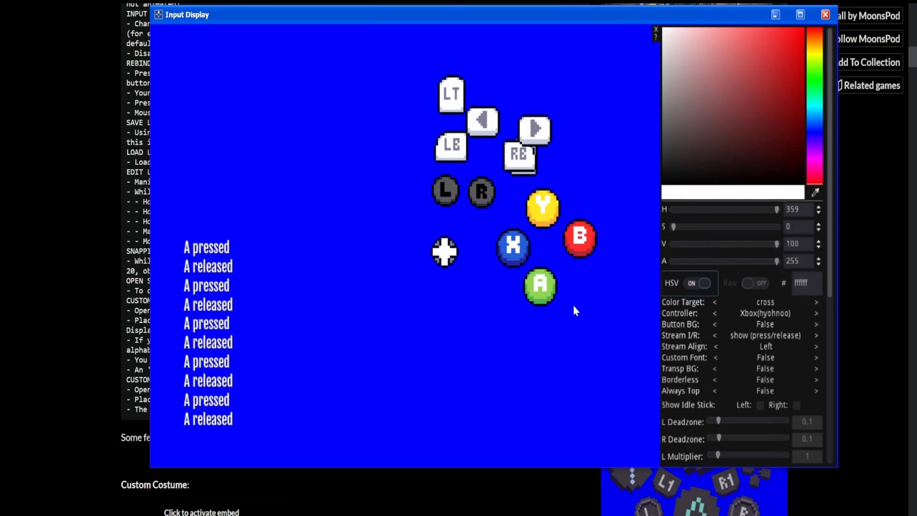
mouse_move(687, 235)
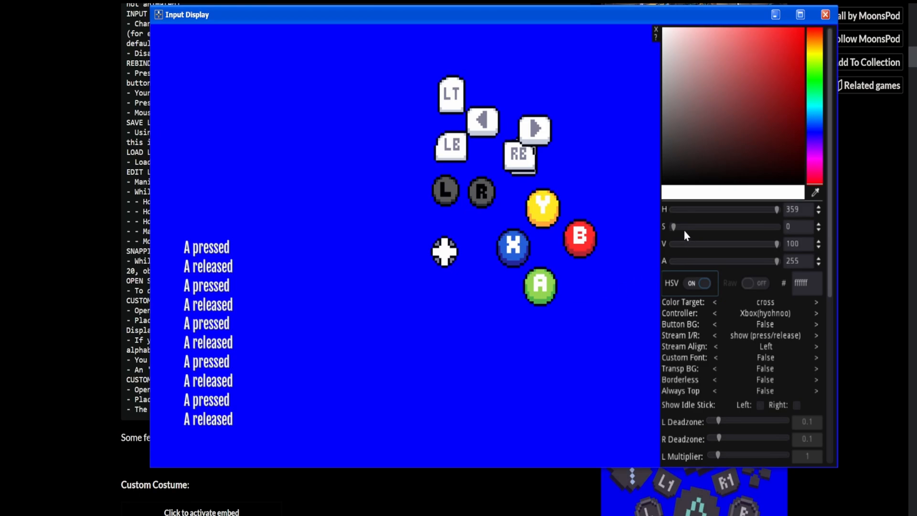
mouse_move(762, 248)
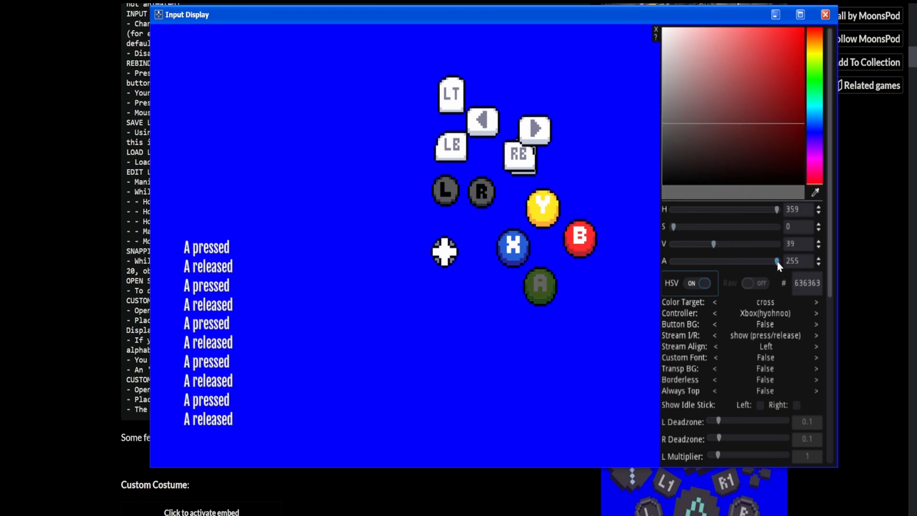
Set the A button's V slider to 39 (636363) and save the layout as Default
scroll(down, 3)
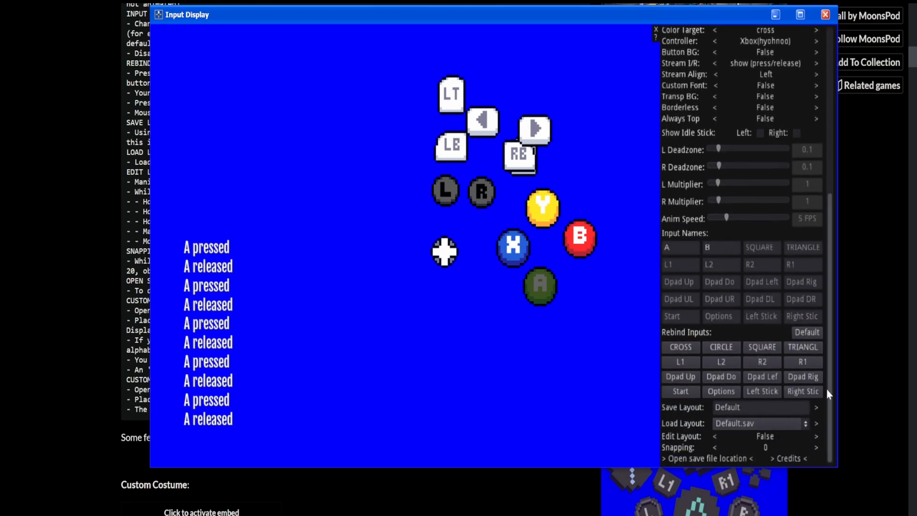
mouse_move(705, 422)
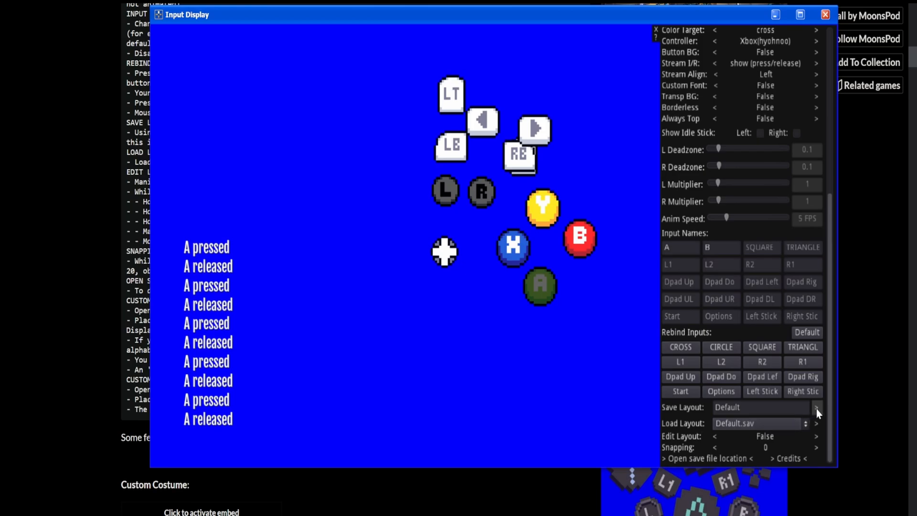
click(765, 30)
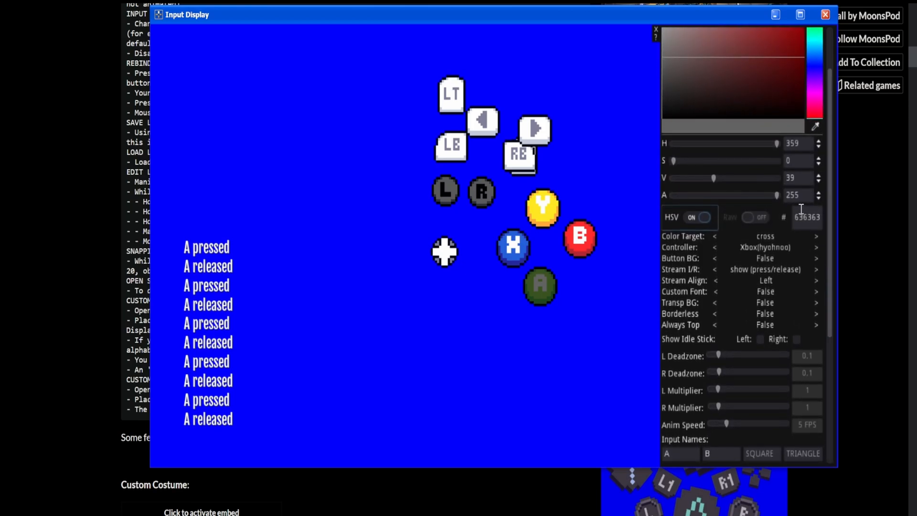
mouse_move(301, 303)
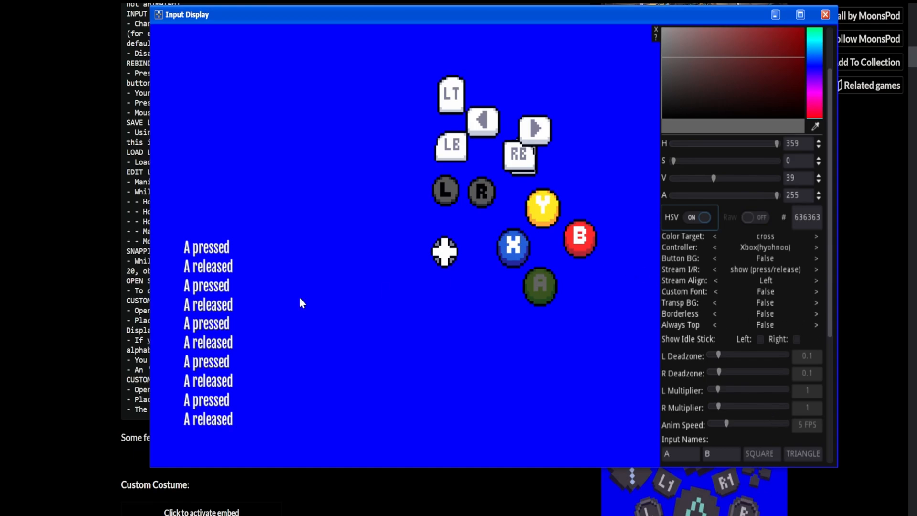
mouse_move(692, 267)
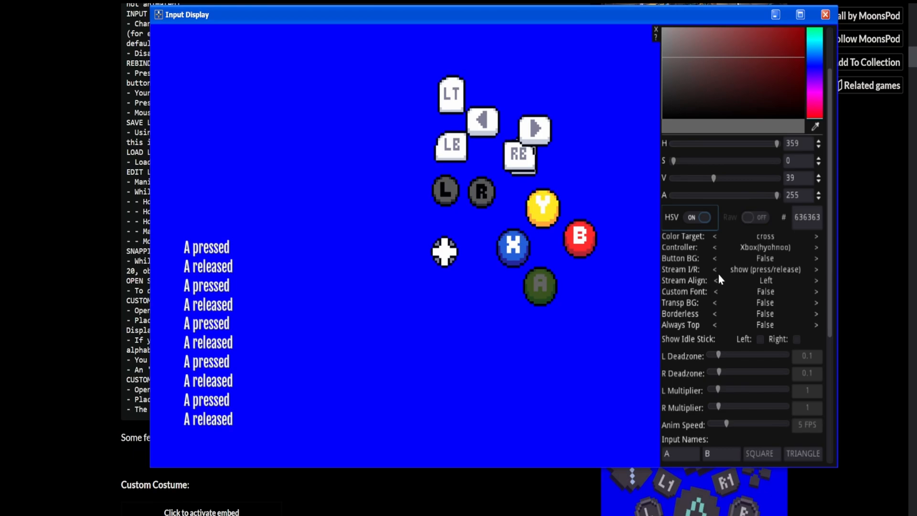
Cycle Stream I/R through hide and press/release, settling on 'show (press only)'
click(815, 269)
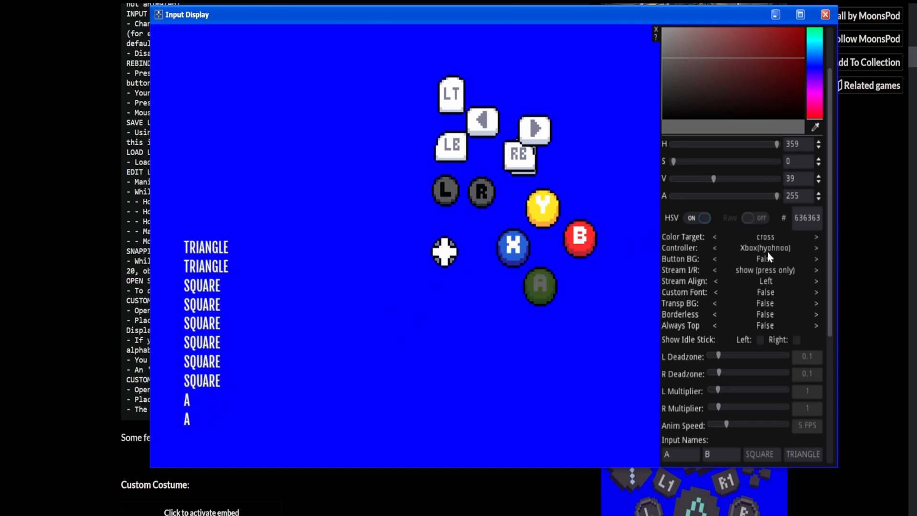
click(816, 269)
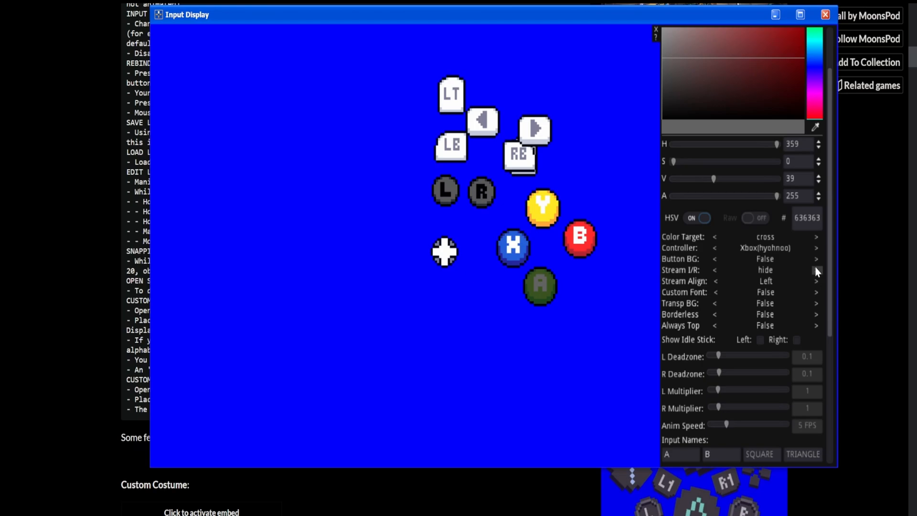
click(816, 269)
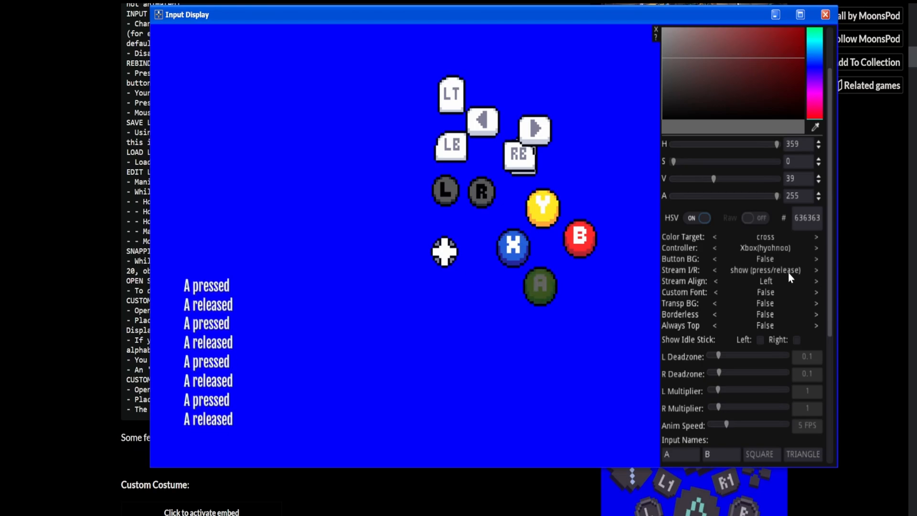
click(815, 270)
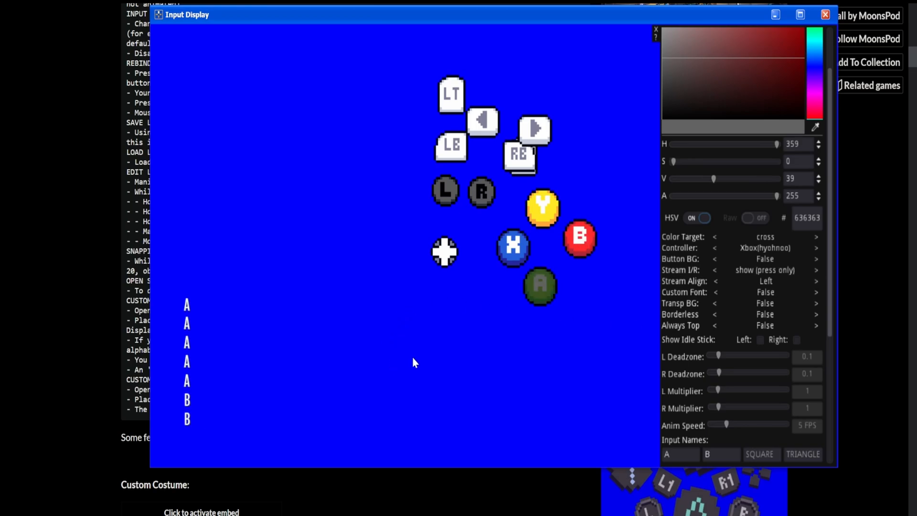
click(816, 269)
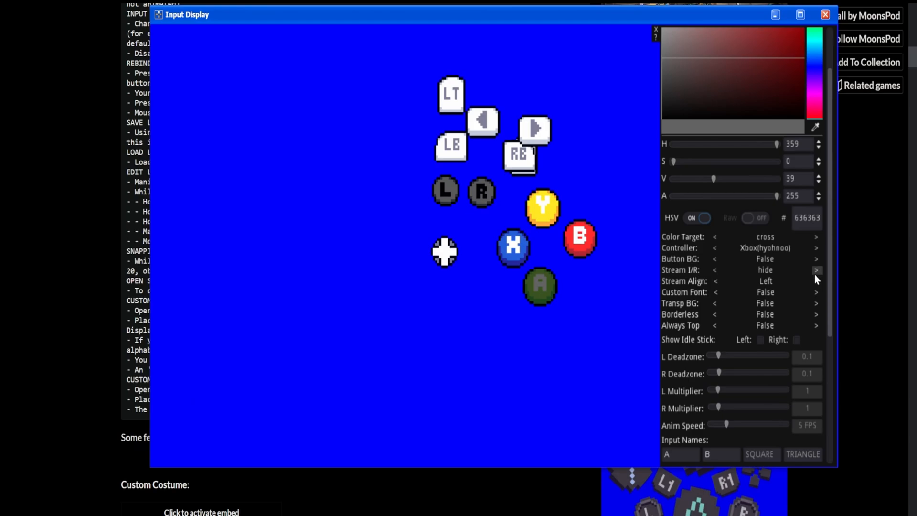
click(816, 269)
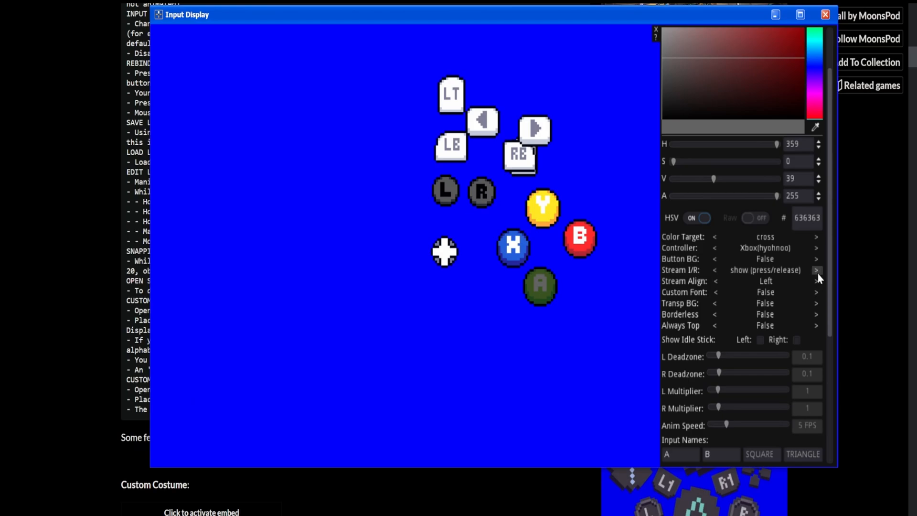
click(815, 269)
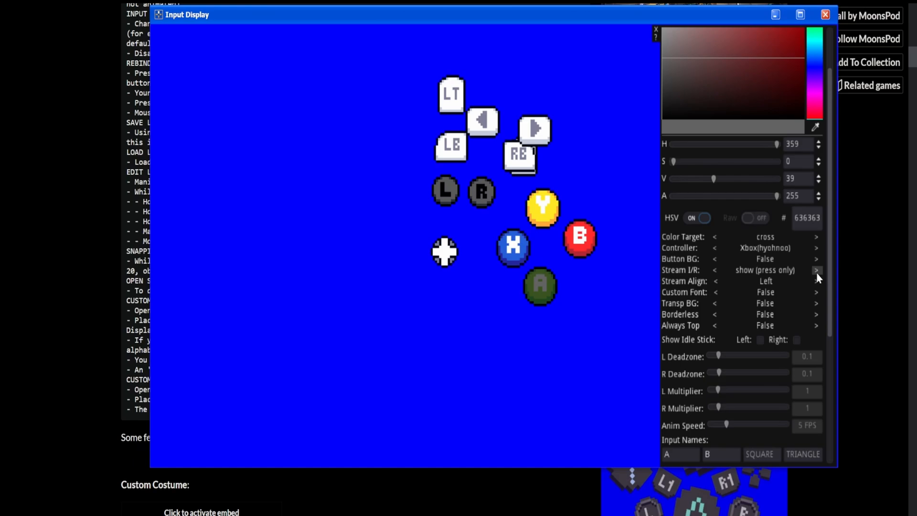
mouse_move(818, 275)
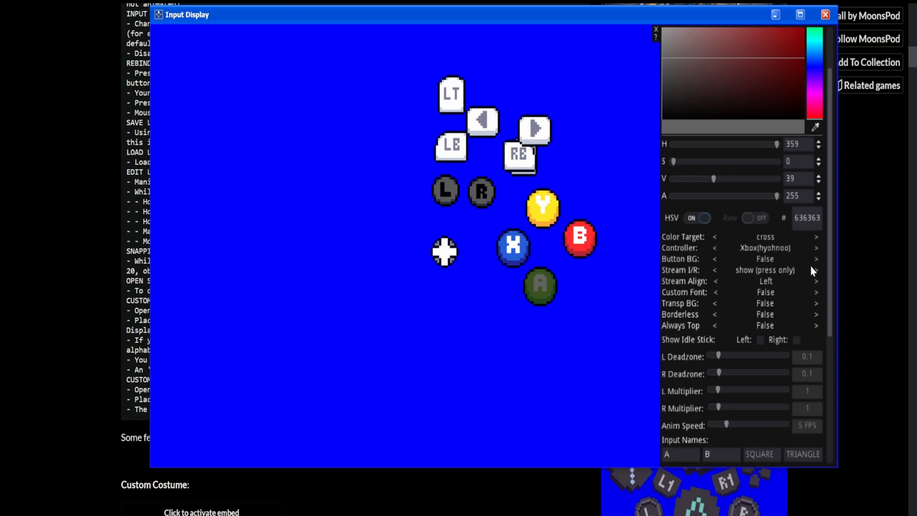
mouse_move(725, 256)
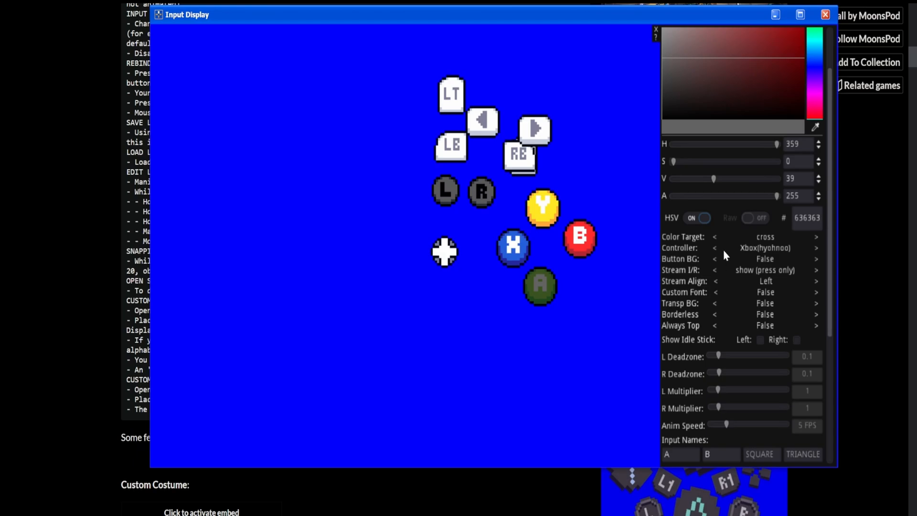
mouse_move(406, 144)
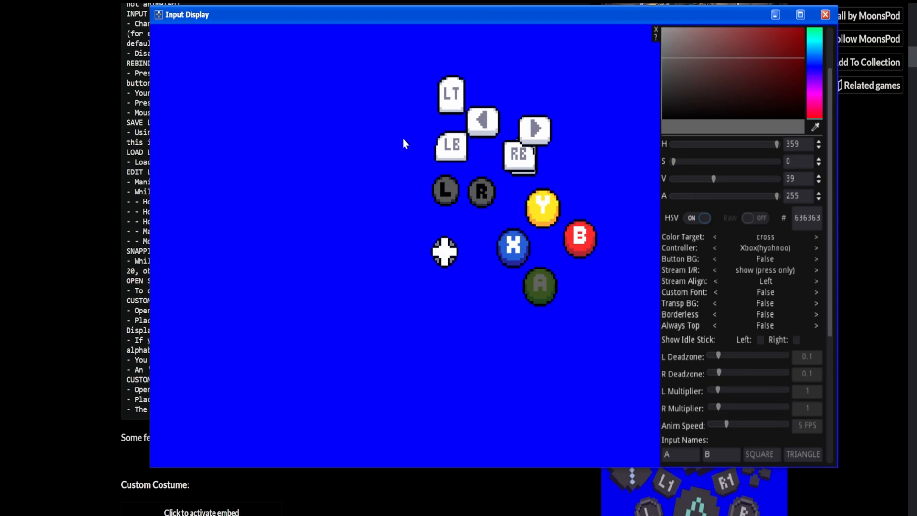
mouse_move(406, 145)
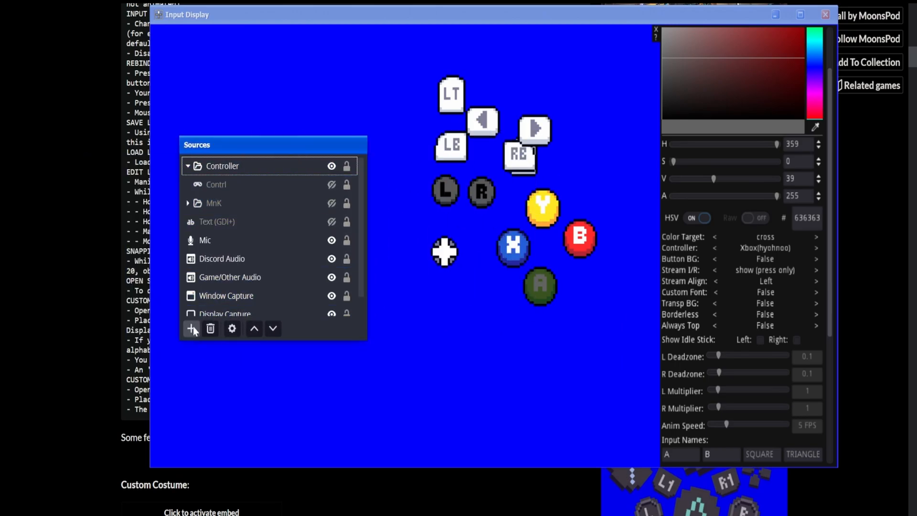
Add a Window Capture source to the scene and name it InputDisplay
click(192, 328)
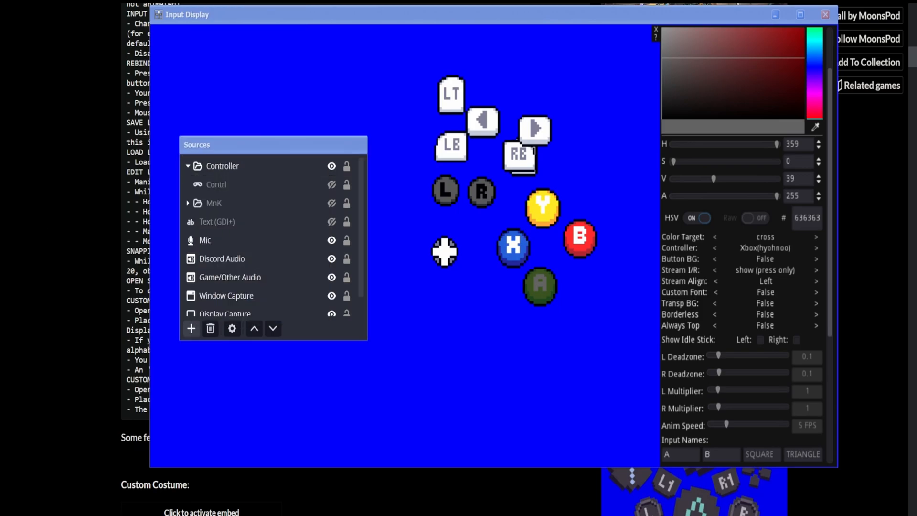
click(191, 328)
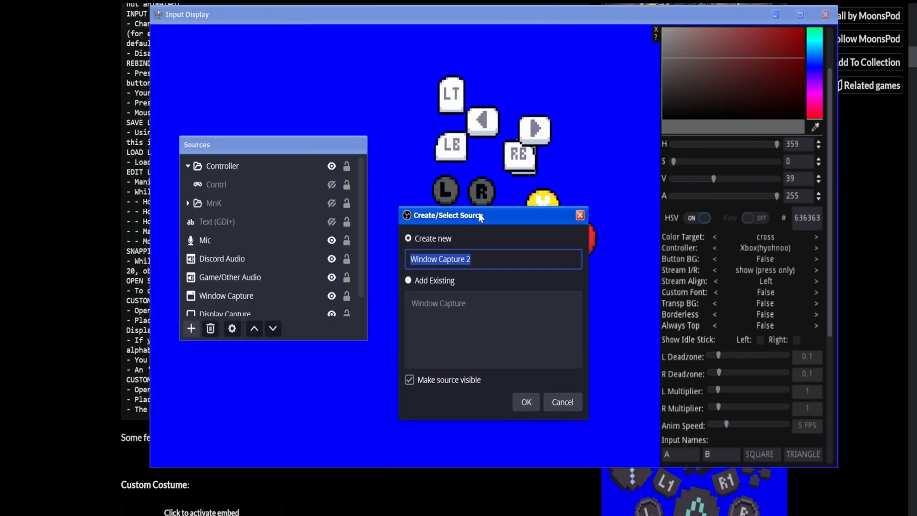
text(InputDis)
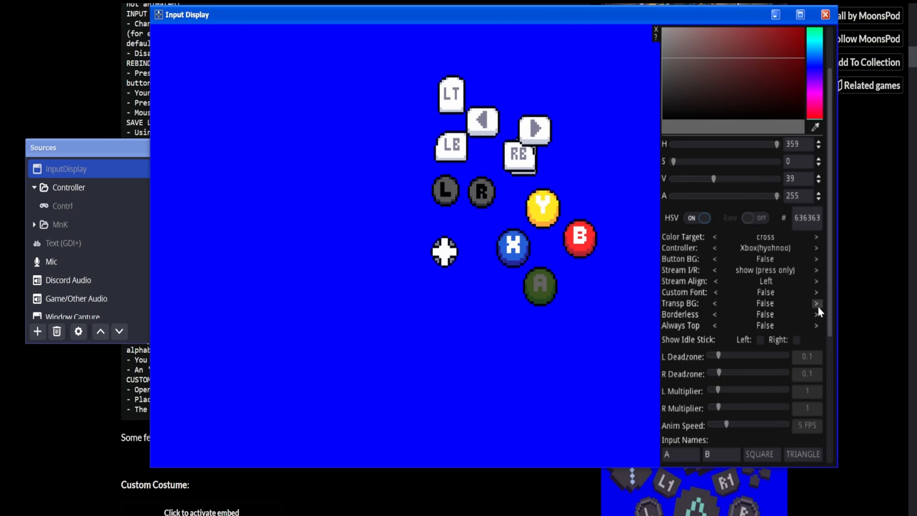
Set Transp BG to True and cycle Color Target past triangle, start, LeftStick toward background
click(815, 303)
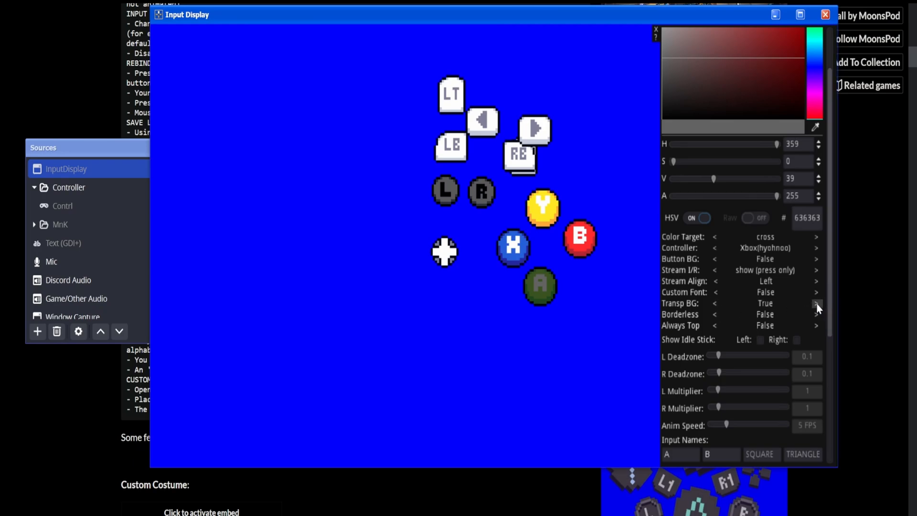
mouse_move(814, 237)
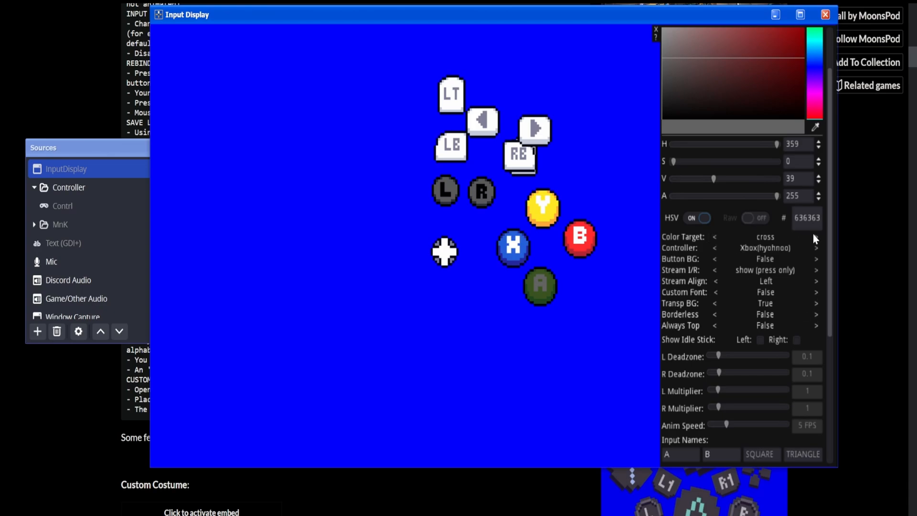
click(817, 237)
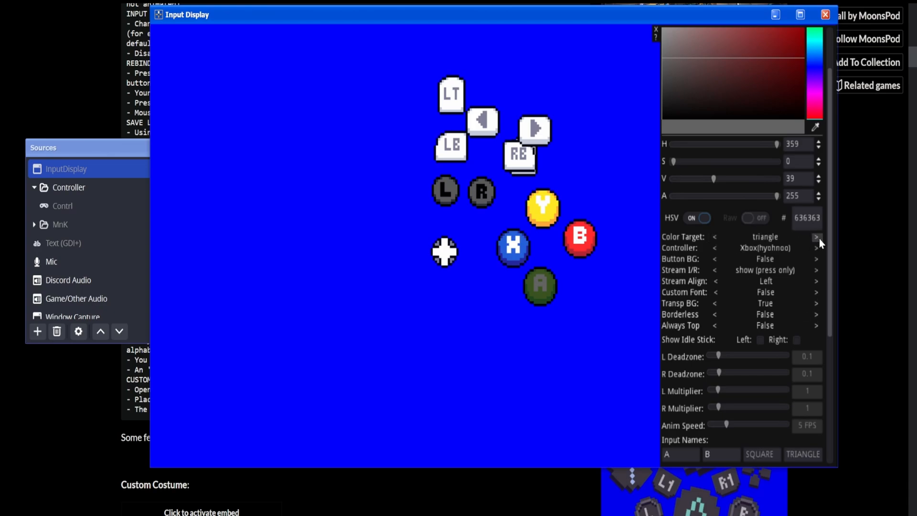
click(817, 237)
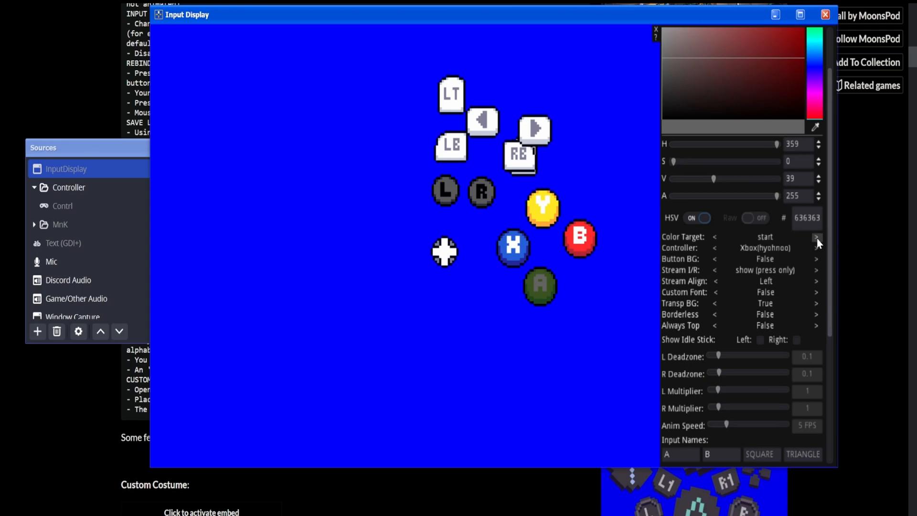
click(816, 237)
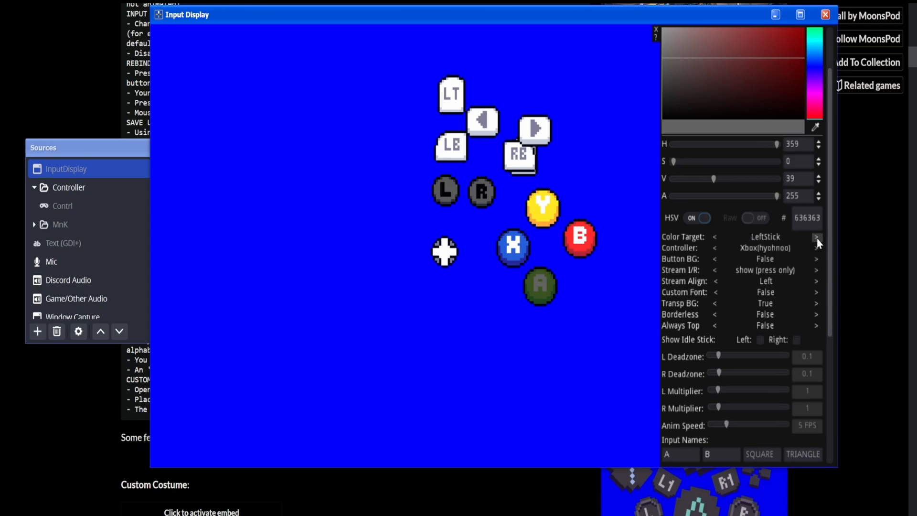
click(816, 237)
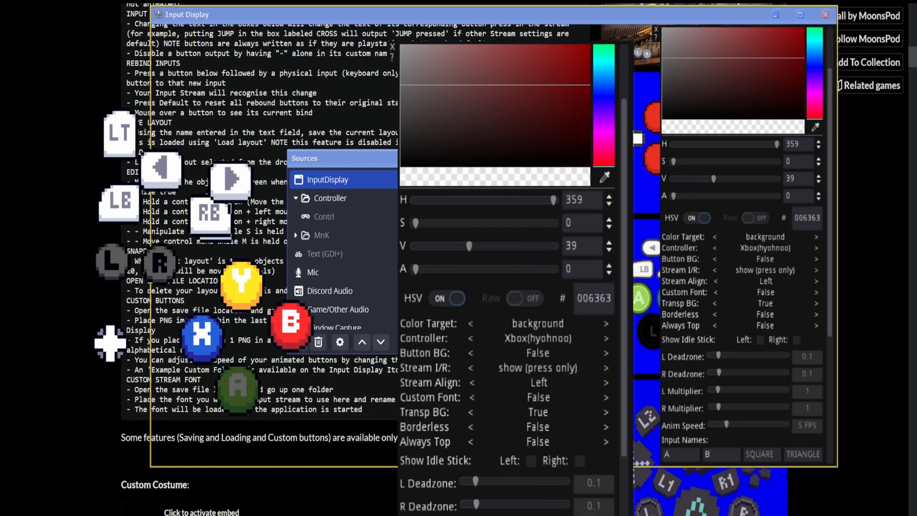
mouse_move(105, 95)
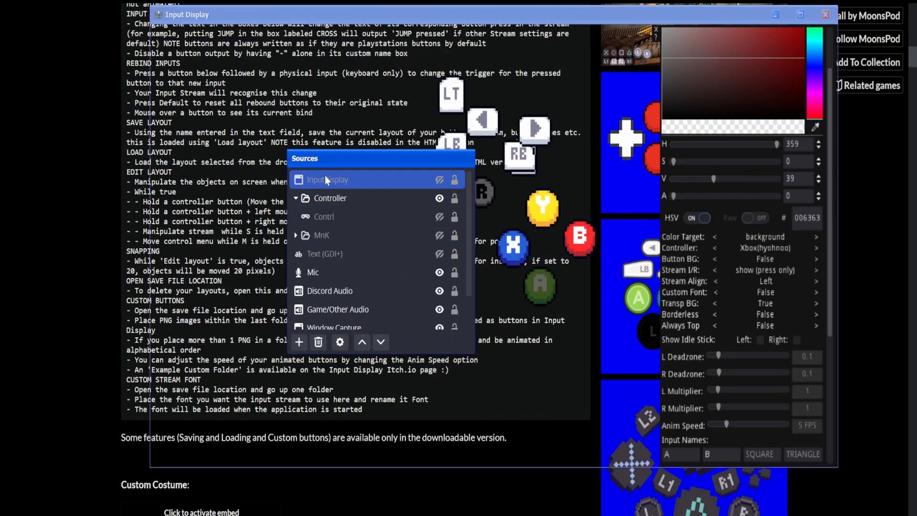
Select the InputDisplay source and bring up its context menu to reach Filters
right_click(327, 180)
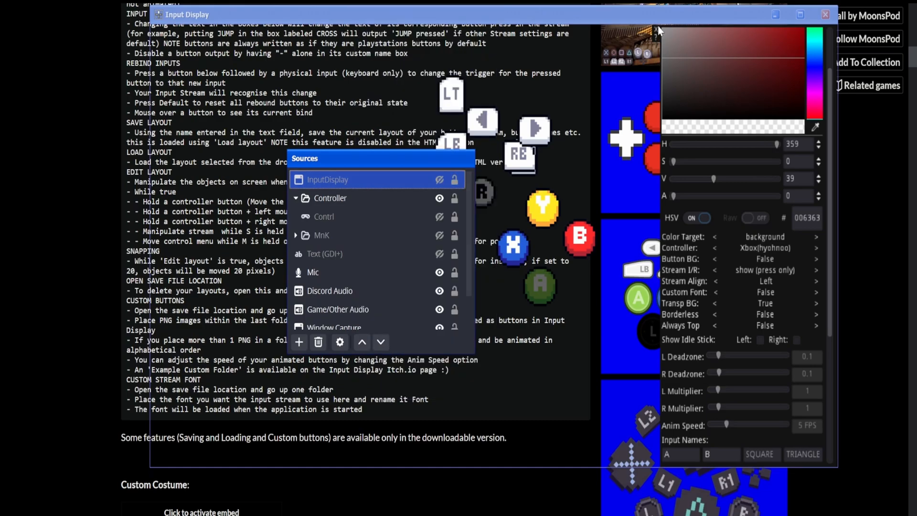
click(330, 198)
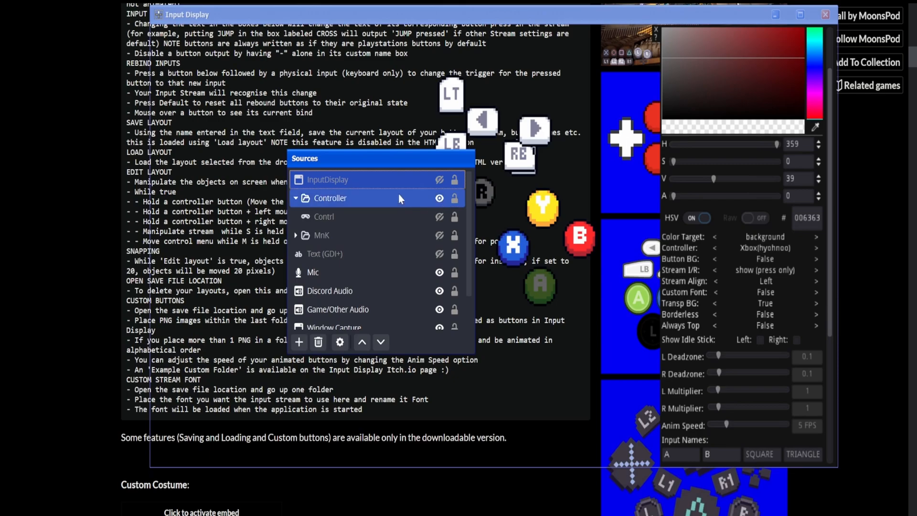
right_click(327, 180)
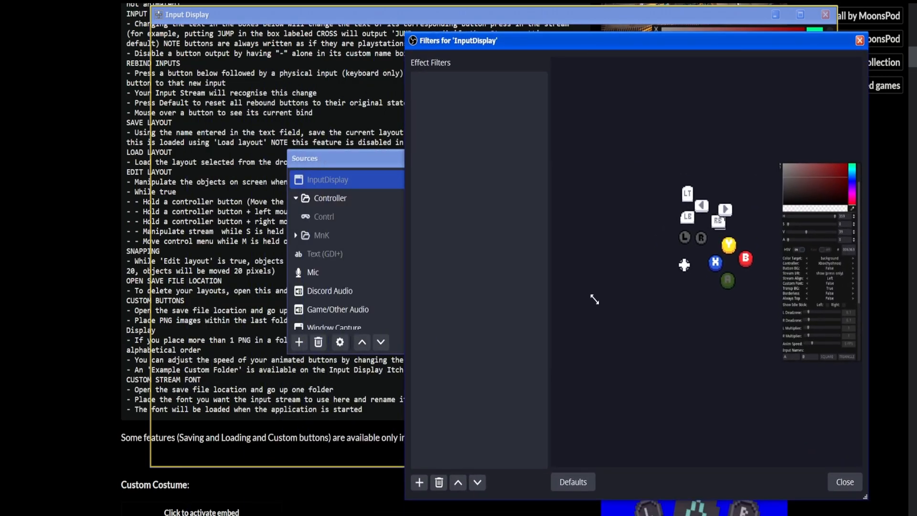
Add a Crop/Pad filter to InputDisplay with its right crop set to 600
click(419, 482)
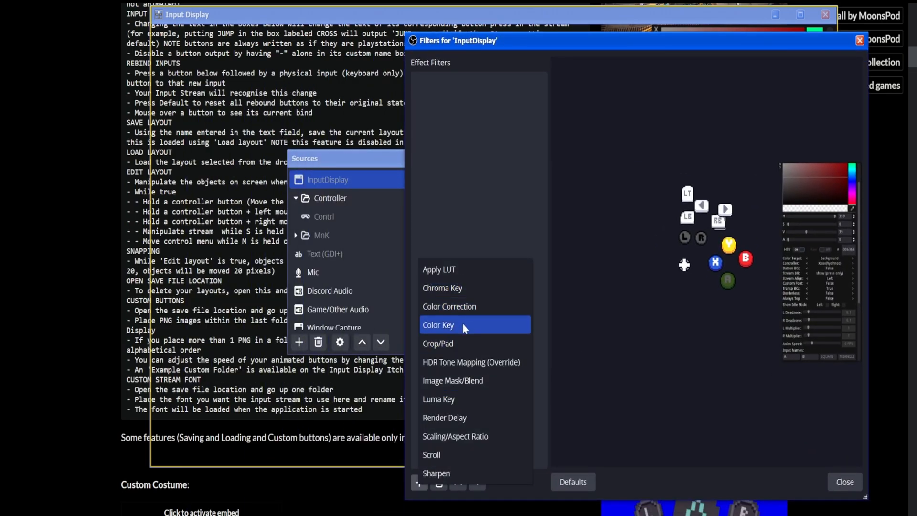
click(438, 343)
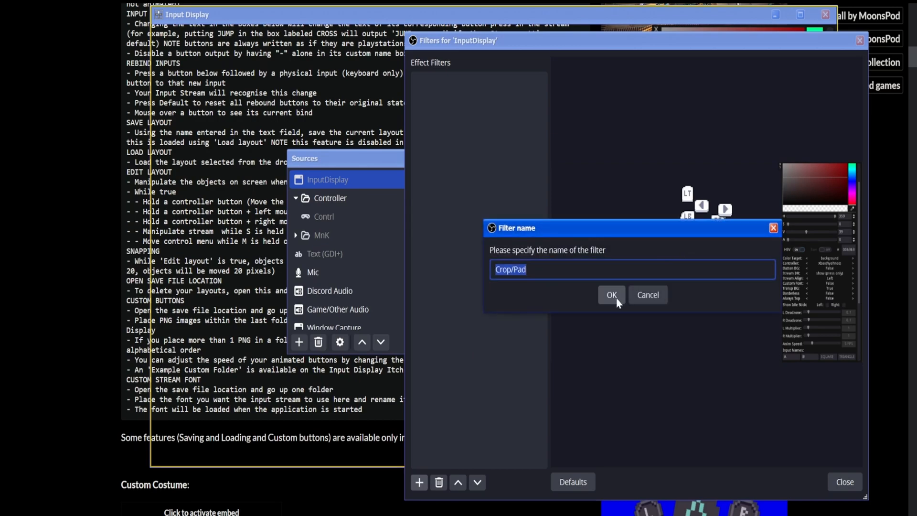
click(611, 294)
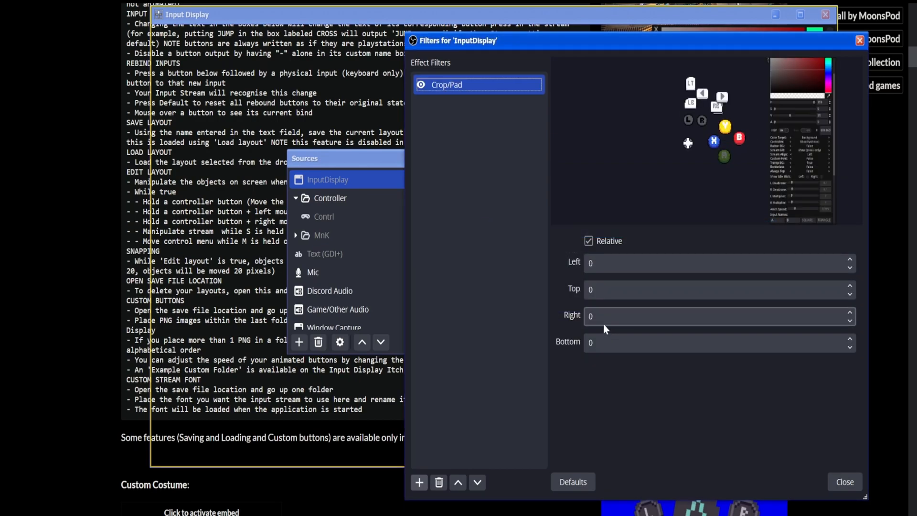
text(600)
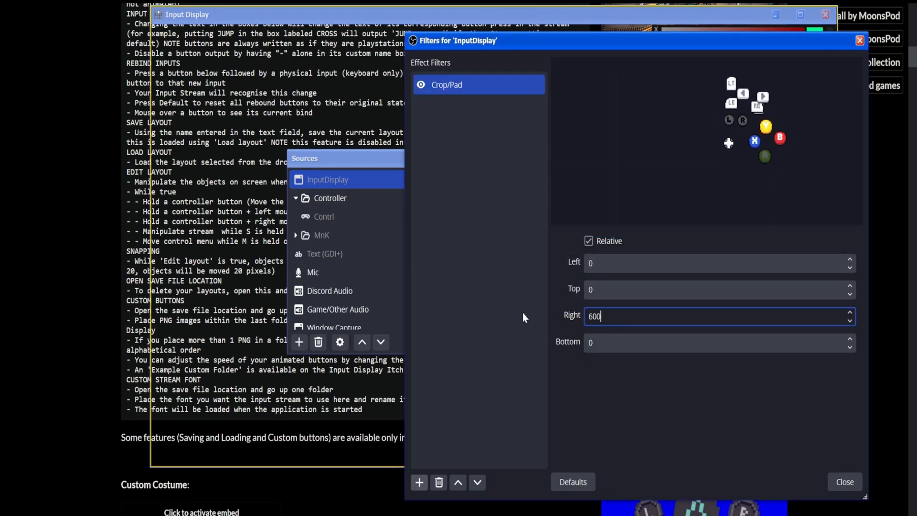
mouse_move(875, 448)
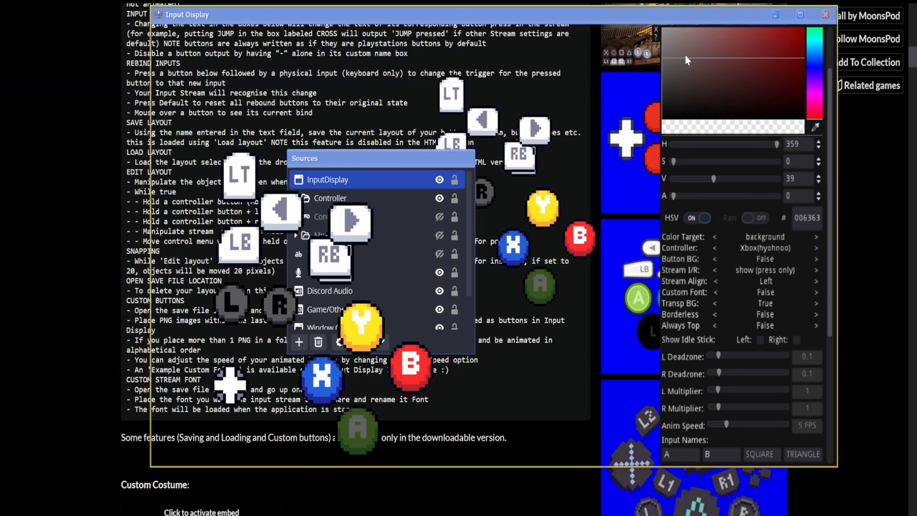
mouse_move(380, 169)
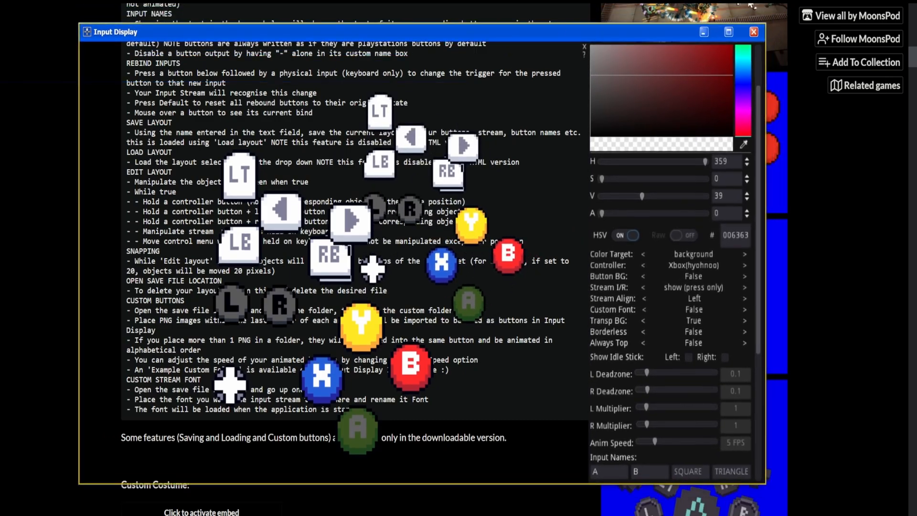
Focus the Input Display overlay window so it sits in front of OBS
click(753, 32)
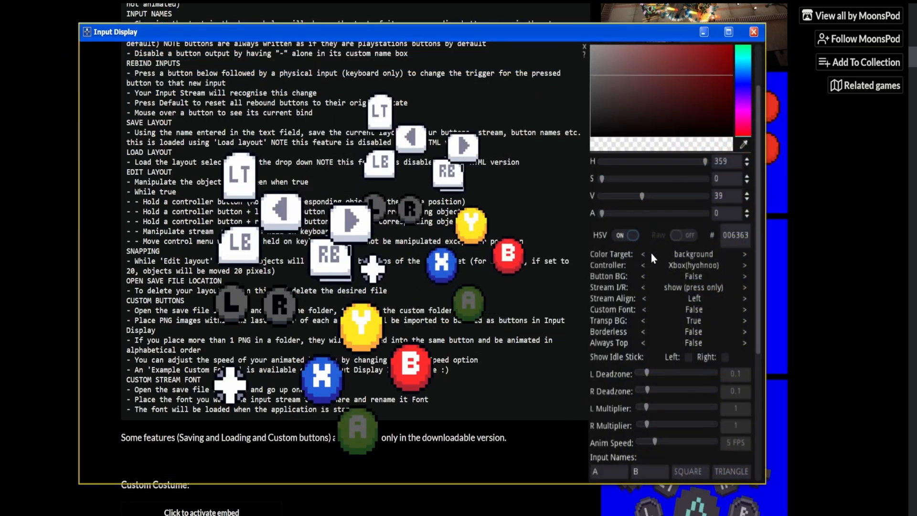
mouse_move(427, 195)
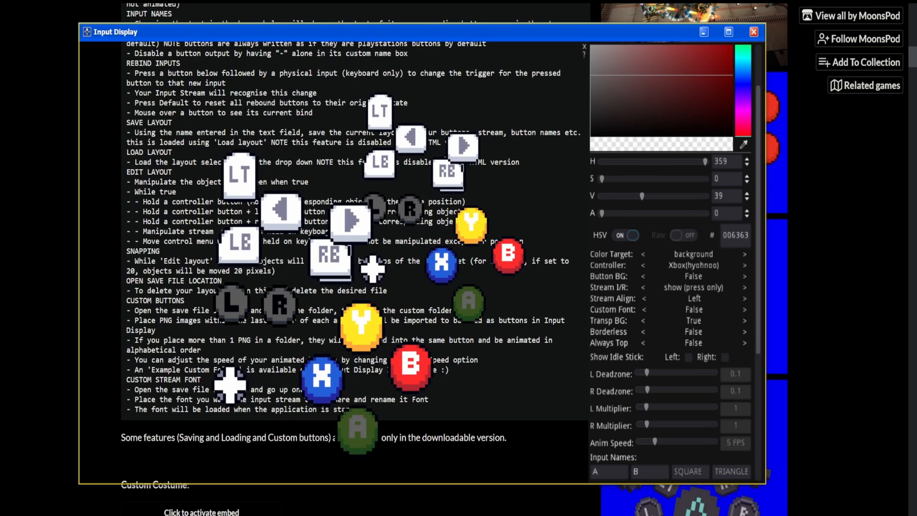
click(753, 32)
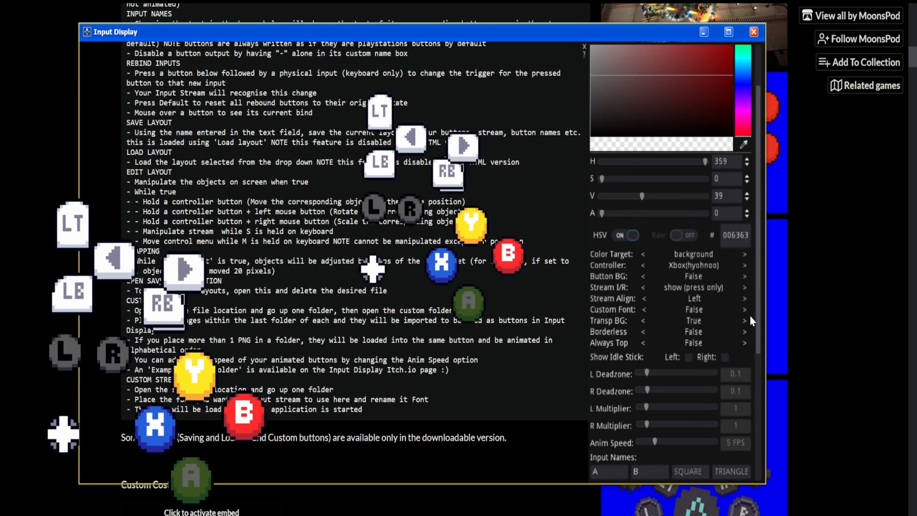
mouse_move(755, 337)
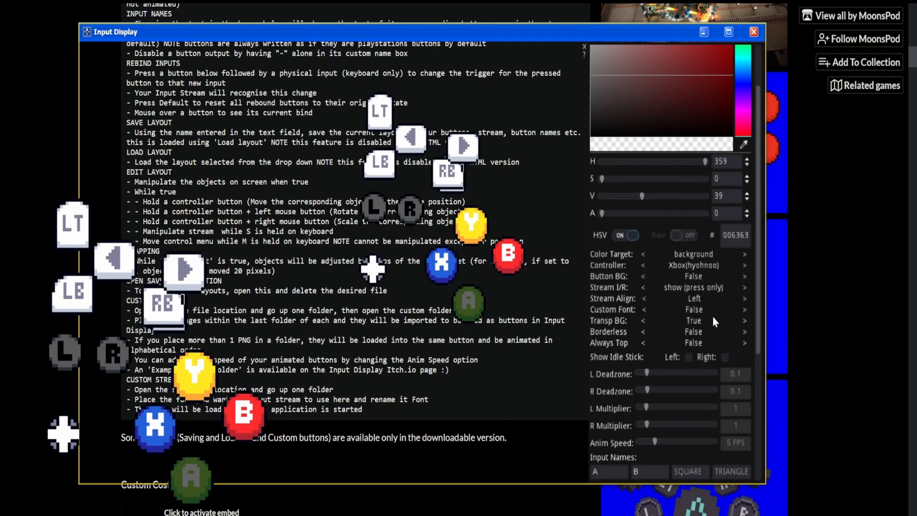
mouse_move(312, 162)
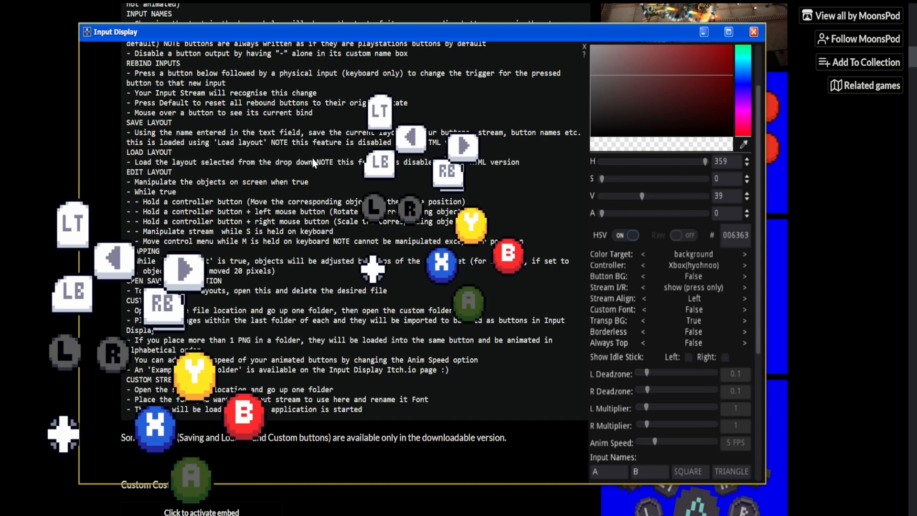
mouse_move(192, 139)
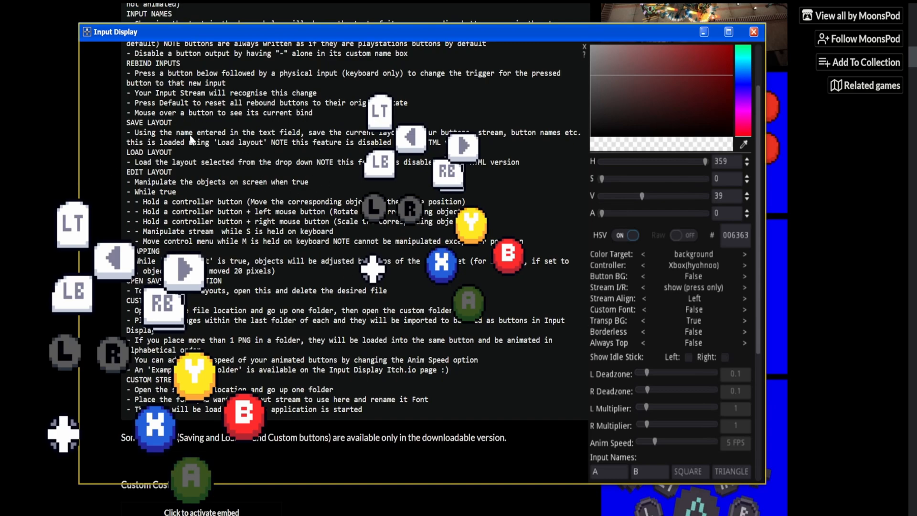
mouse_move(716, 297)
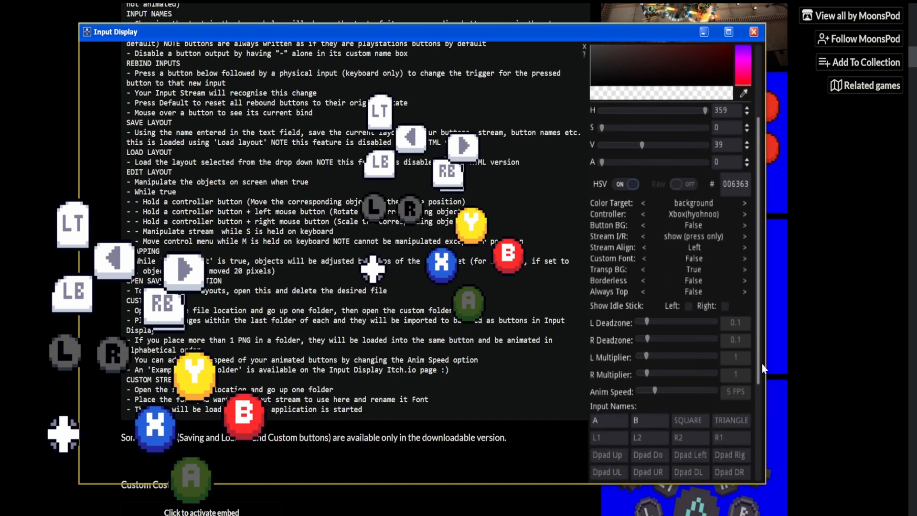
Load the Default layout and confirm the load prompt
scroll(down, 3)
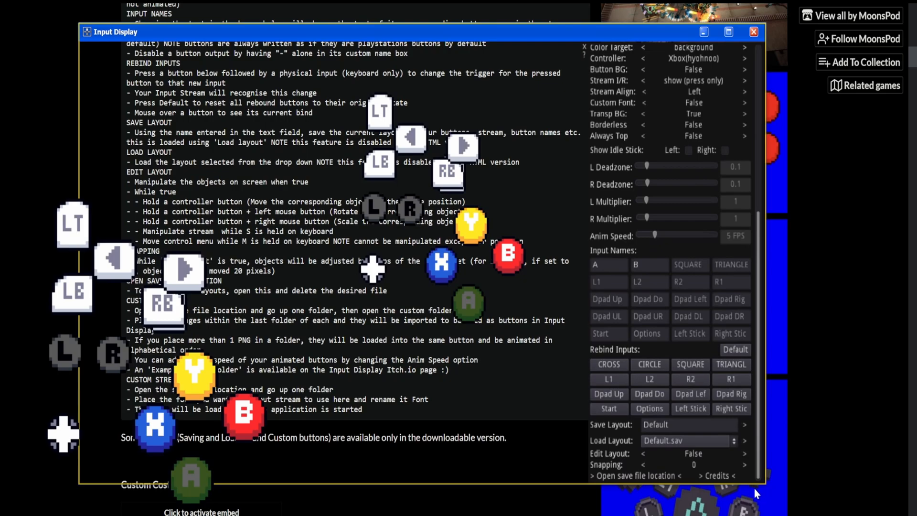
mouse_move(755, 484)
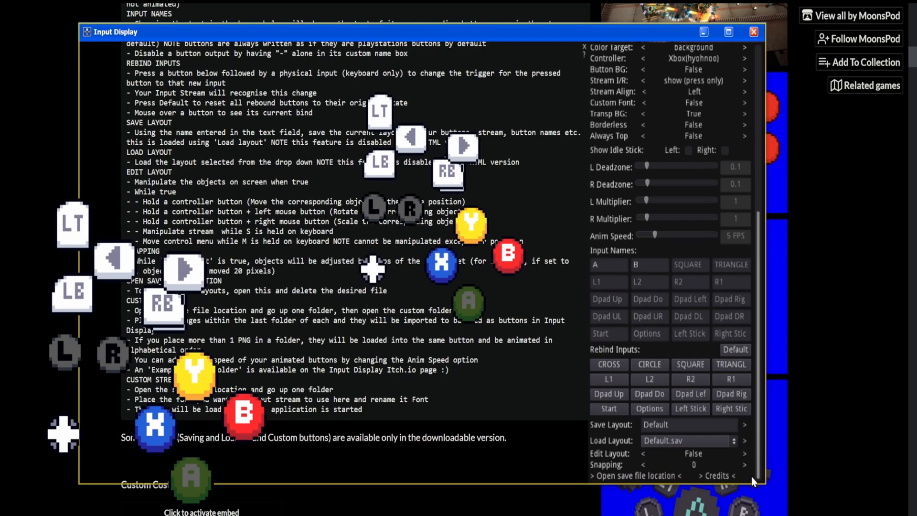
mouse_move(766, 478)
text(Layout1)
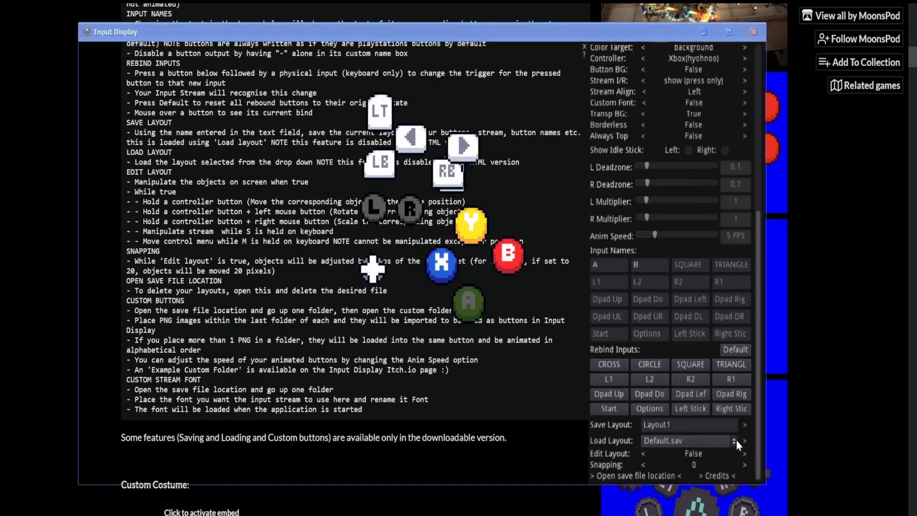
click(745, 441)
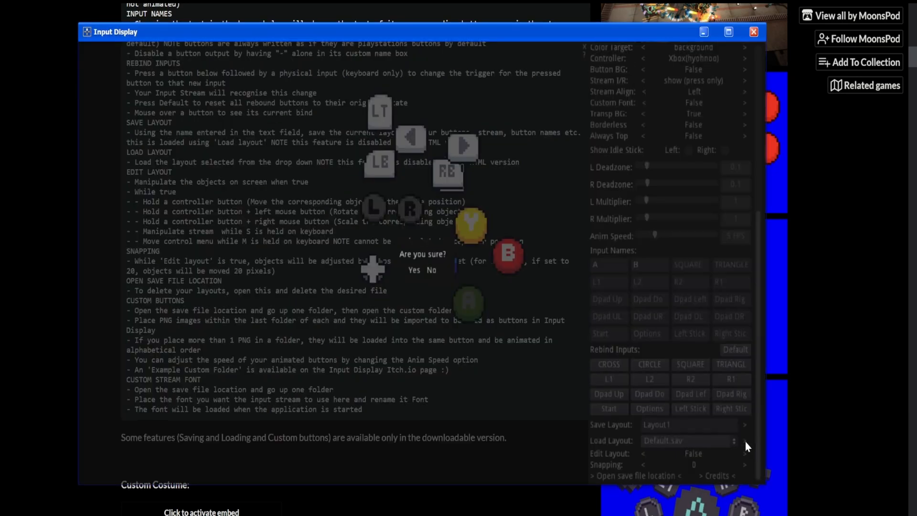
click(414, 269)
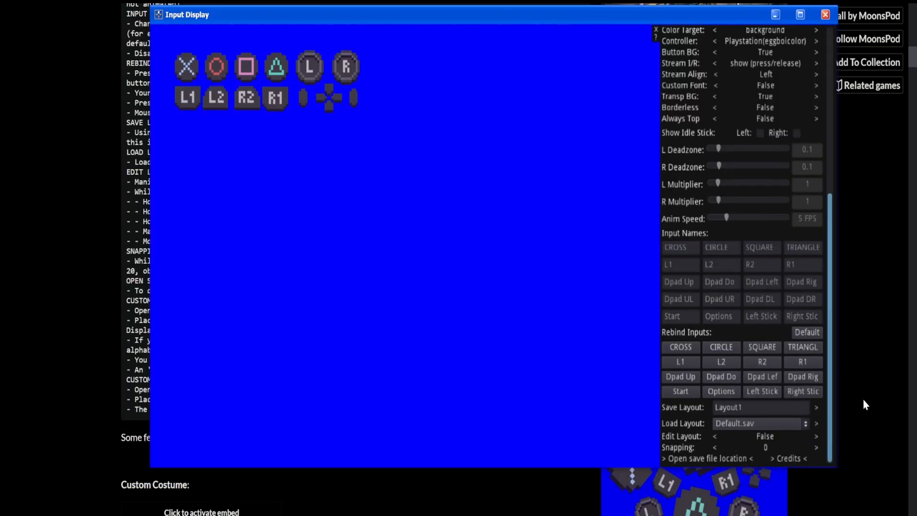
Switch to Layout1, then reload Default from the saved layouts list and confirm
click(816, 422)
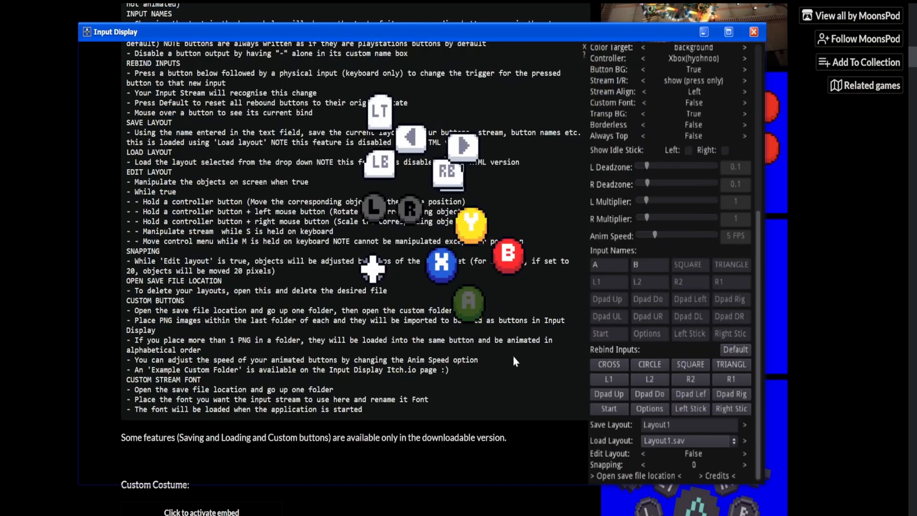
click(735, 349)
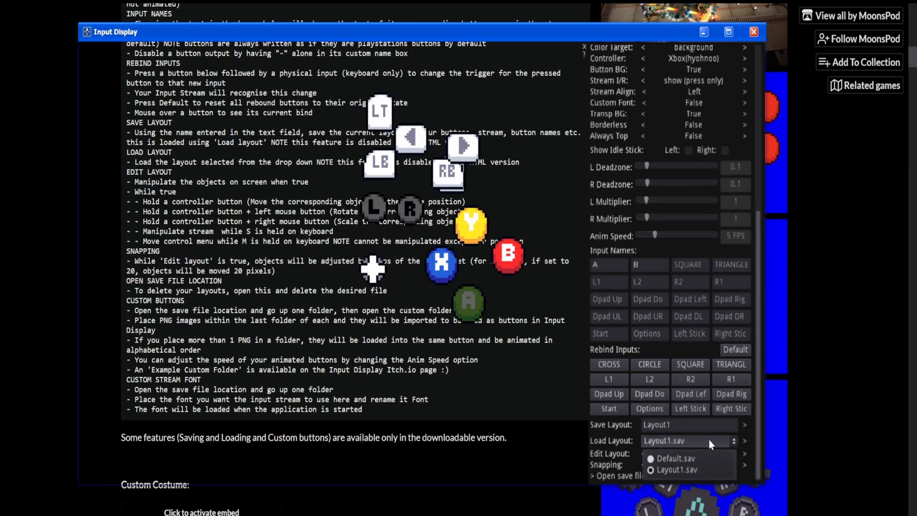
click(673, 459)
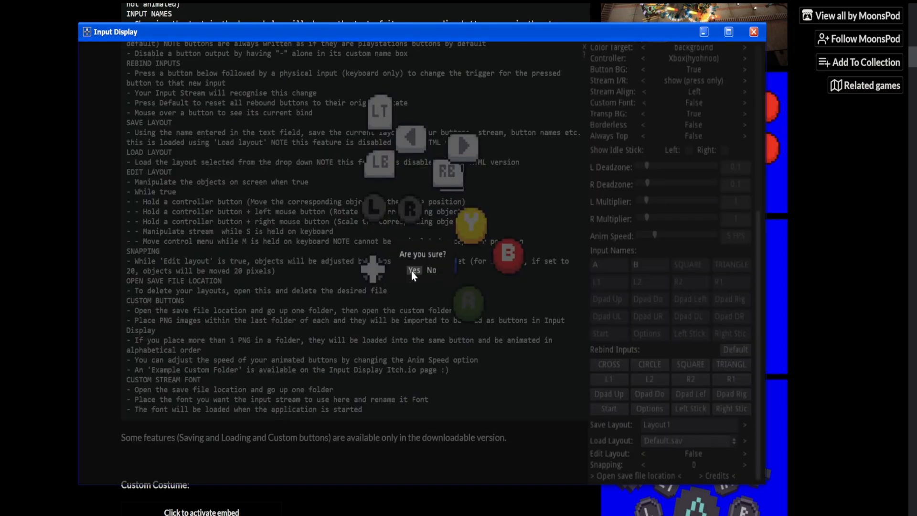
click(414, 270)
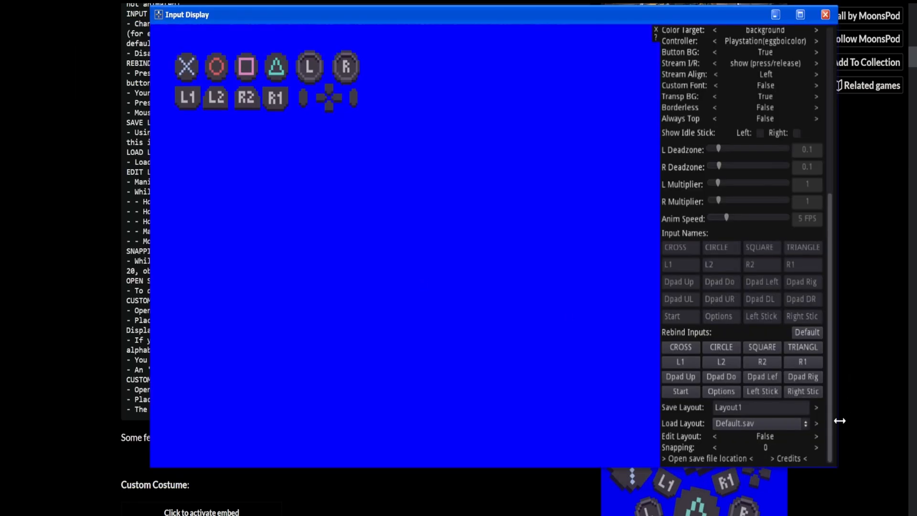
mouse_move(762, 361)
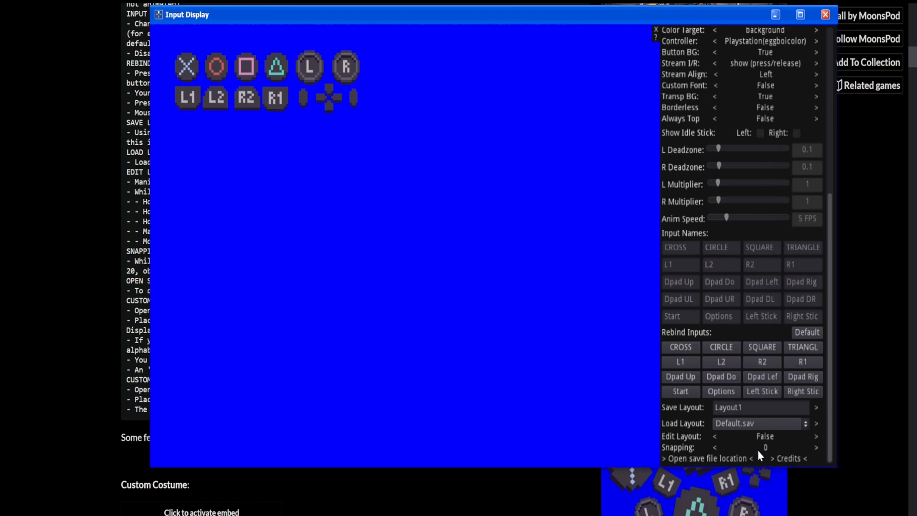
mouse_move(709, 472)
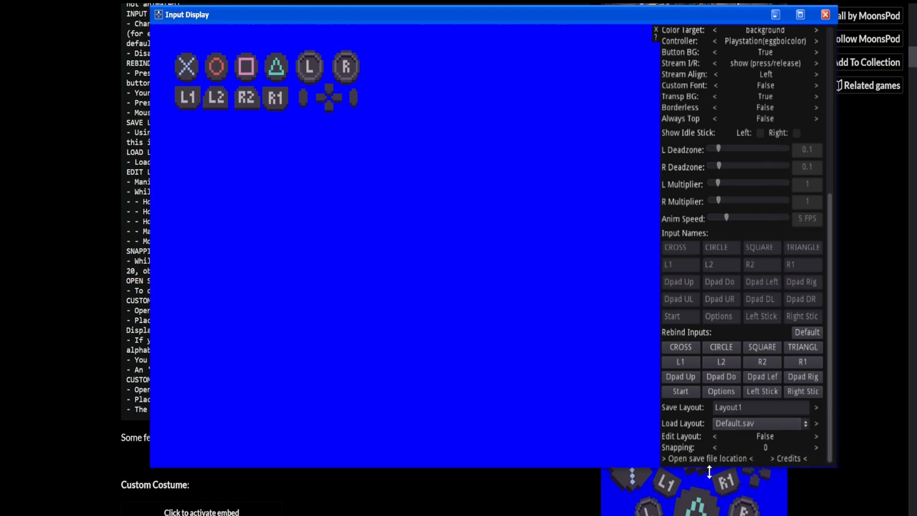
mouse_move(705, 458)
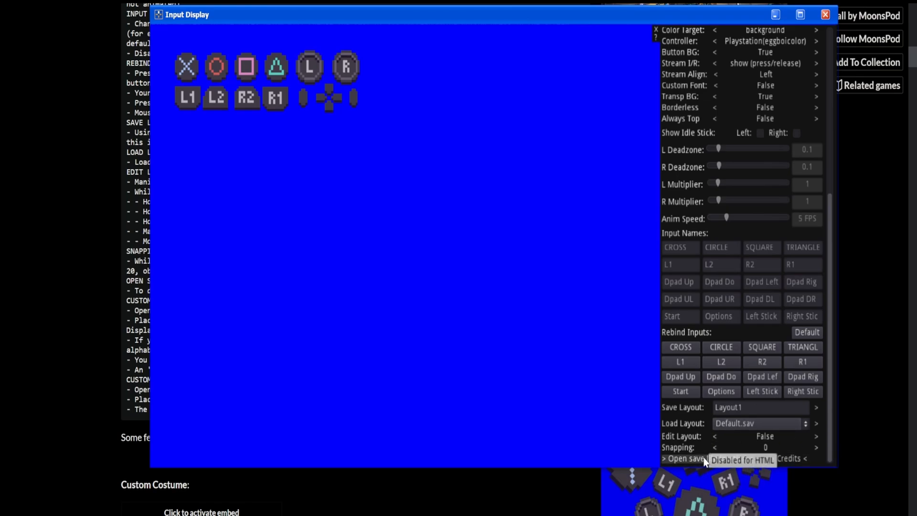
Open the layouts save folder via '> Open save file location <'
click(683, 459)
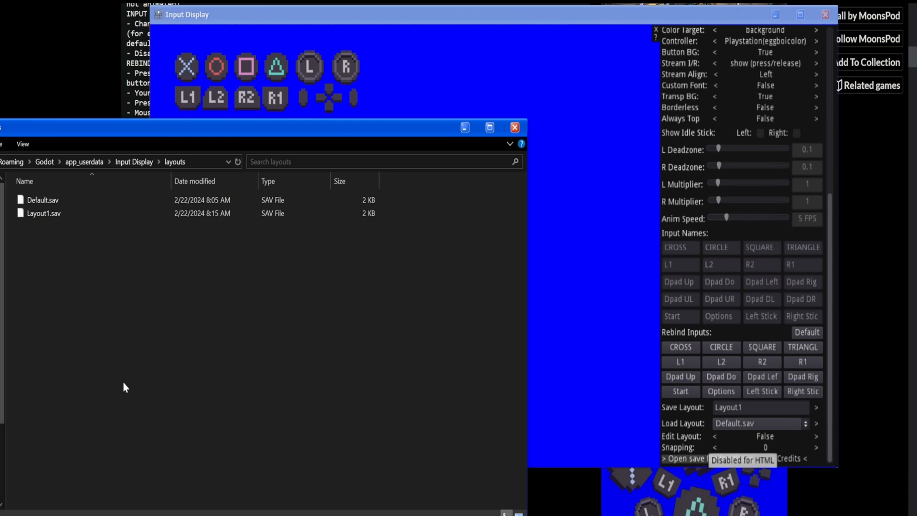
mouse_move(544, 330)
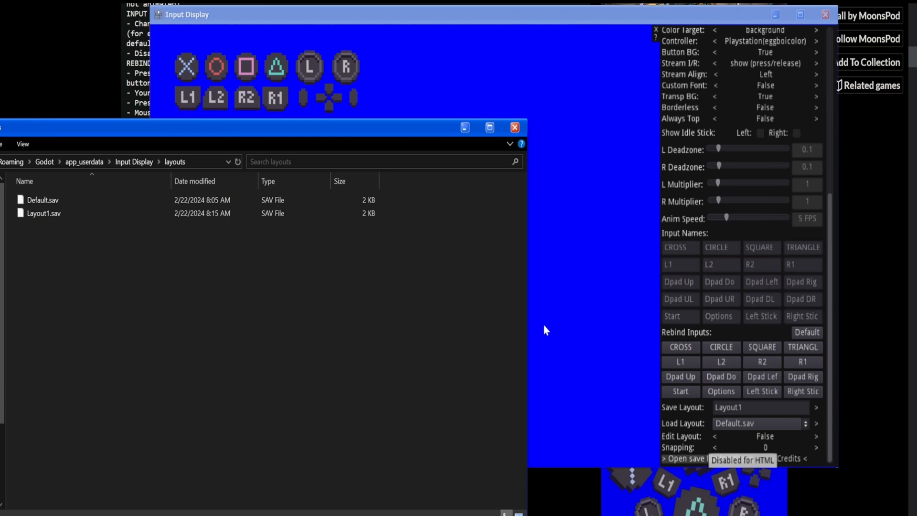